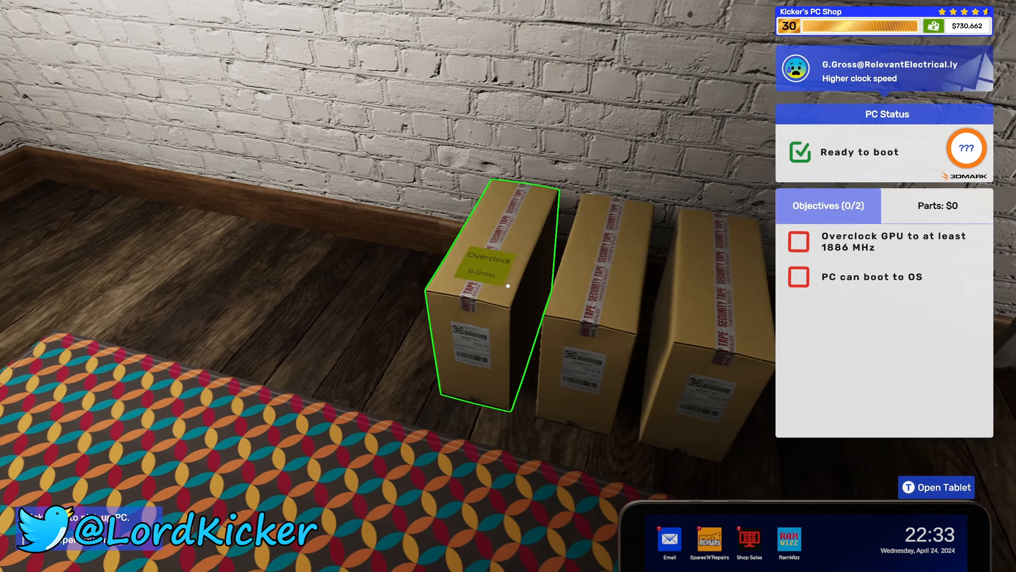
mouse_move(508, 286)
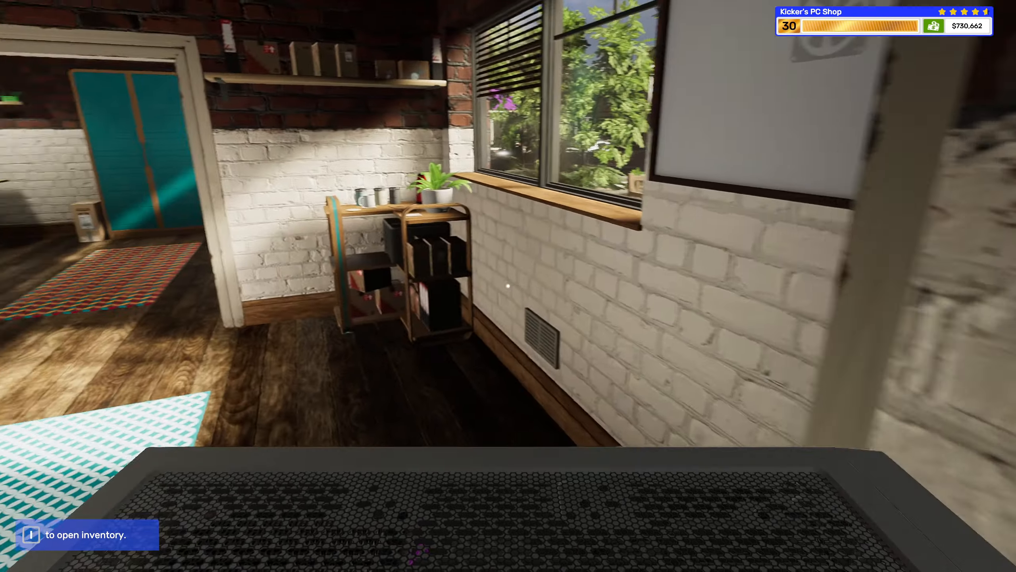
mouse_move(508, 286)
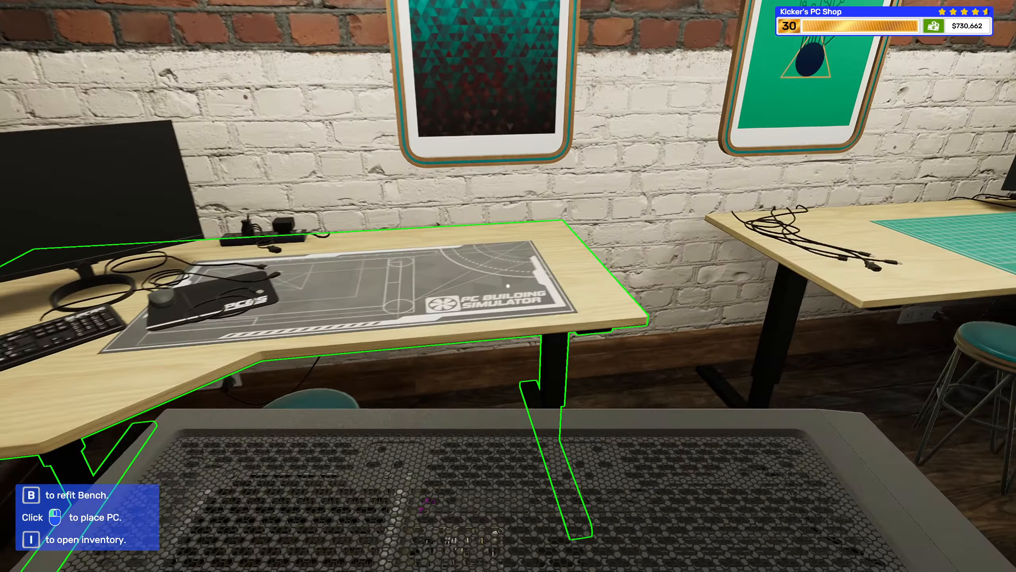
Place the overclock customer's PC on the workbench and bring up the tablet.
left_click(428, 498)
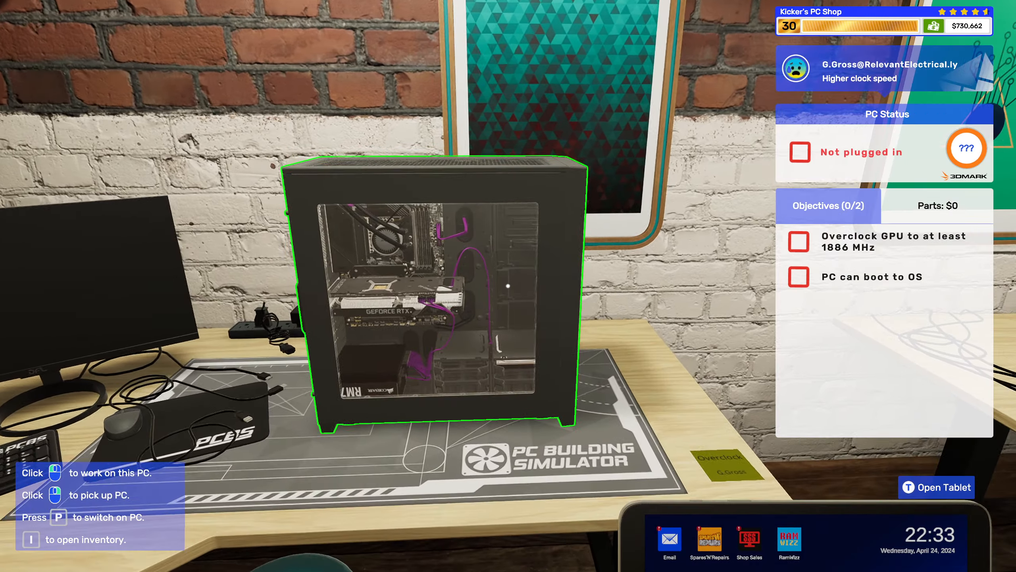
left_click(936, 487)
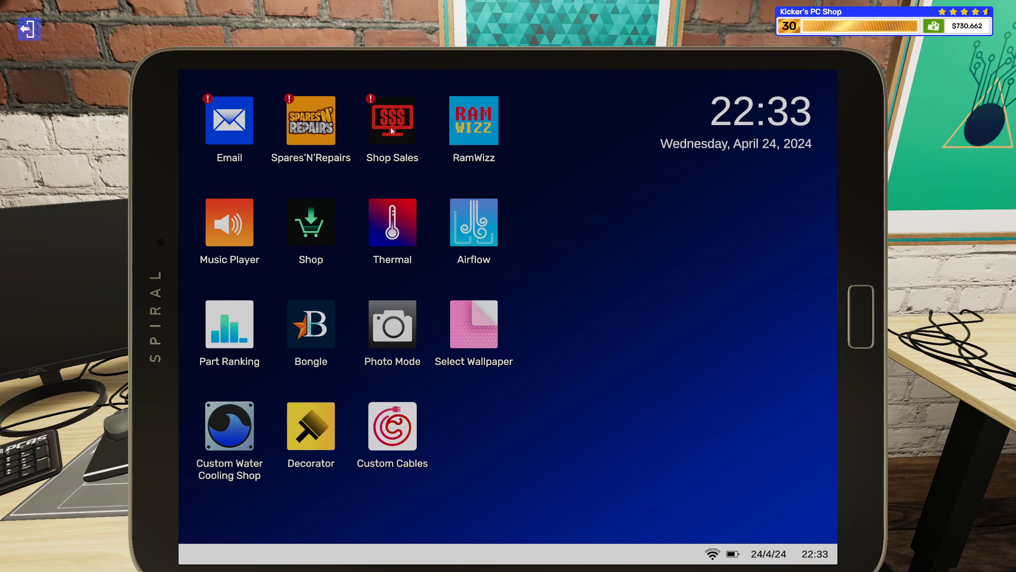
Collect both 2024-04-24 shop sale payouts, raising cash to $734,656, and dismiss the invoice.
left_click(392, 119)
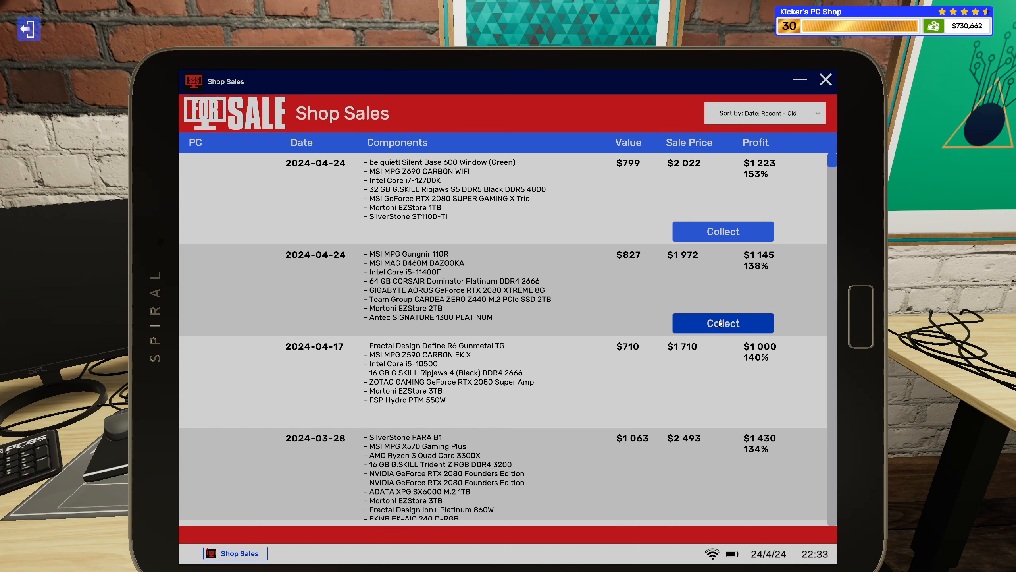
left_click(722, 322)
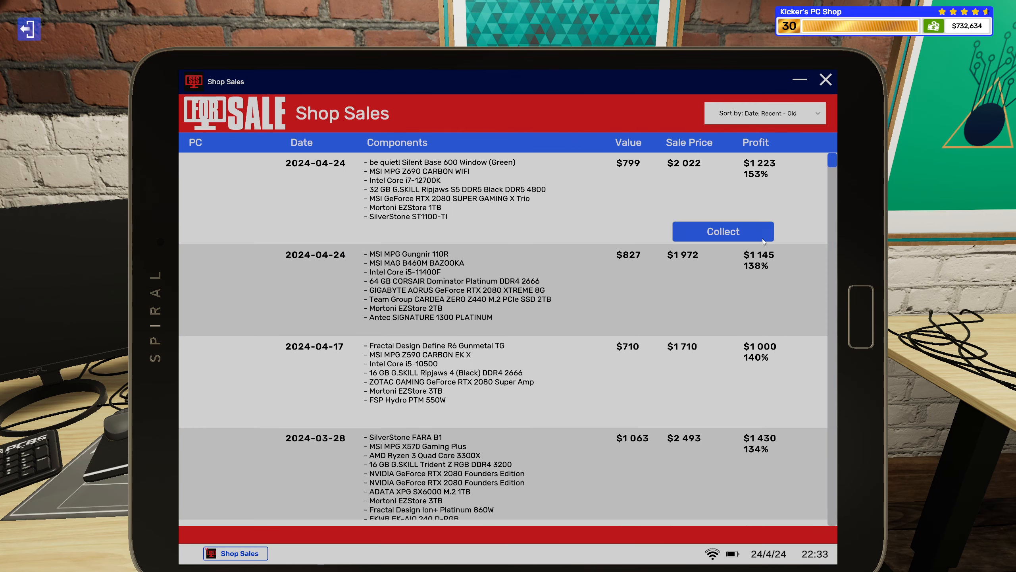
mouse_move(734, 232)
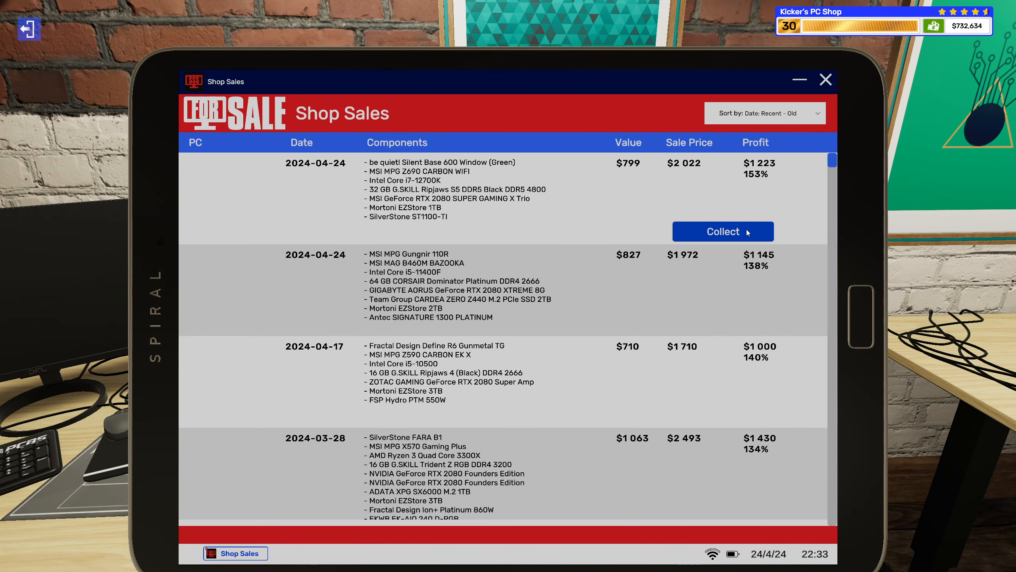
left_click(722, 231)
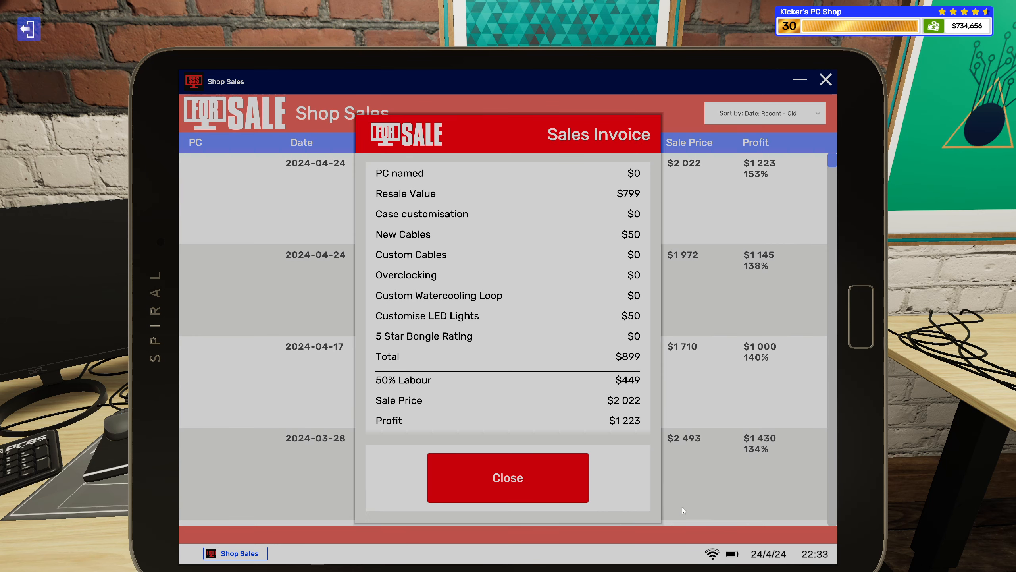
left_click(507, 478)
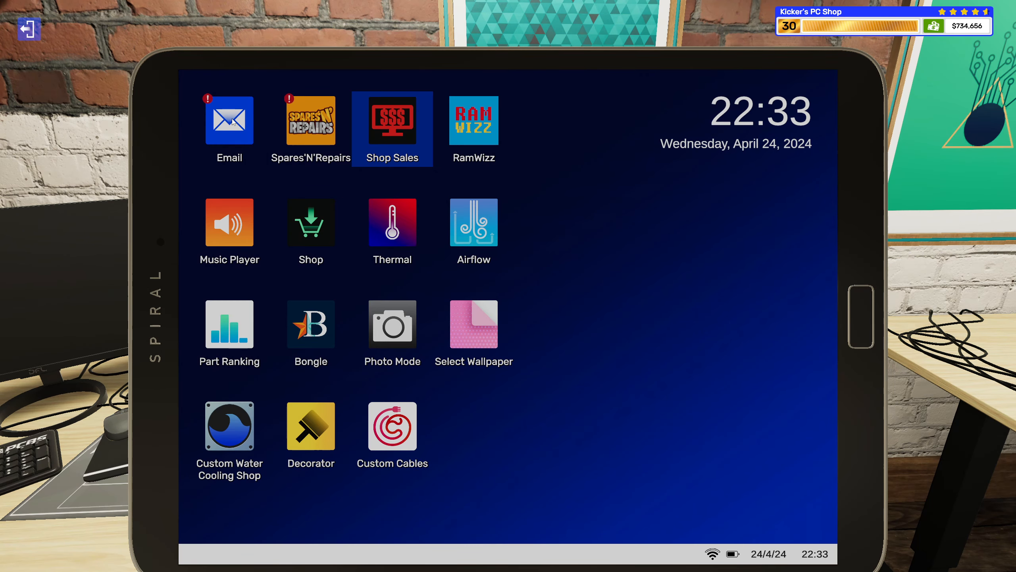
Review the accepted 1886 MHz GPU overclock job and go to that PC's desktop.
left_click(229, 119)
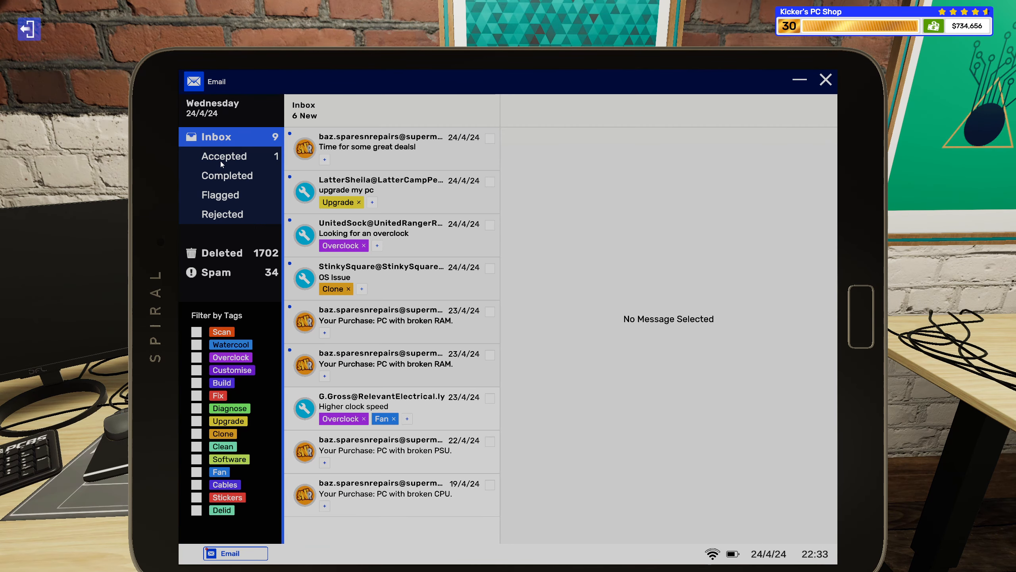
left_click(223, 156)
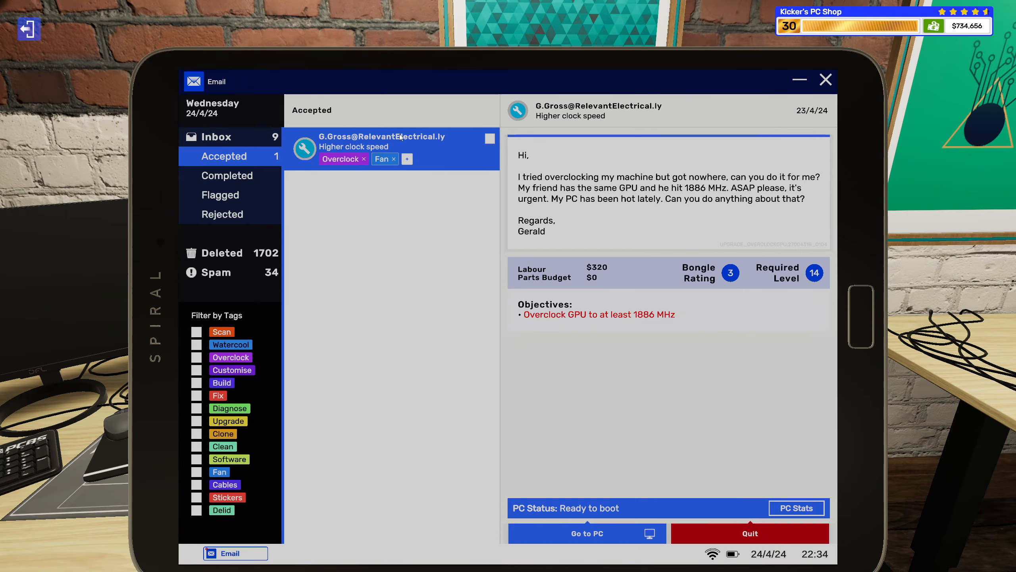
left_click(585, 533)
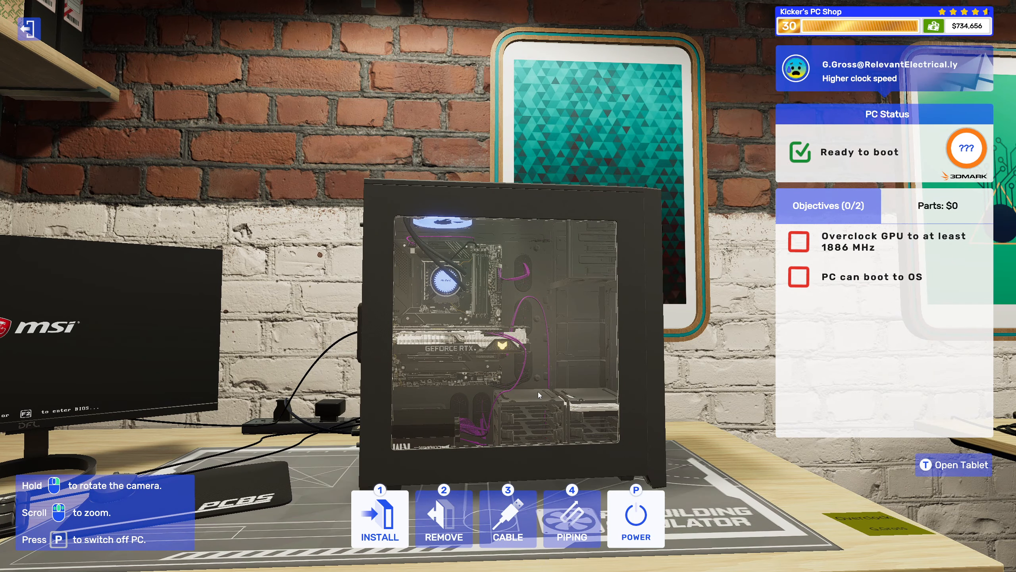
left_click(954, 465)
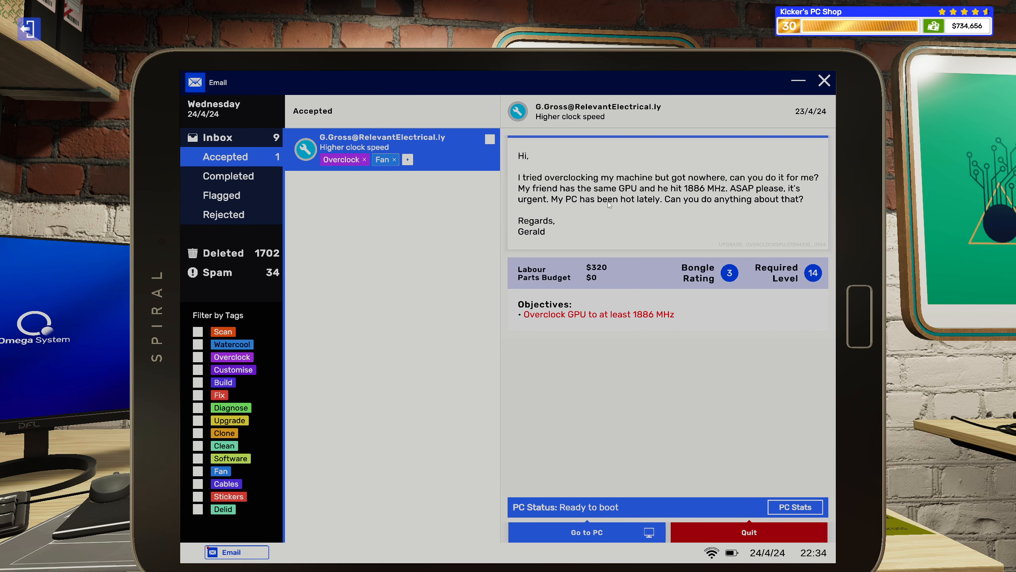
left_click(586, 532)
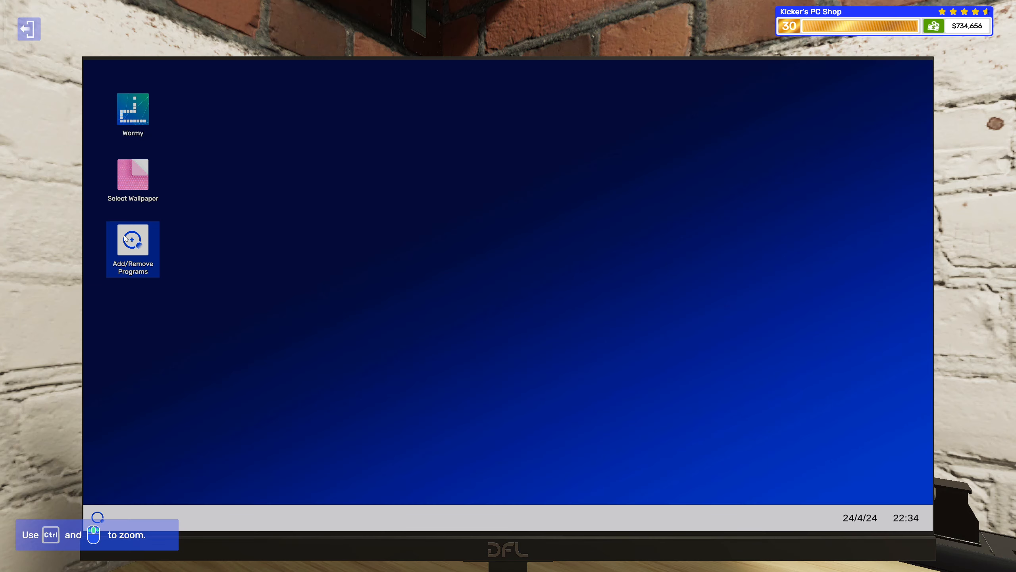
Install GPU Tuner, OCCT and Fan Control (found by searching 'fa') via Add/Remove Programs.
double_click(132, 239)
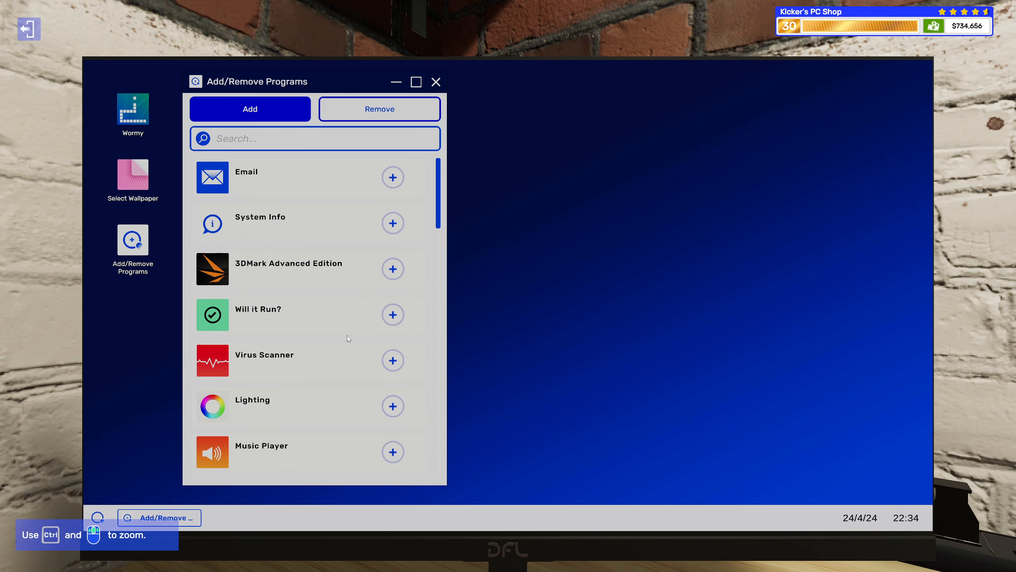
scroll("down", 3)
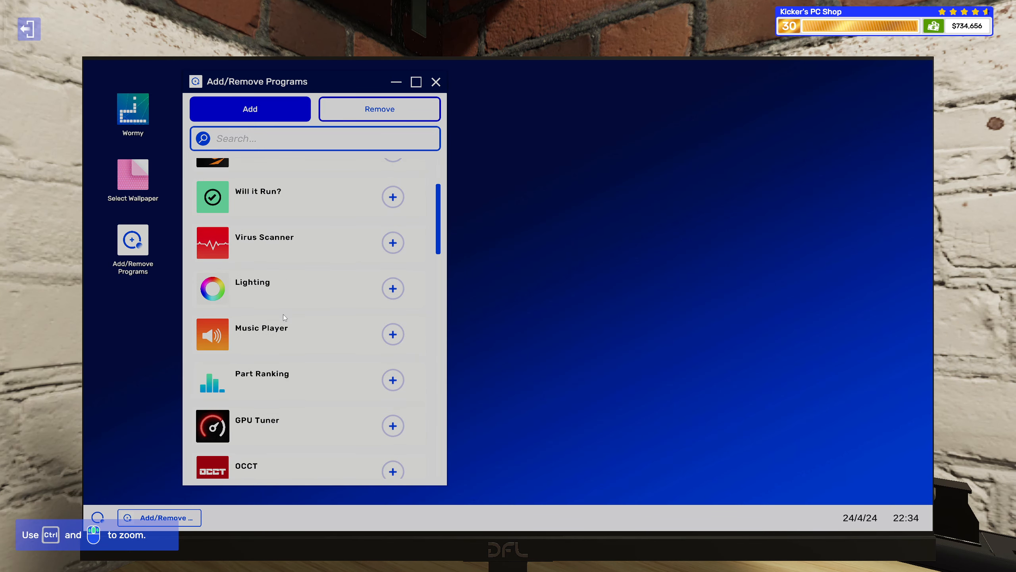
left_click(392, 425)
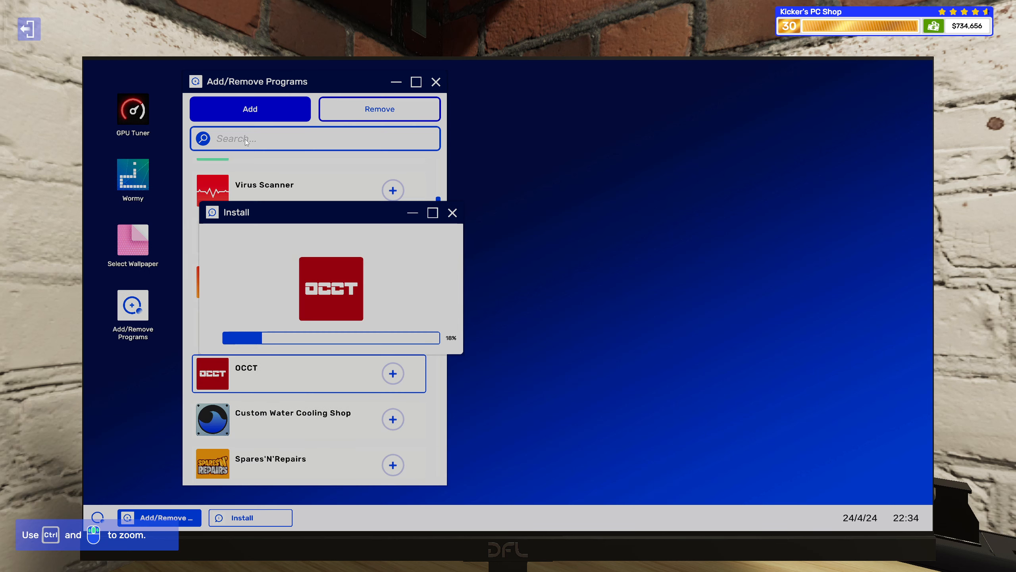
type("f")
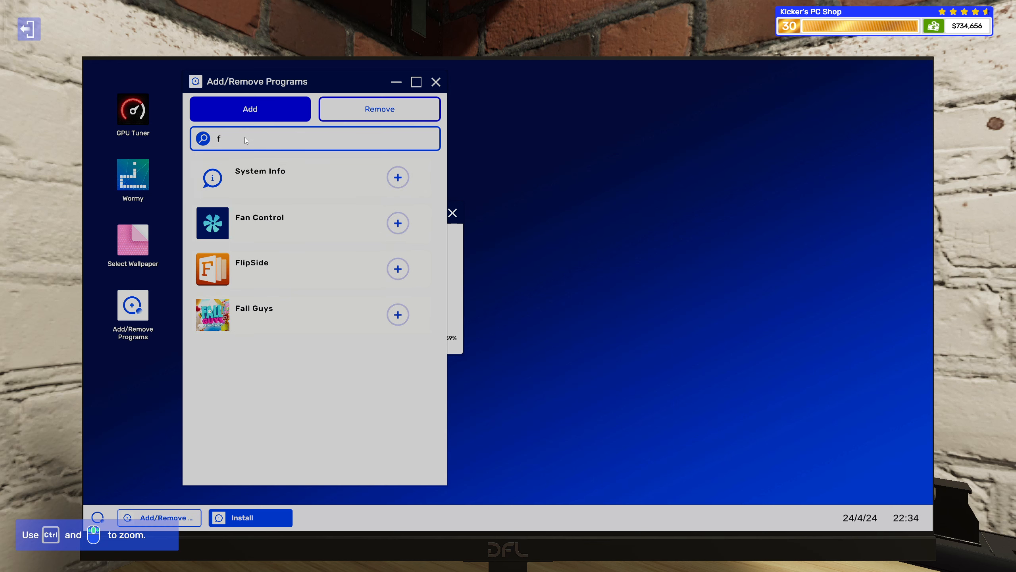
type("a")
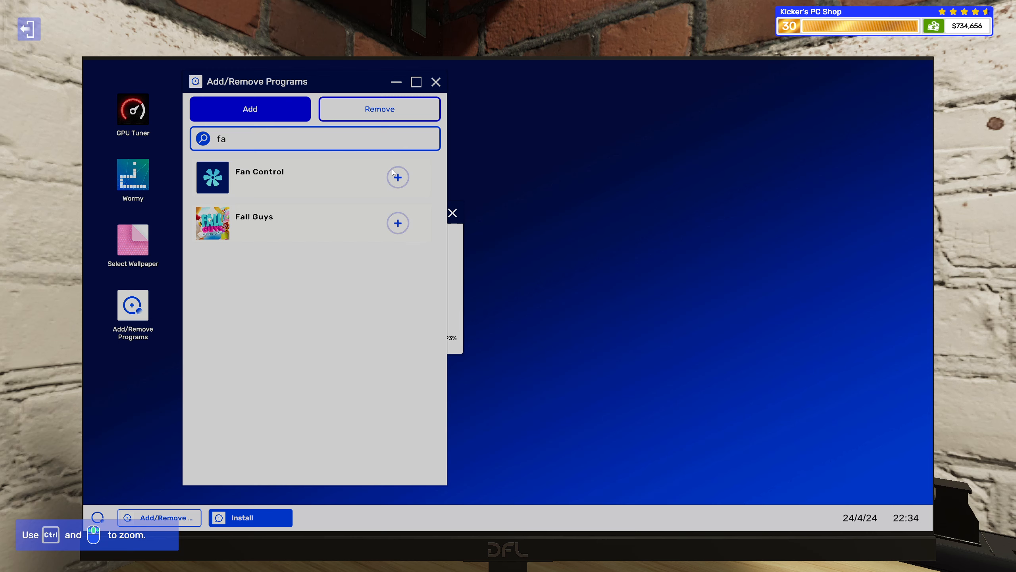
left_click(397, 177)
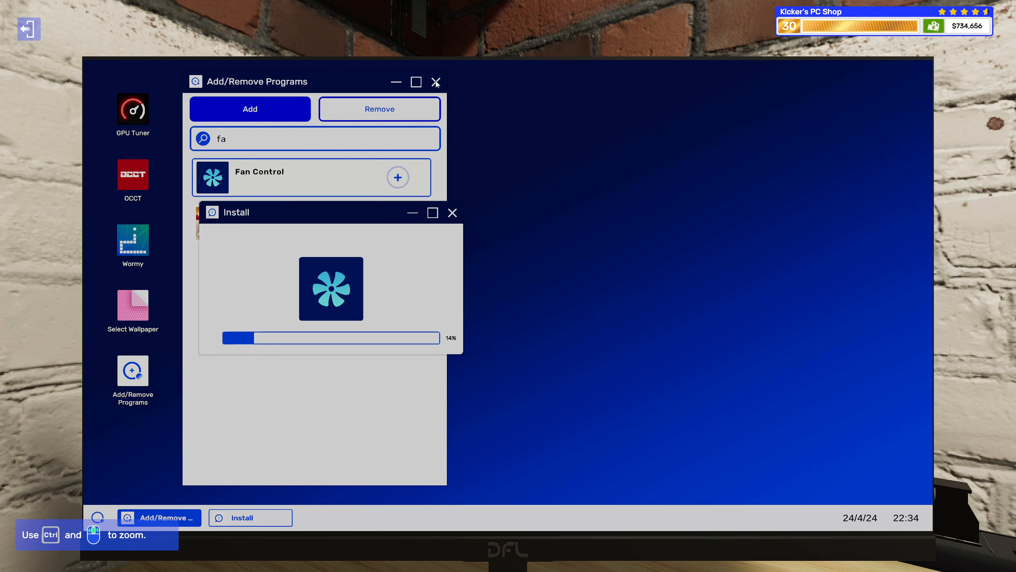
left_click(435, 82)
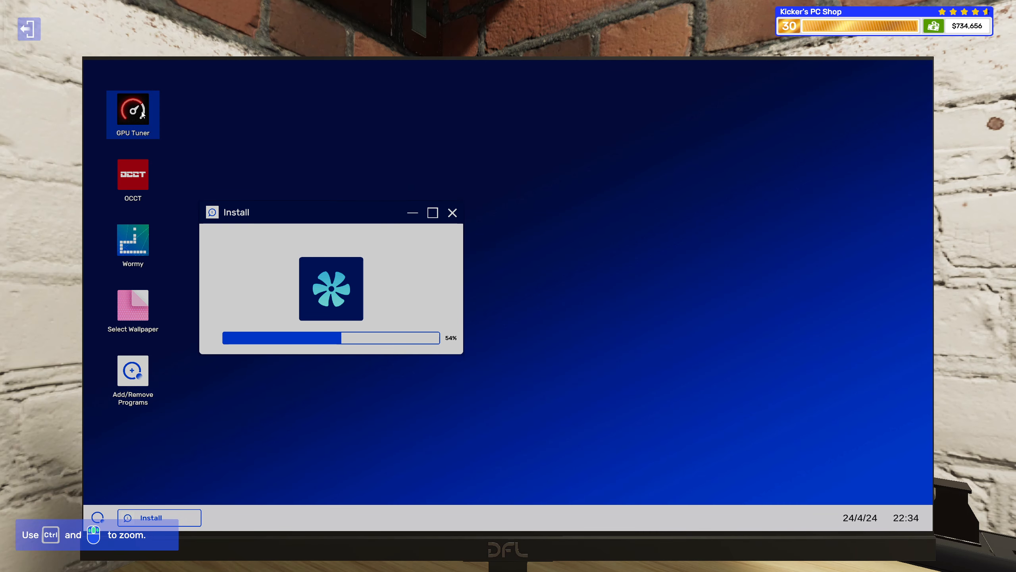
Overclock the GPU to 1886 MHz and apply the Custom Performance fan curve.
double_click(133, 108)
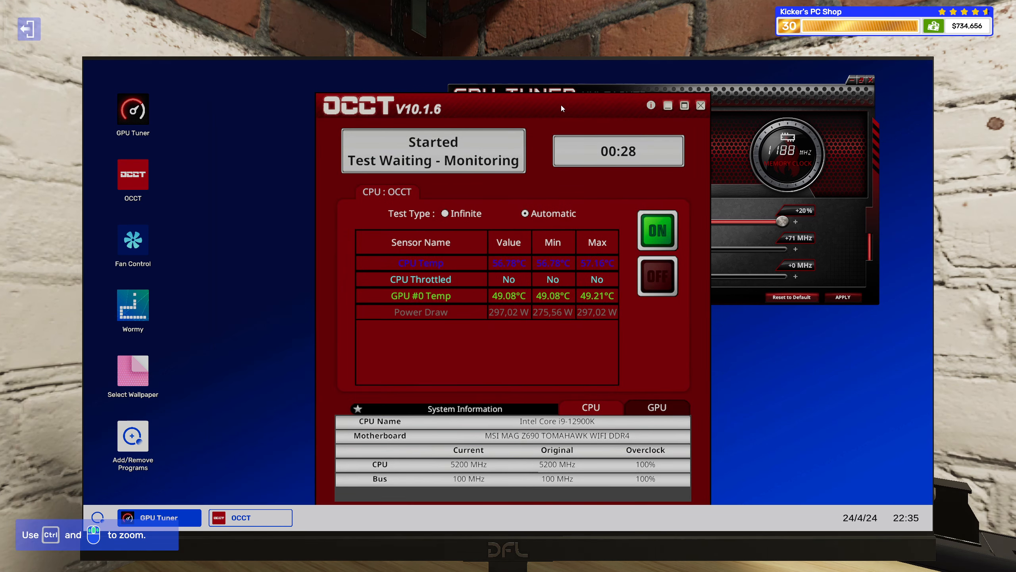
left_click(133, 238)
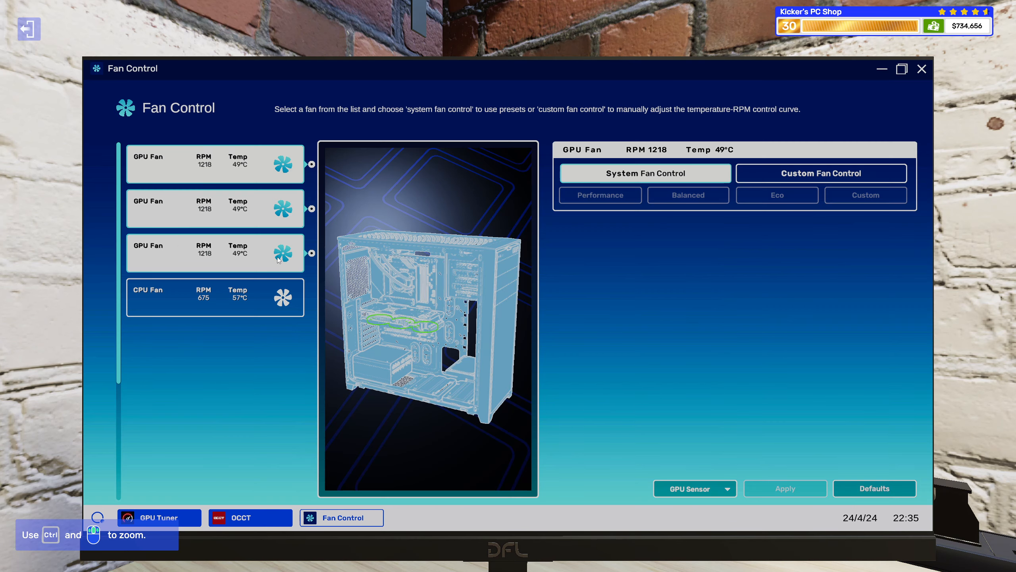
left_click(821, 173)
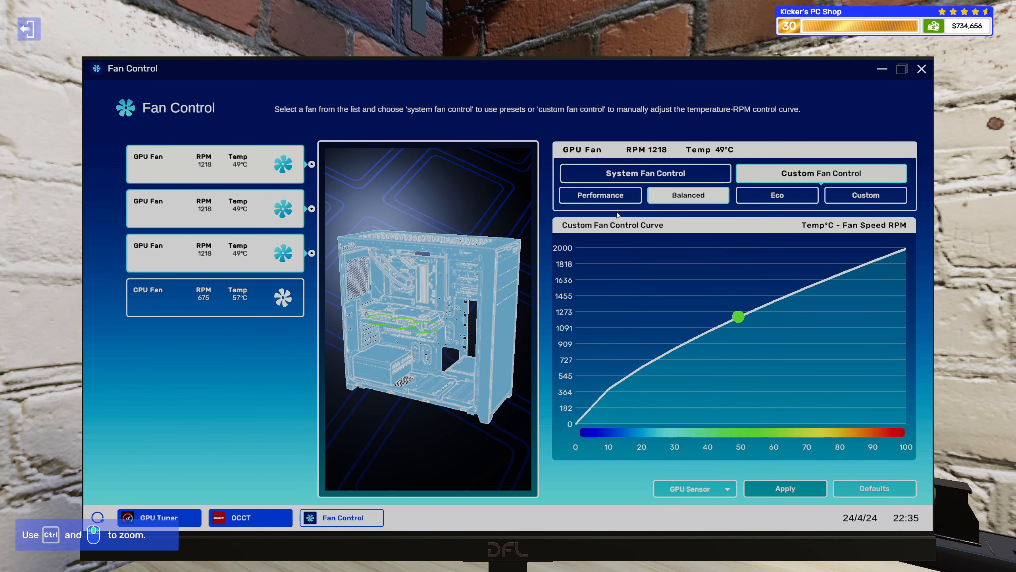
left_click(599, 195)
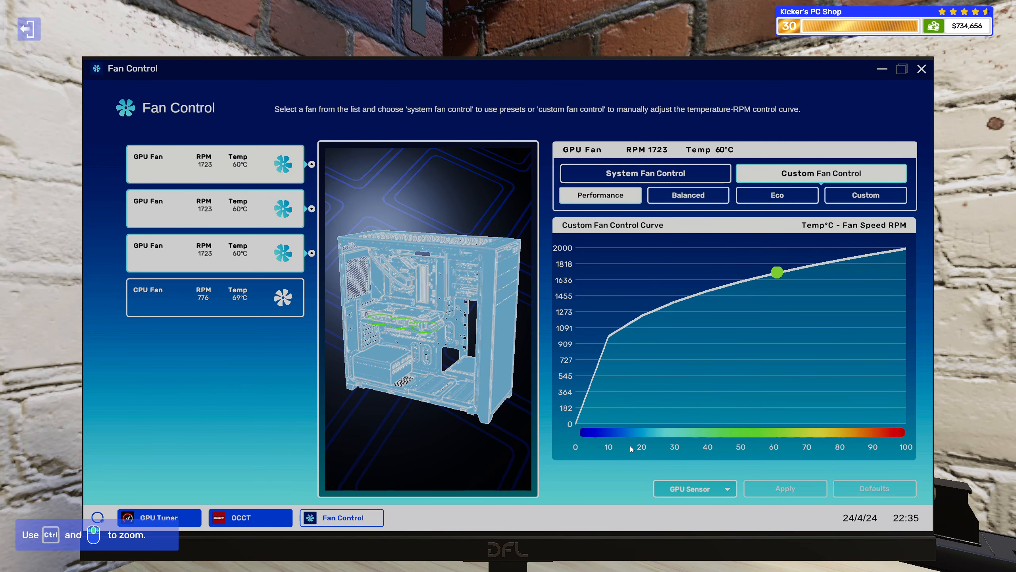
left_click(214, 297)
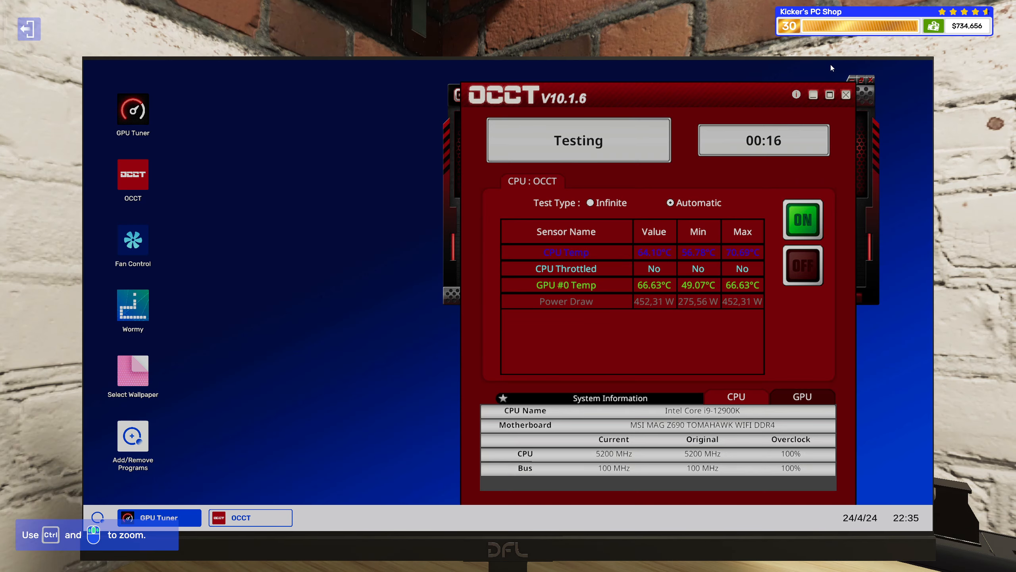
mouse_move(709, 66)
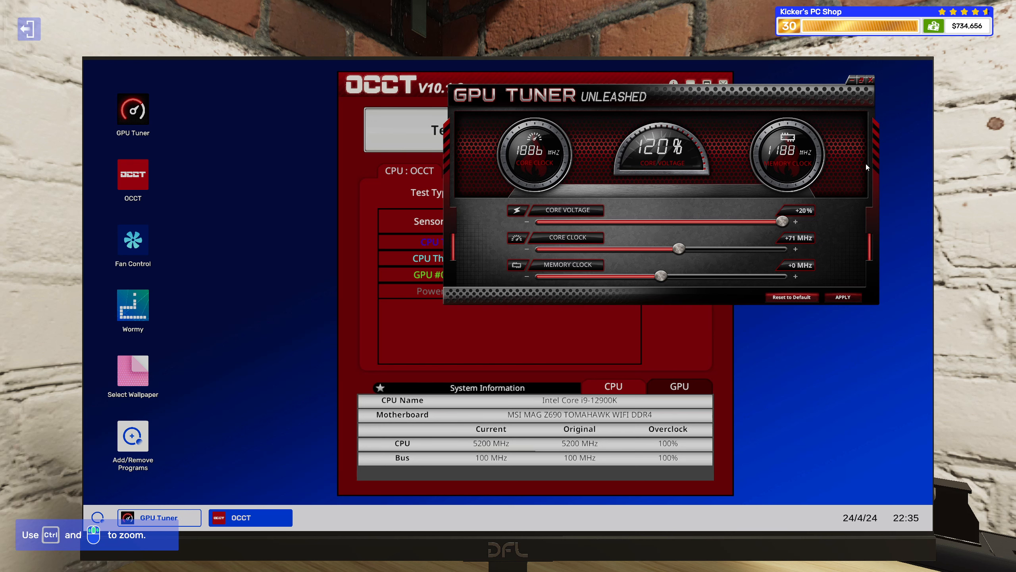
Verify the tuning, check GPU details in the OCCT stress test, and leave the PC.
left_click(250, 518)
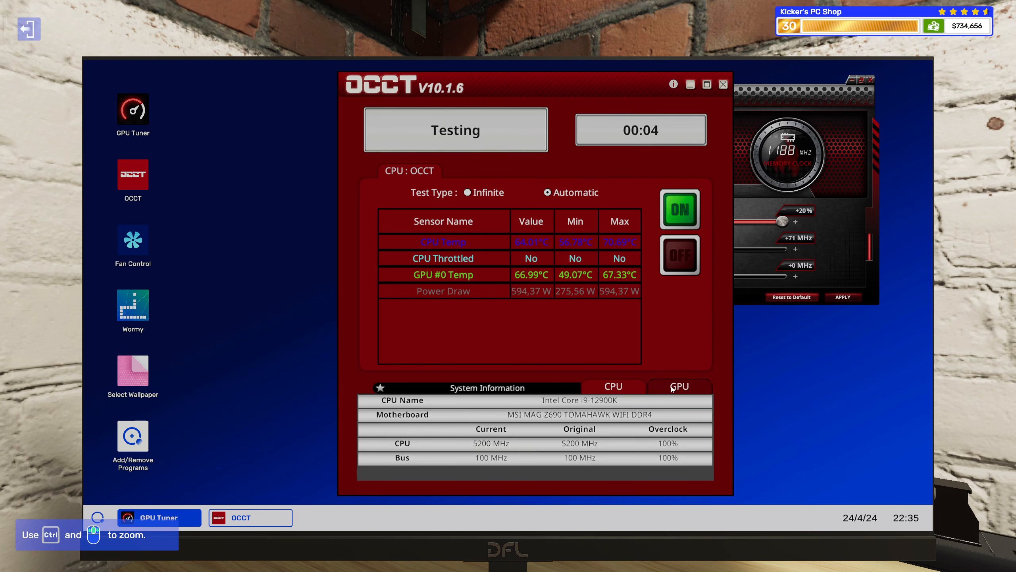
left_click(679, 386)
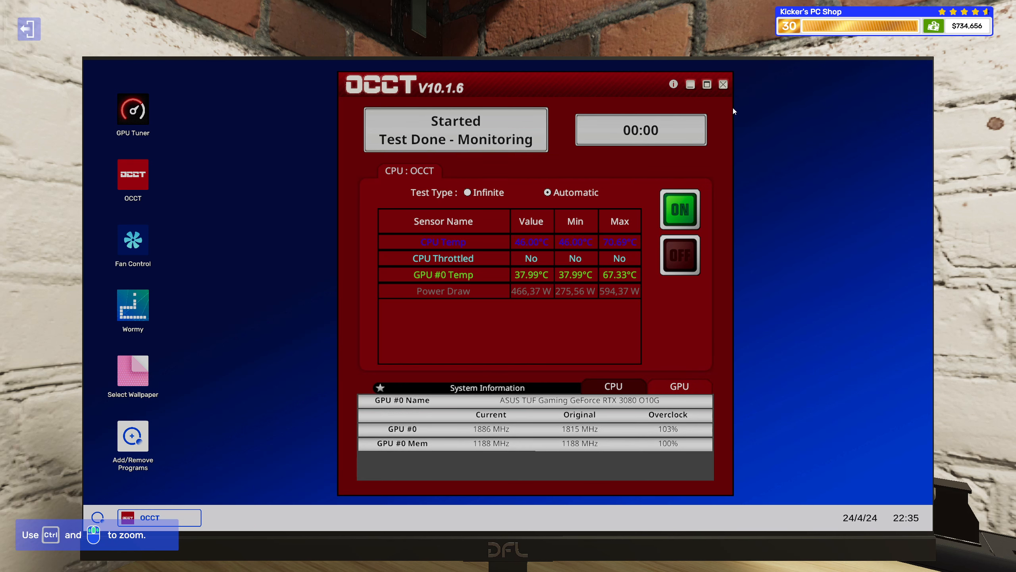
left_click(723, 83)
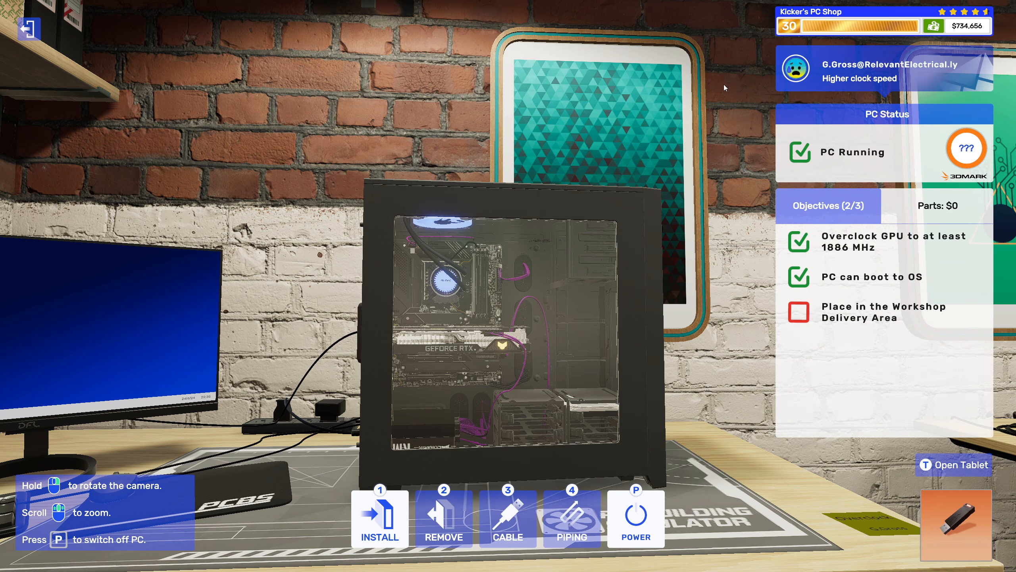
Collect the $320 overclock payment, confirm the invoice, and delete the completed job email.
left_click(960, 464)
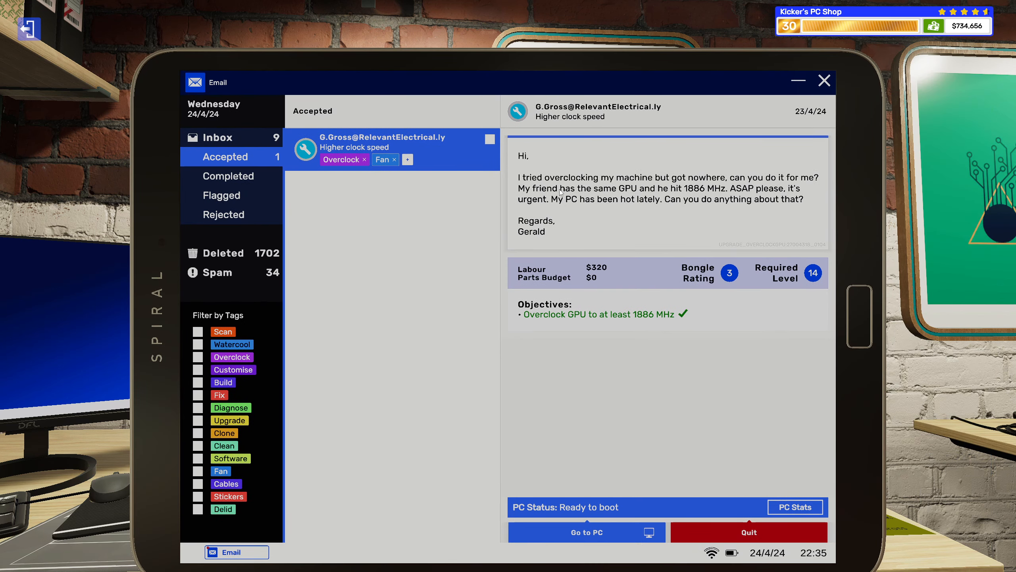
mouse_move(612, 161)
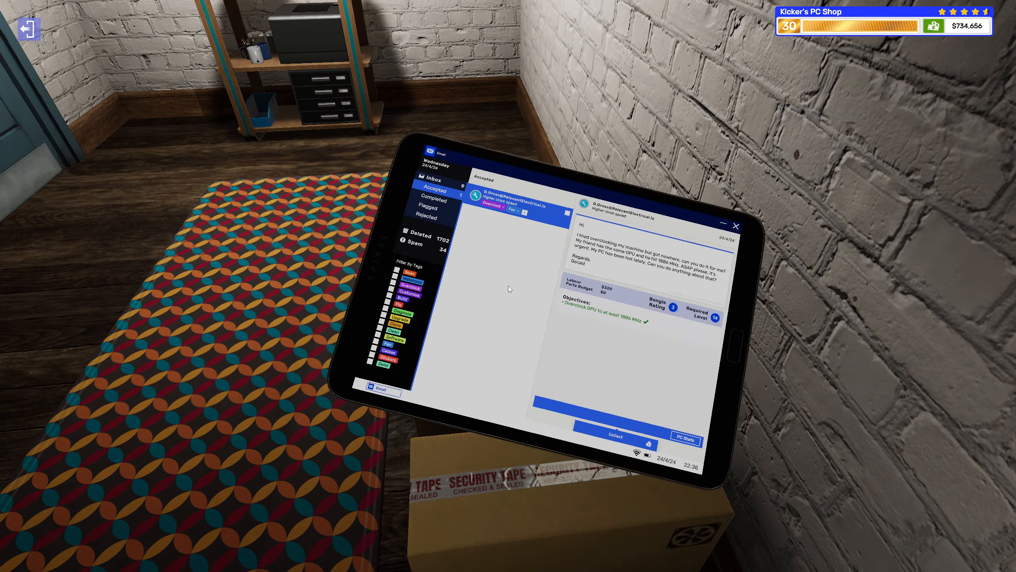
left_click(614, 435)
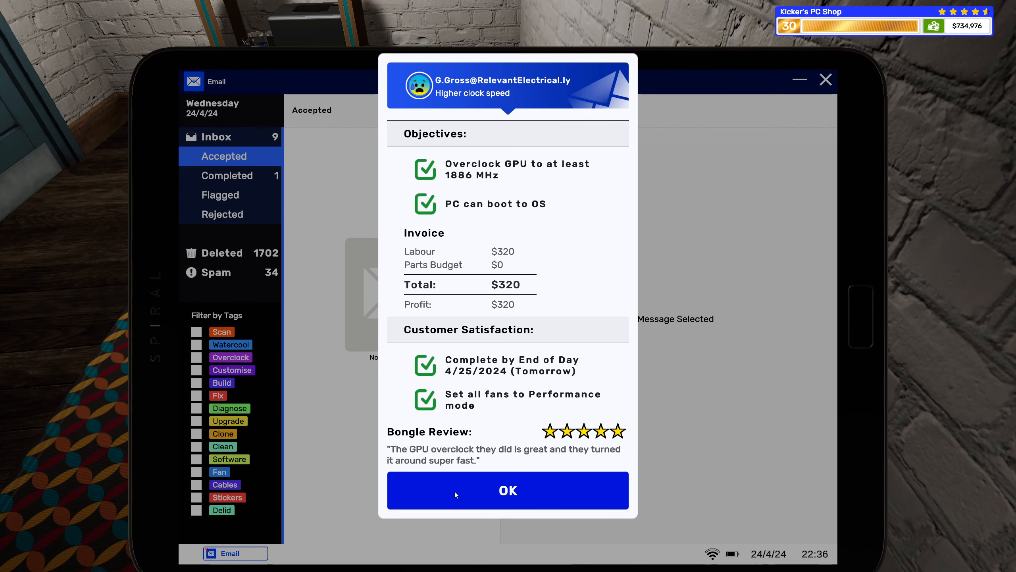
left_click(507, 490)
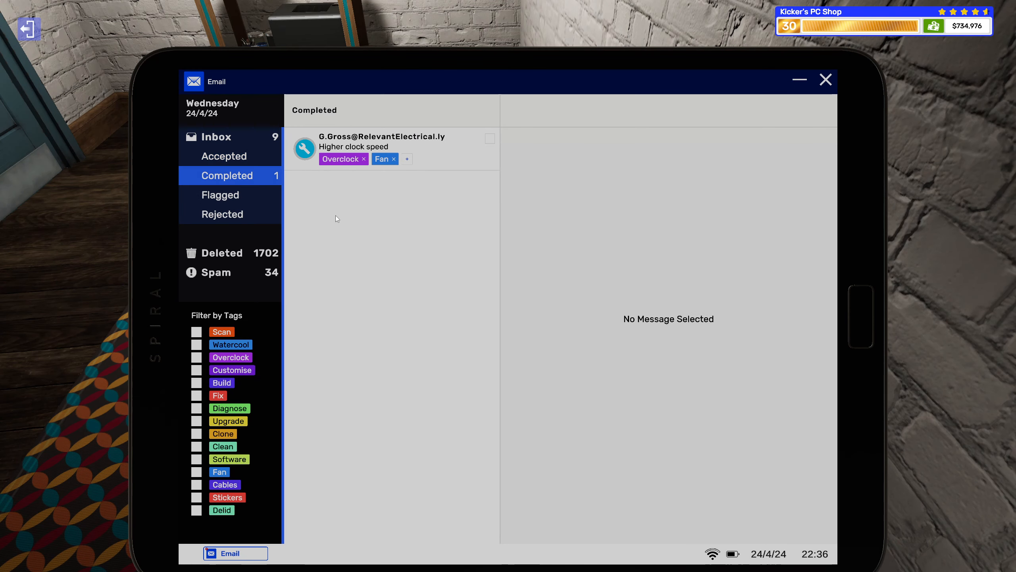
left_click(382, 148)
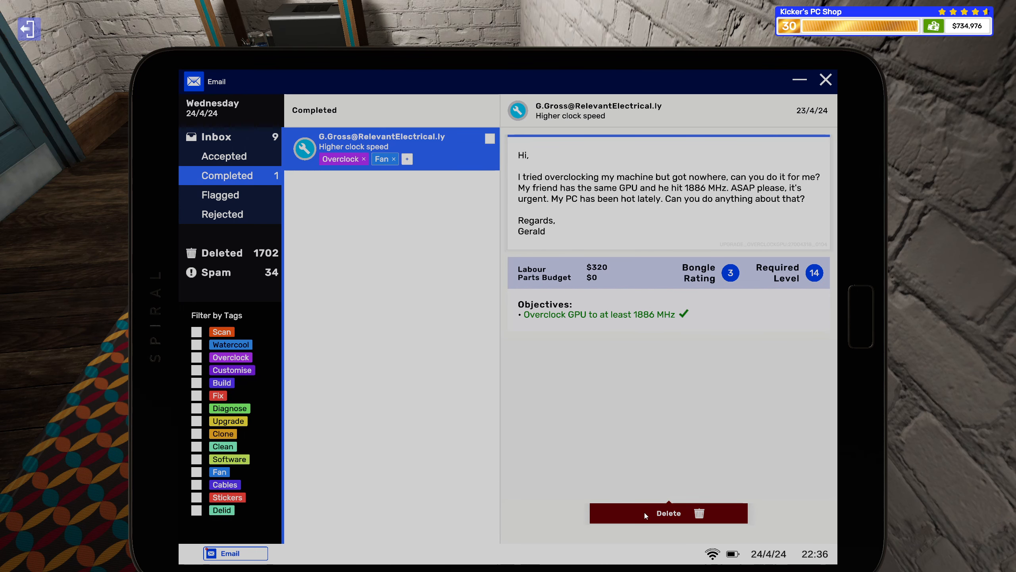
left_click(668, 512)
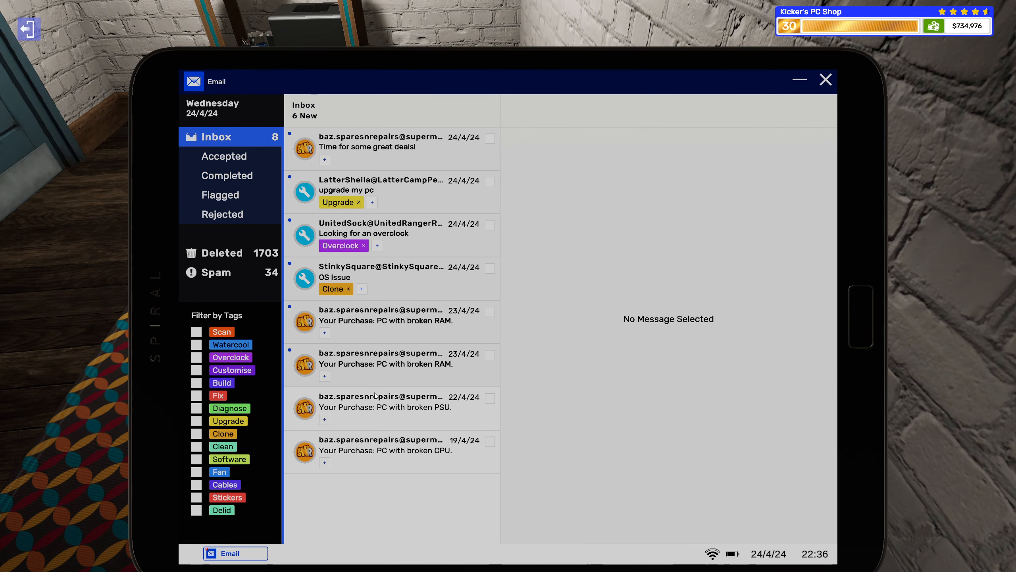
Delete an old purchase receipt and open the StinkySquare OS cloning request.
left_click(386, 407)
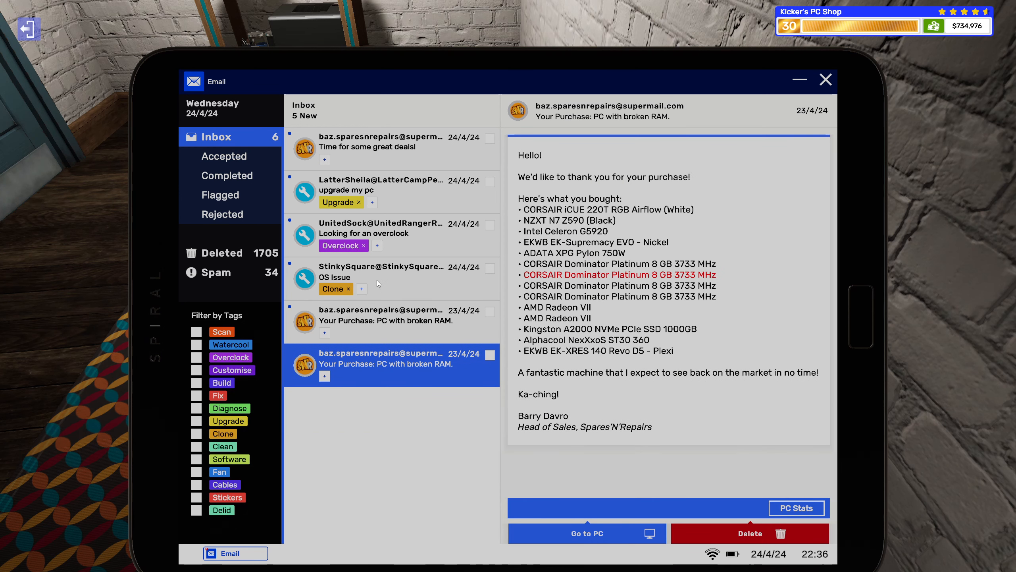
left_click(381, 276)
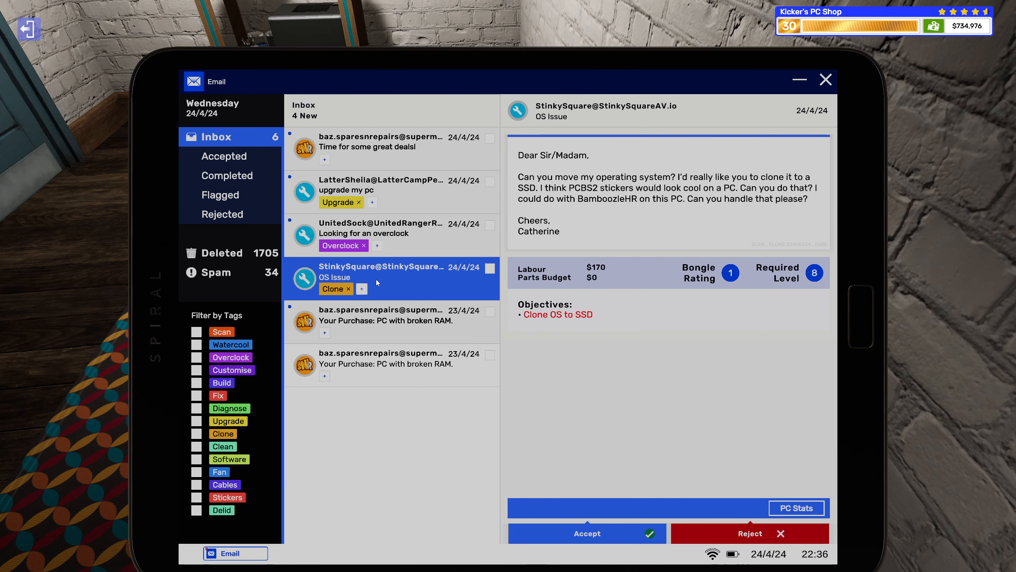
Add Stickers and Software tags to the OS cloning job and accept it.
left_click(361, 289)
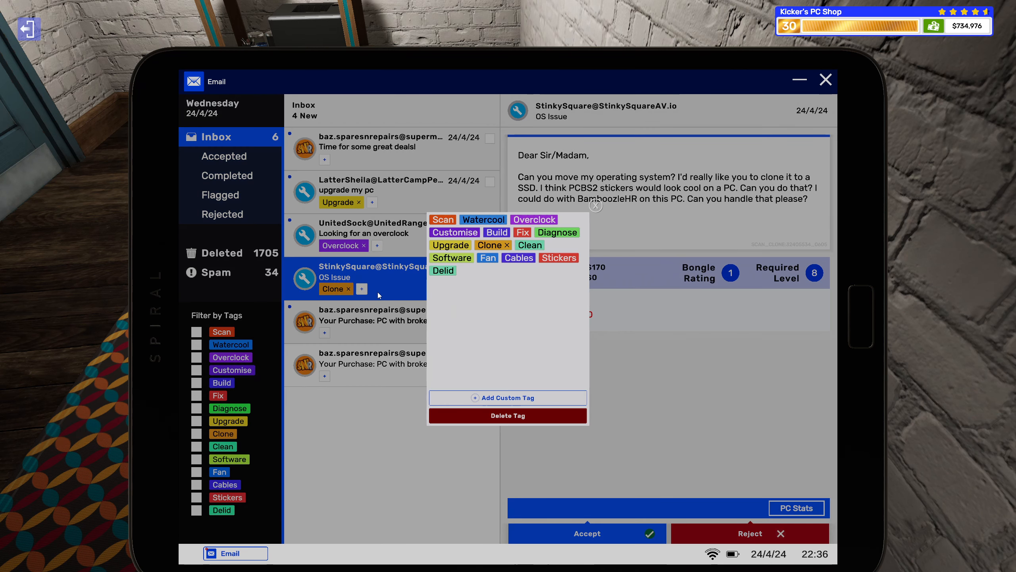
left_click(558, 258)
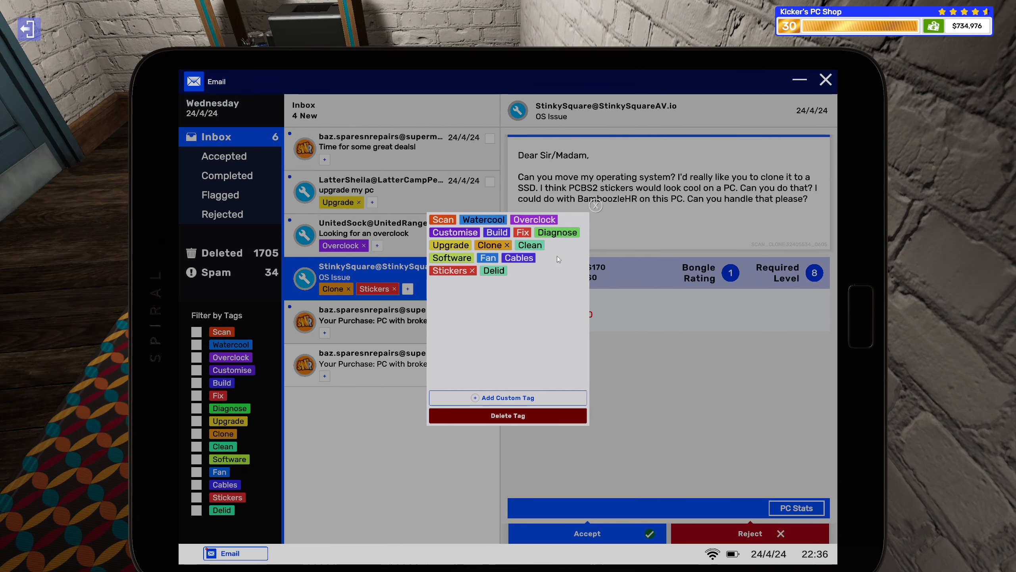
left_click(452, 257)
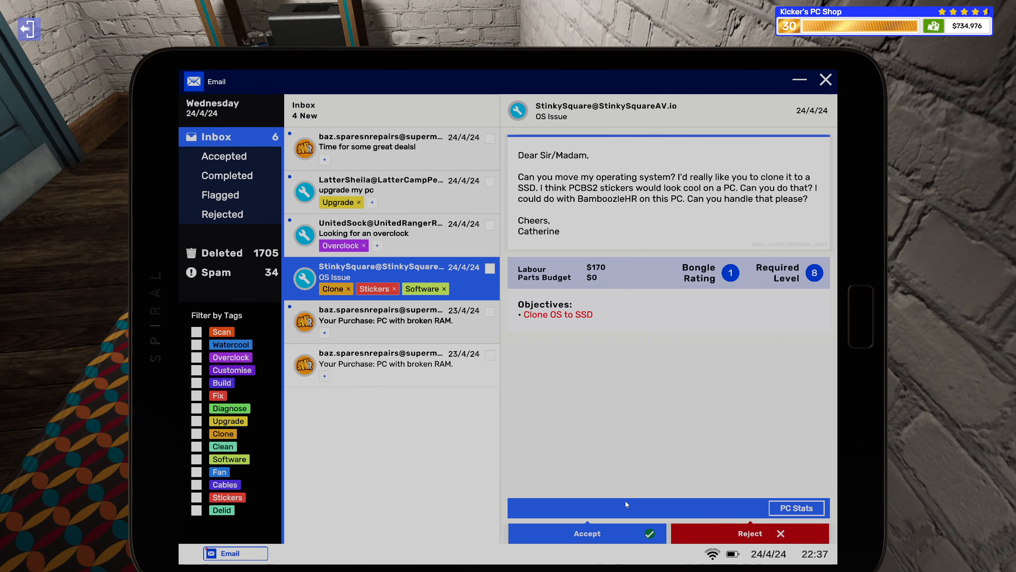
left_click(389, 229)
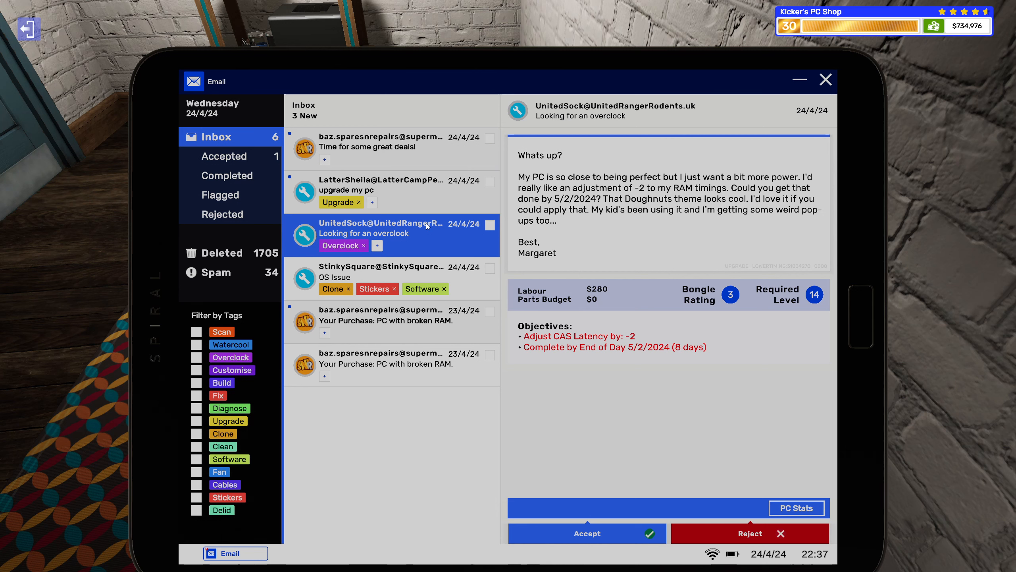
mouse_move(432, 190)
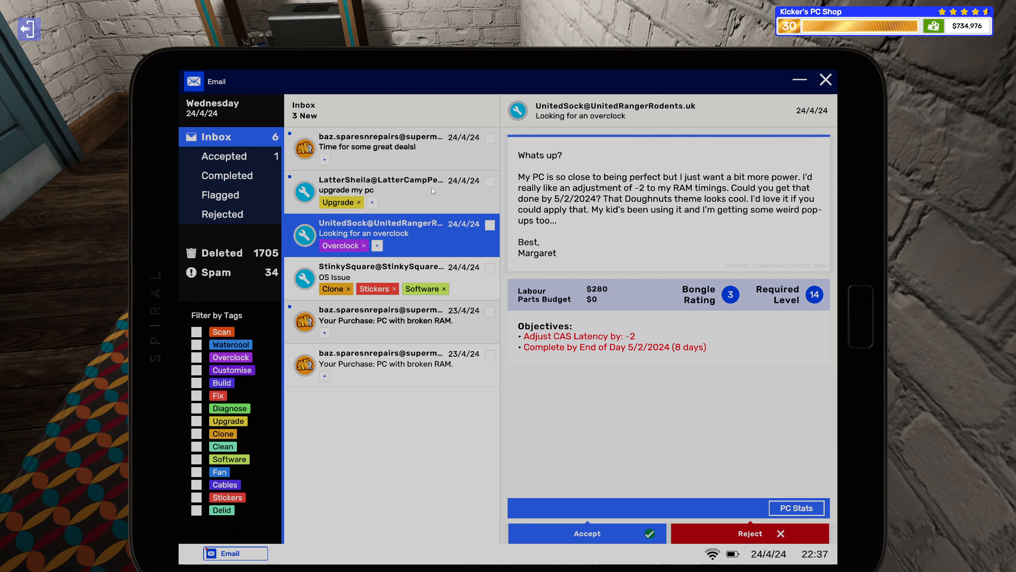
Add Scan and Customise tags to the RAM-timing job, accept it, and open the memory upgrade email.
left_click(377, 245)
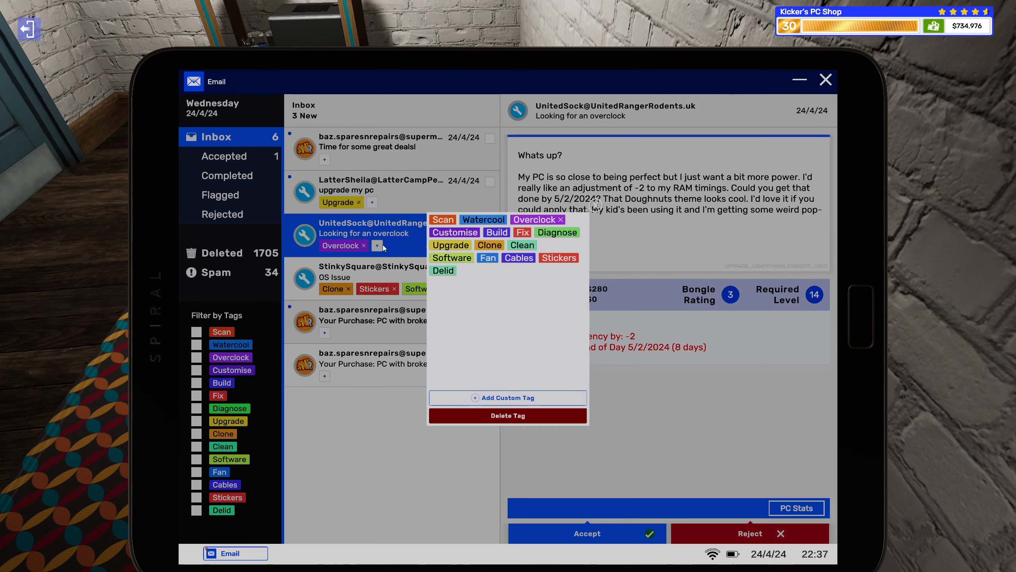
left_click(442, 219)
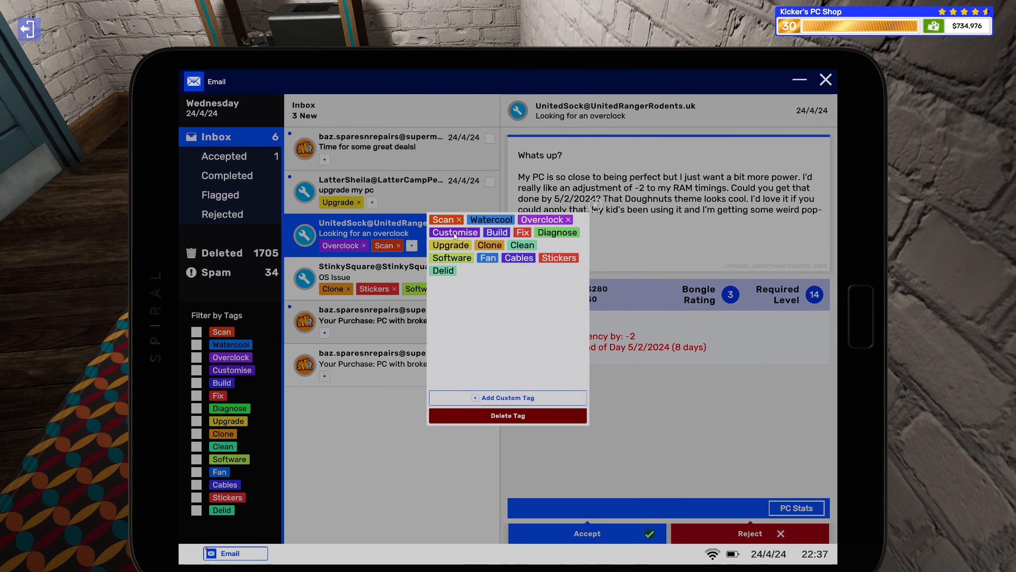
left_click(455, 231)
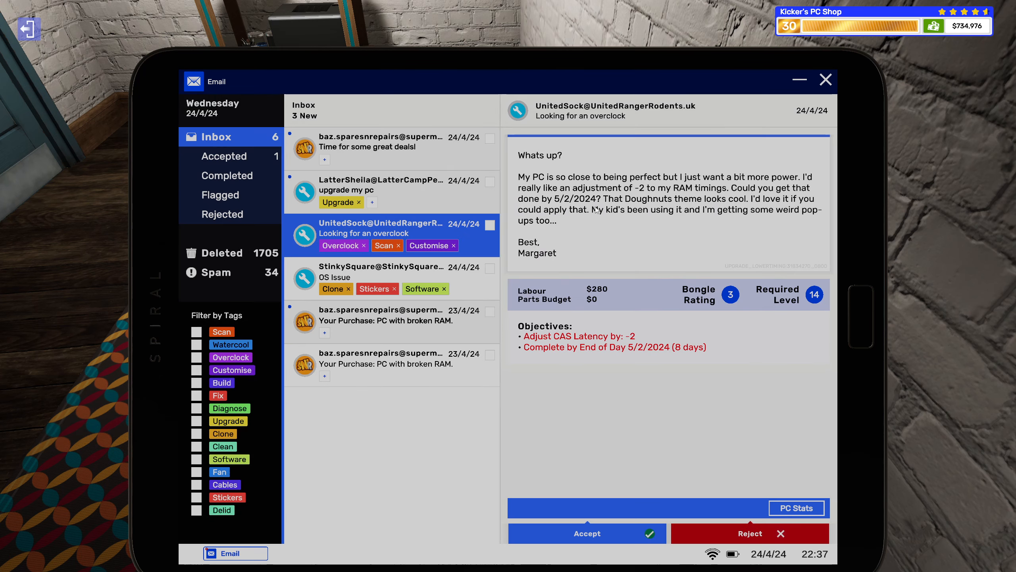
left_click(586, 532)
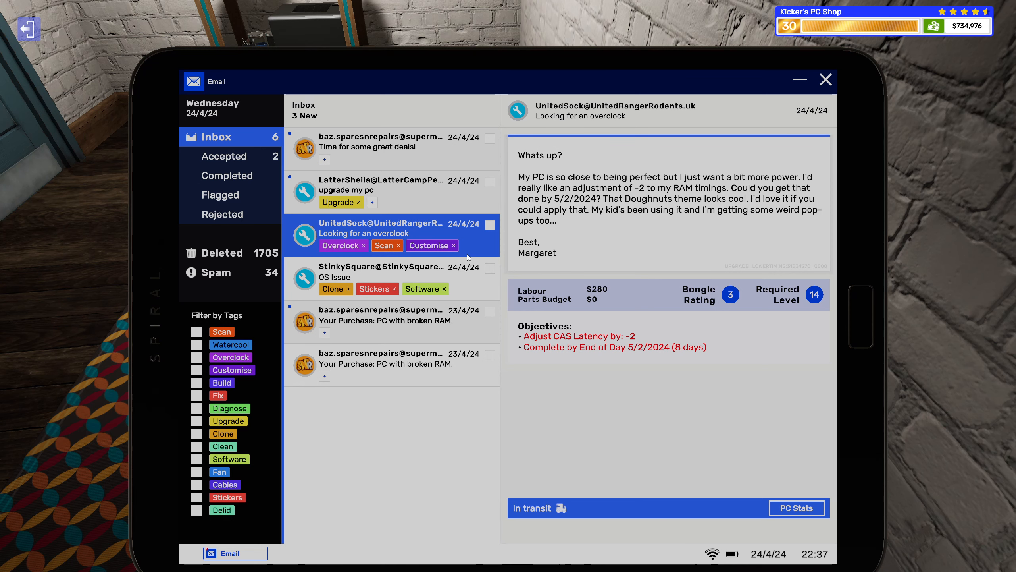
left_click(389, 190)
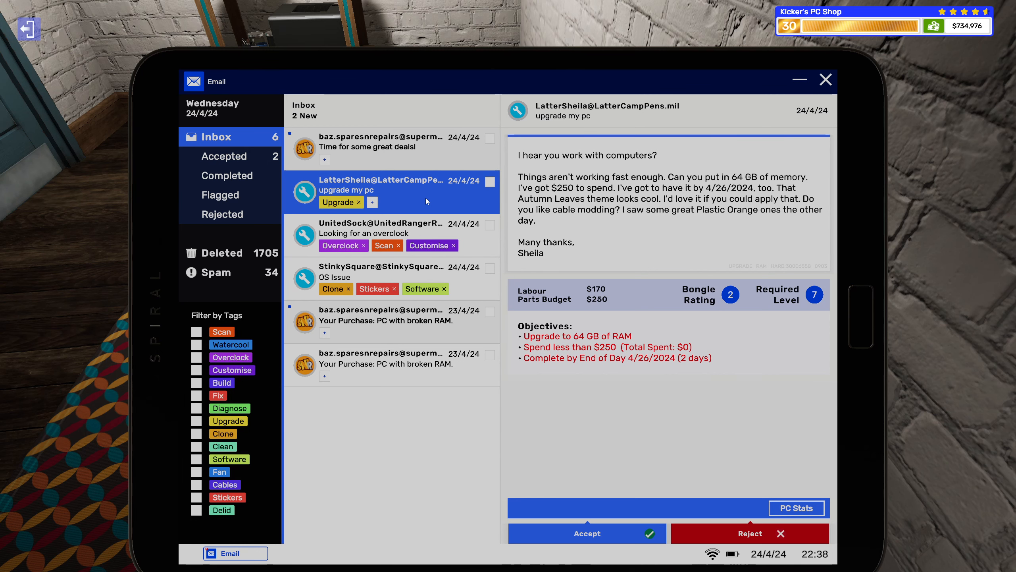
Add Stickers and Customise tags to the 64 GB RAM upgrade job and accept it.
left_click(371, 202)
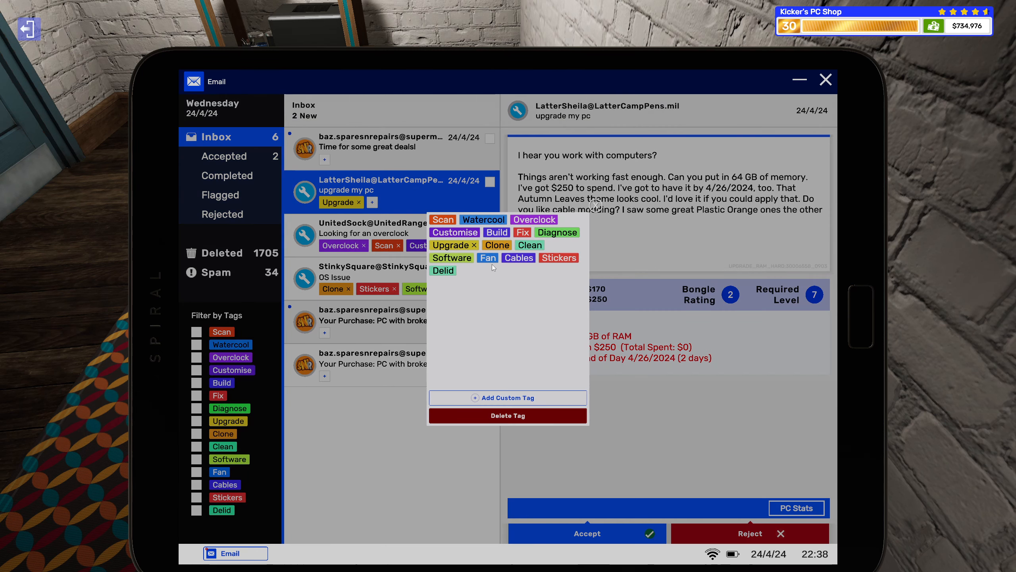
left_click(558, 257)
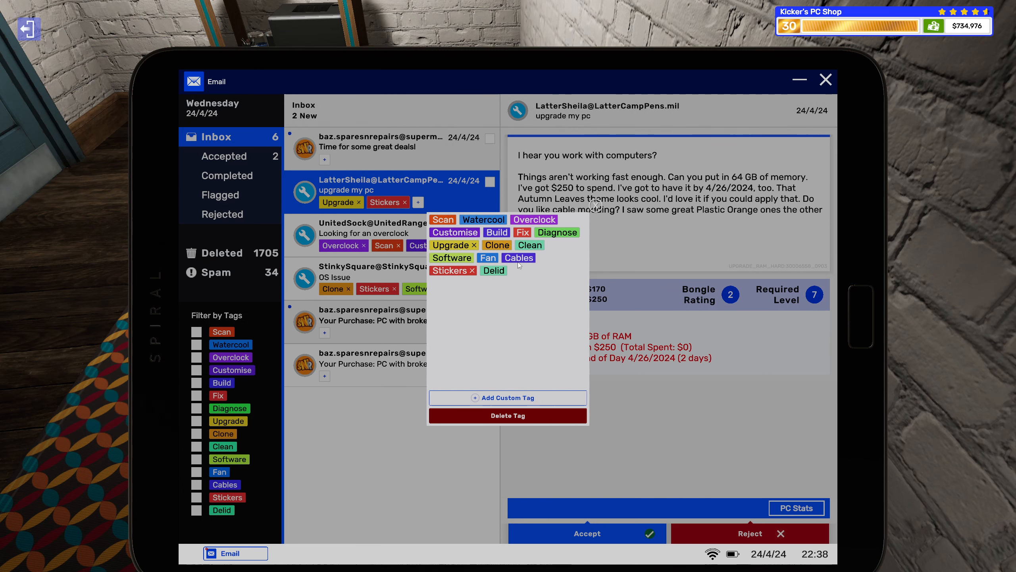
left_click(454, 232)
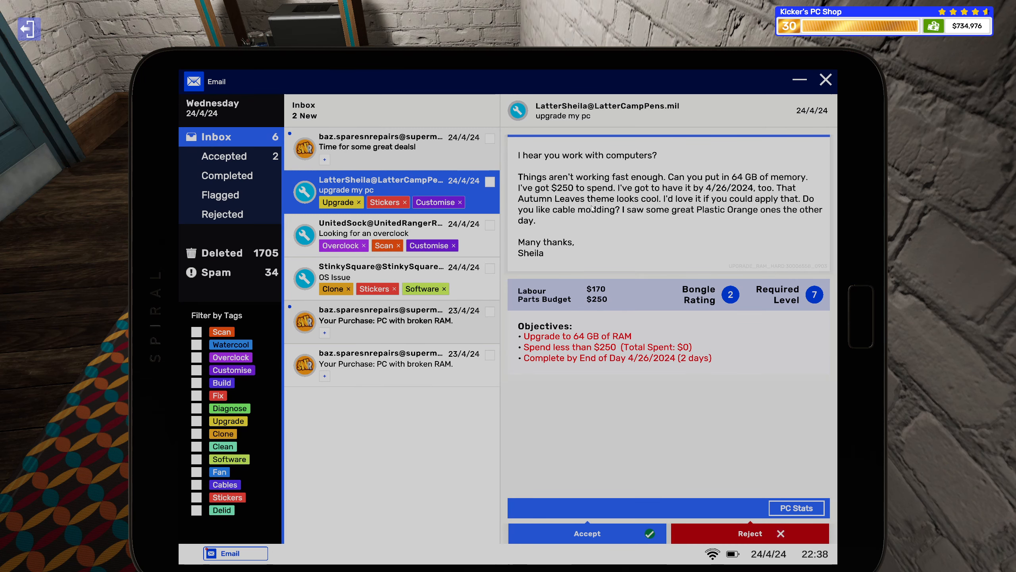
mouse_move(718, 564)
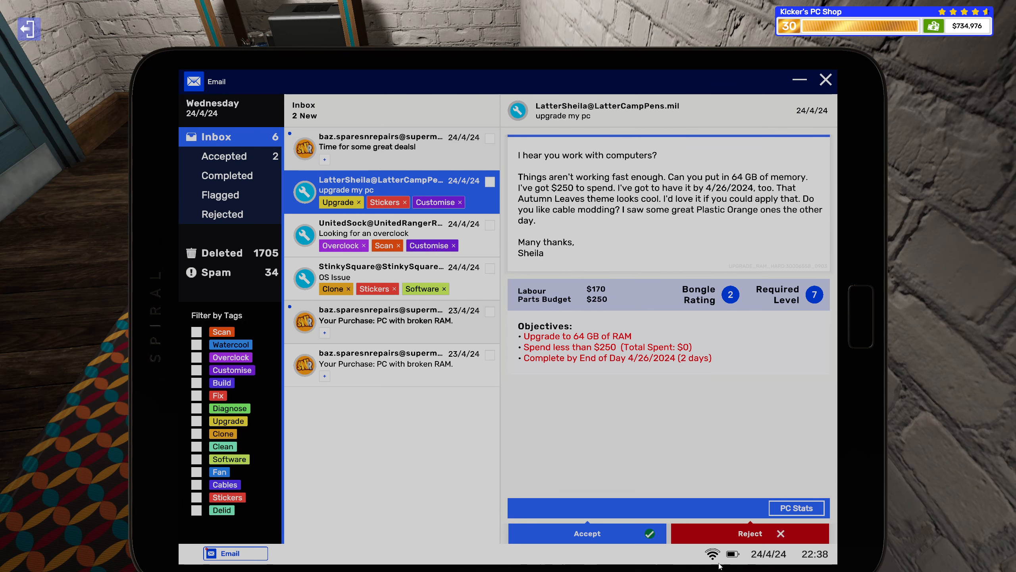
left_click(586, 533)
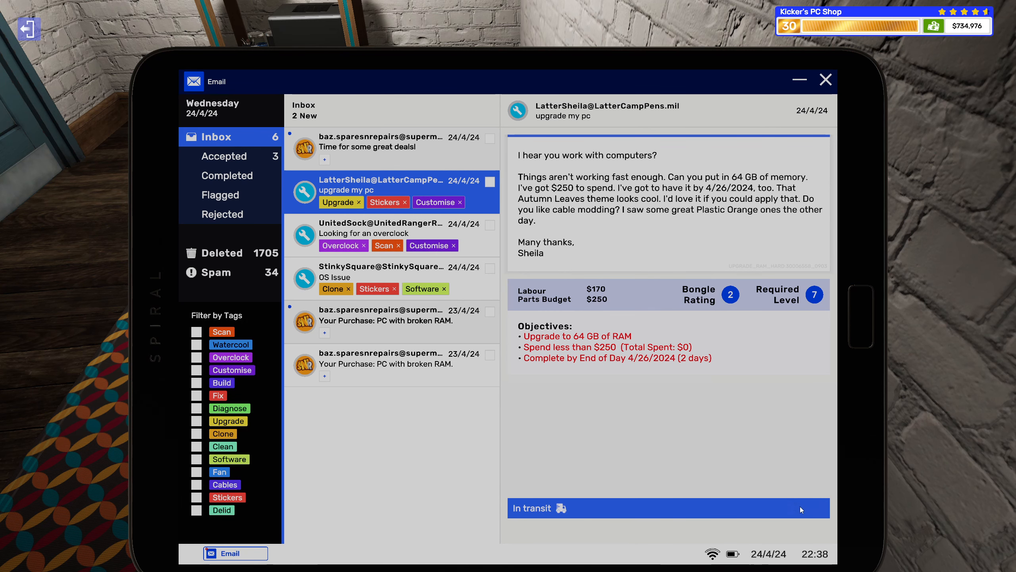
Check the upgrade PC's component list (four 8 GB sticks), then minimise the stats behind the email.
left_click(666, 508)
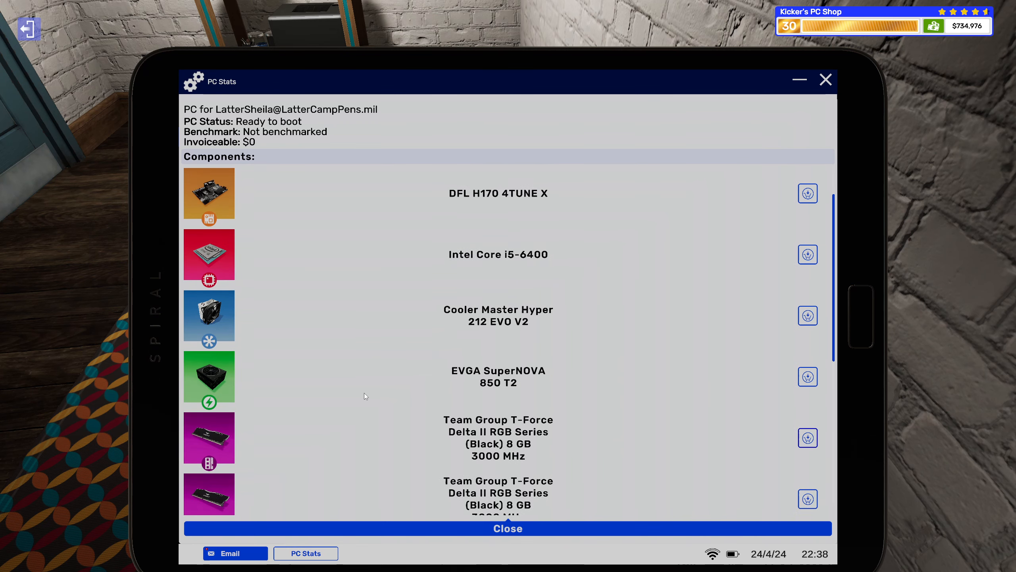
scroll("down", 3)
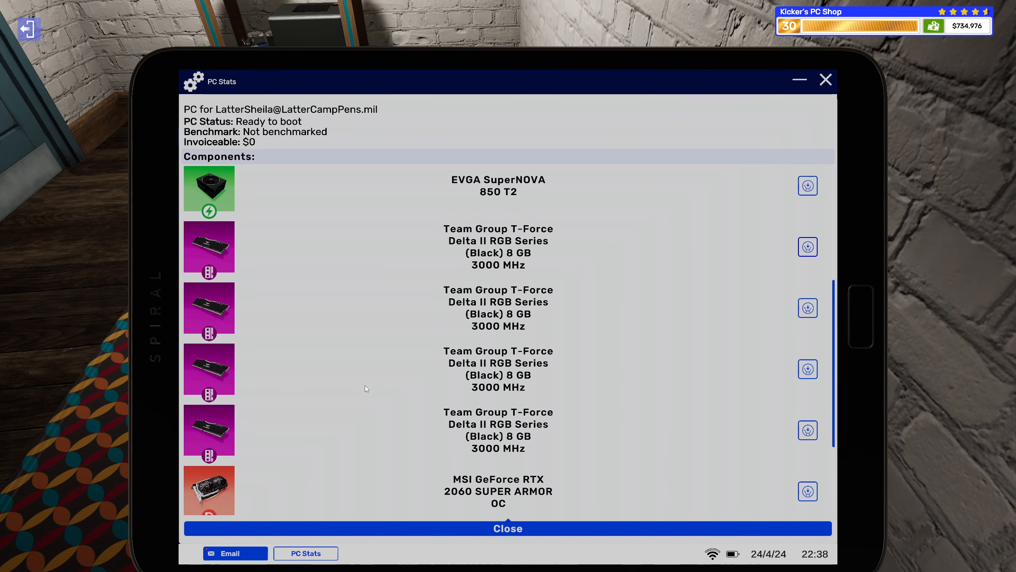
mouse_move(783, 133)
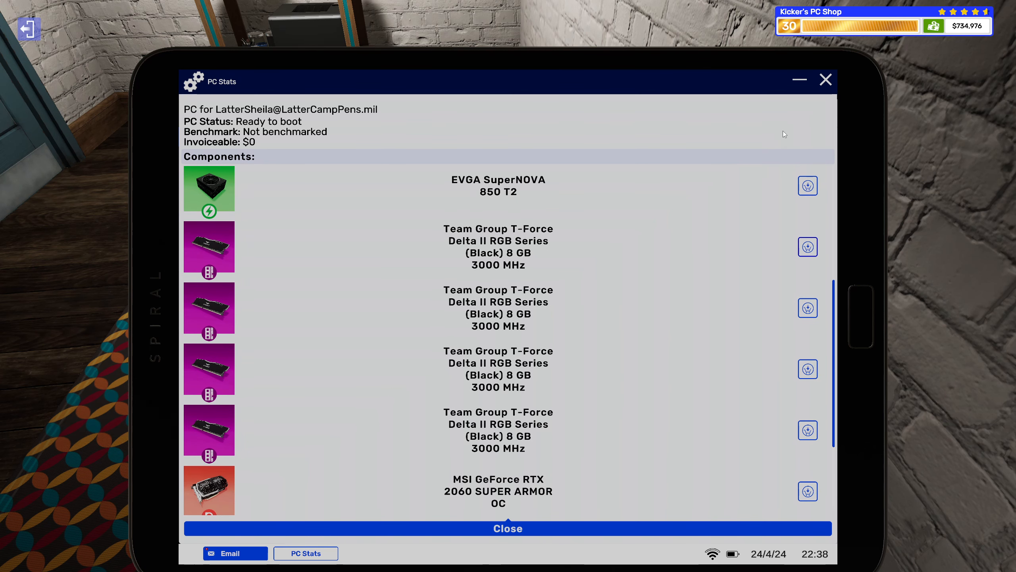
left_click(235, 553)
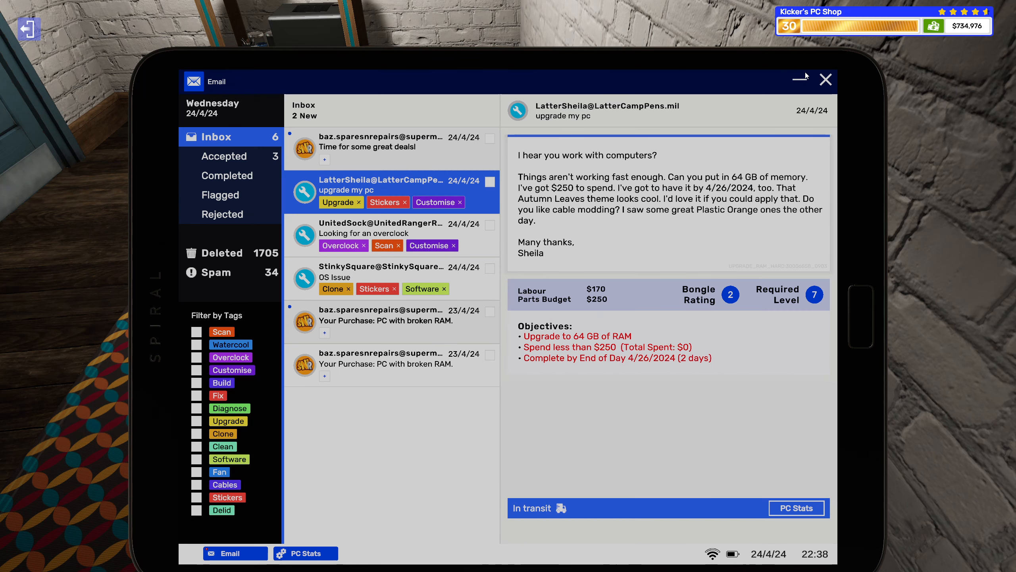
Browse the shop's memory listings filtered to 32 GB kits only.
left_click(825, 79)
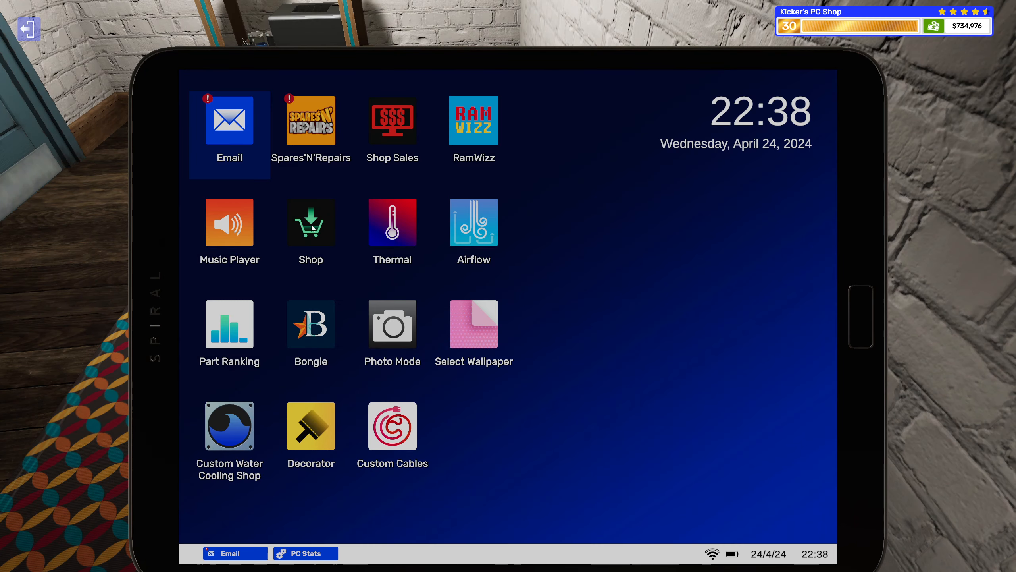
left_click(309, 223)
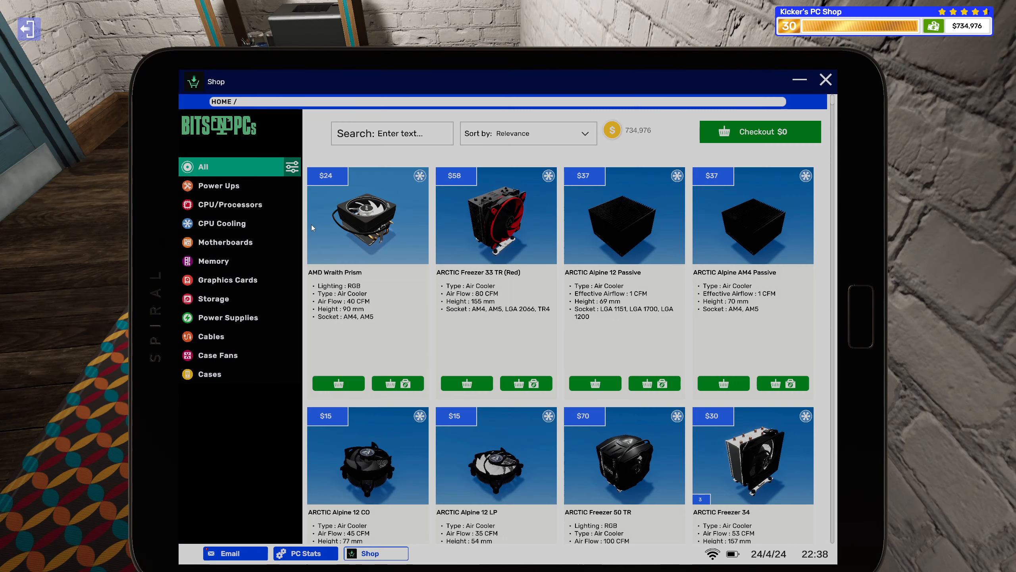
left_click(212, 260)
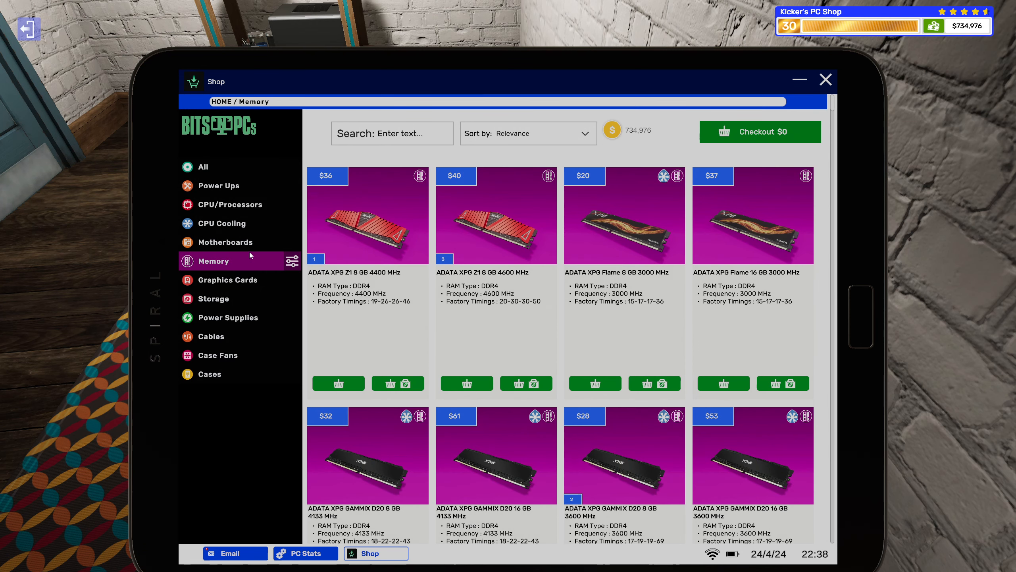
left_click(295, 260)
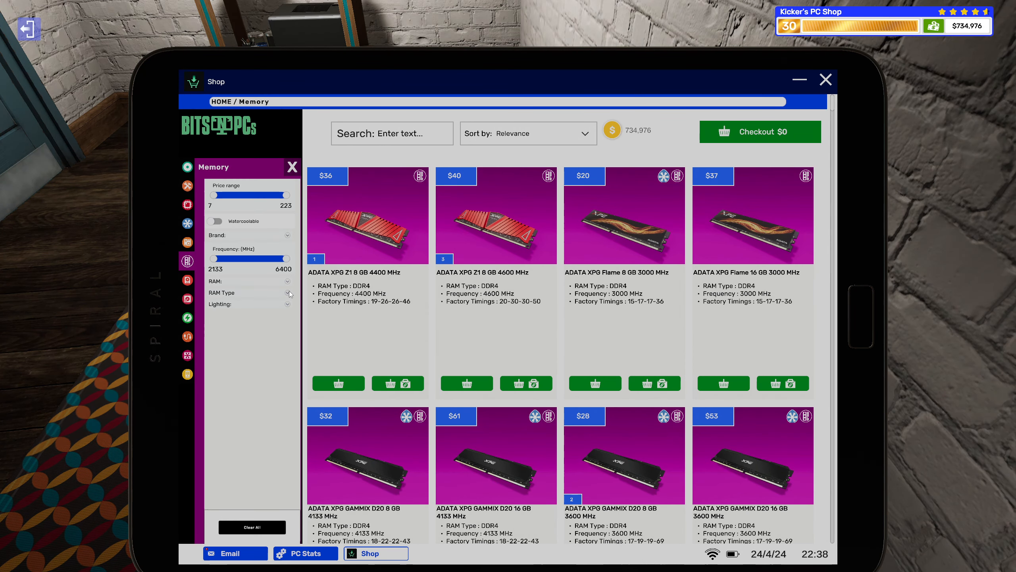
left_click(285, 292)
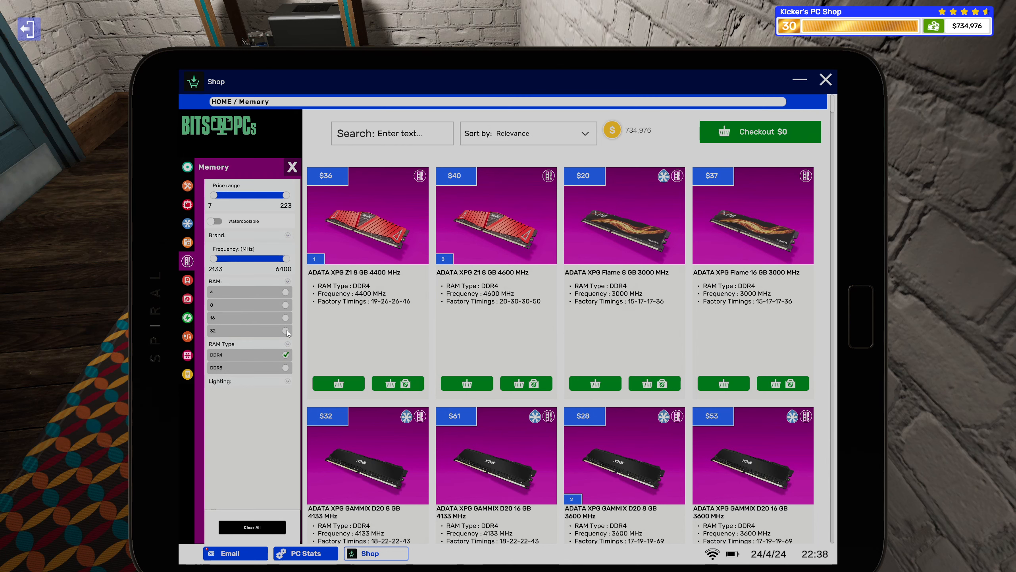
left_click(288, 331)
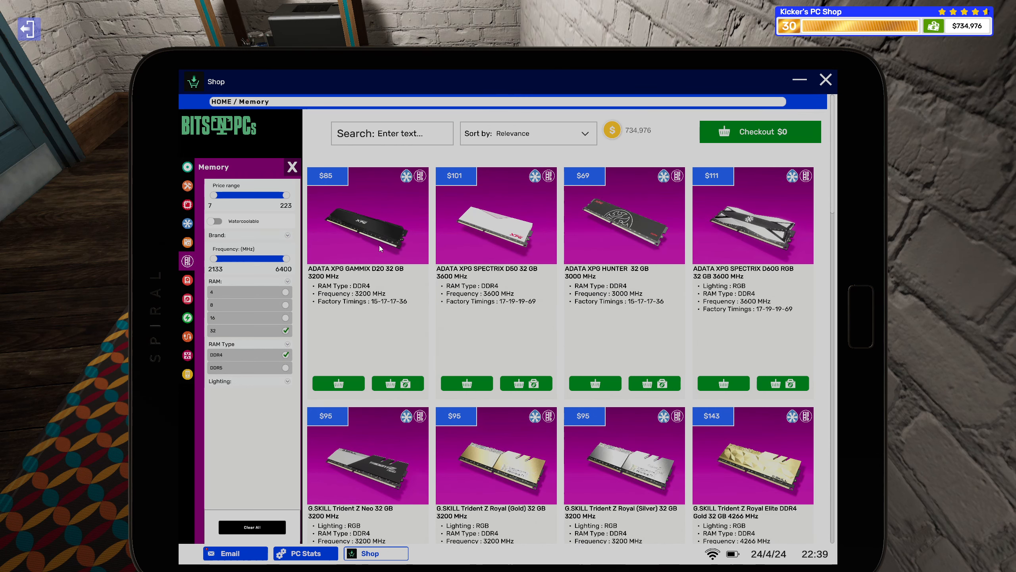
left_click(527, 133)
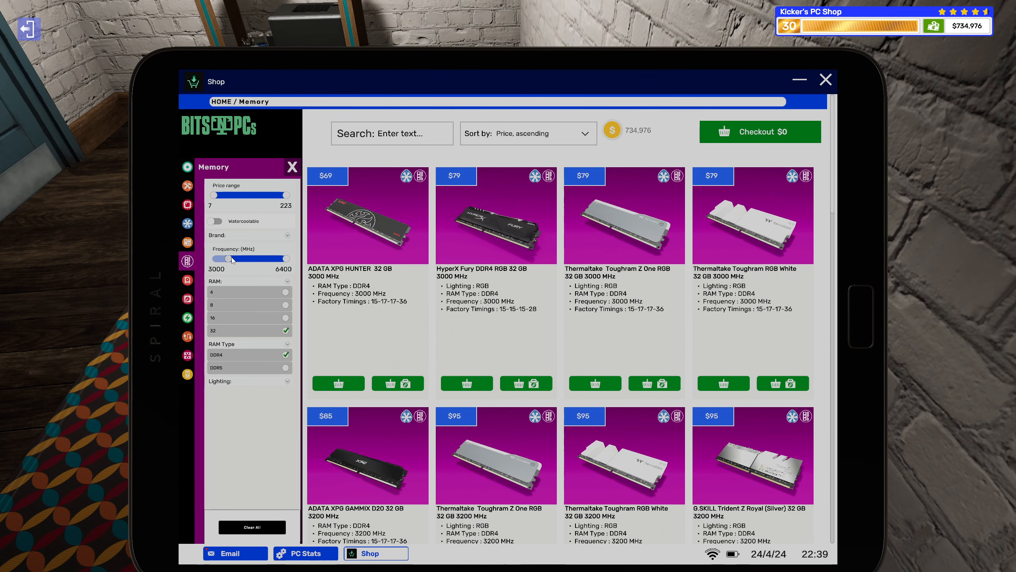
Add the $79 HyperX Fury 32 GB DDR4 kit to the basket, assigned to the RAM upgrade job.
left_click(304, 553)
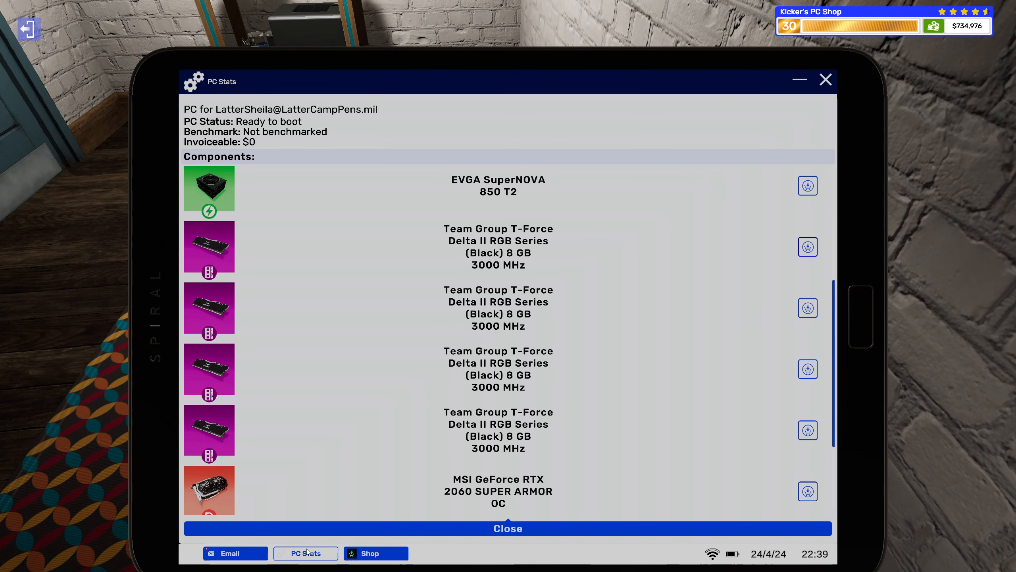
left_click(375, 553)
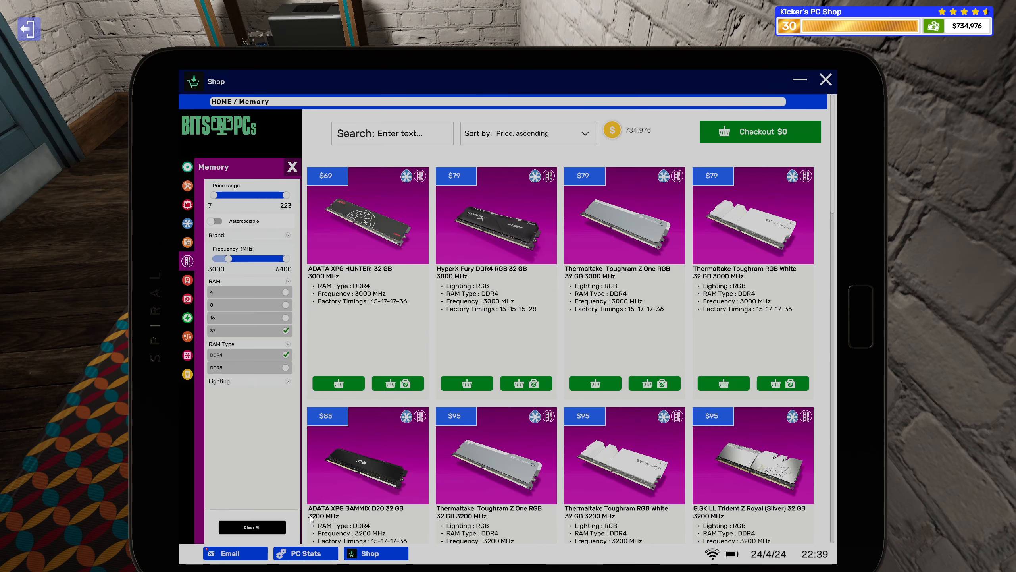
mouse_move(345, 468)
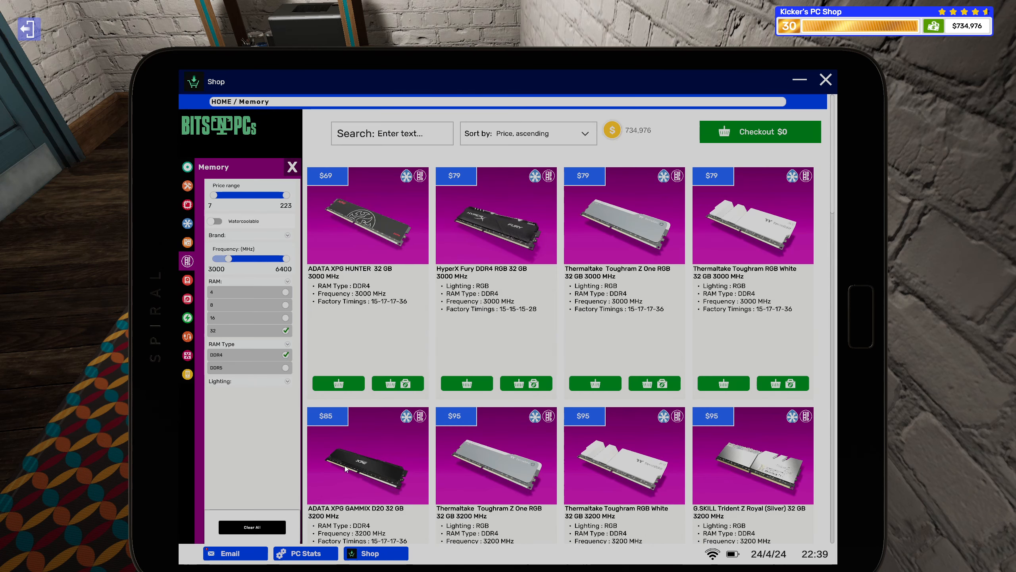
mouse_move(405, 383)
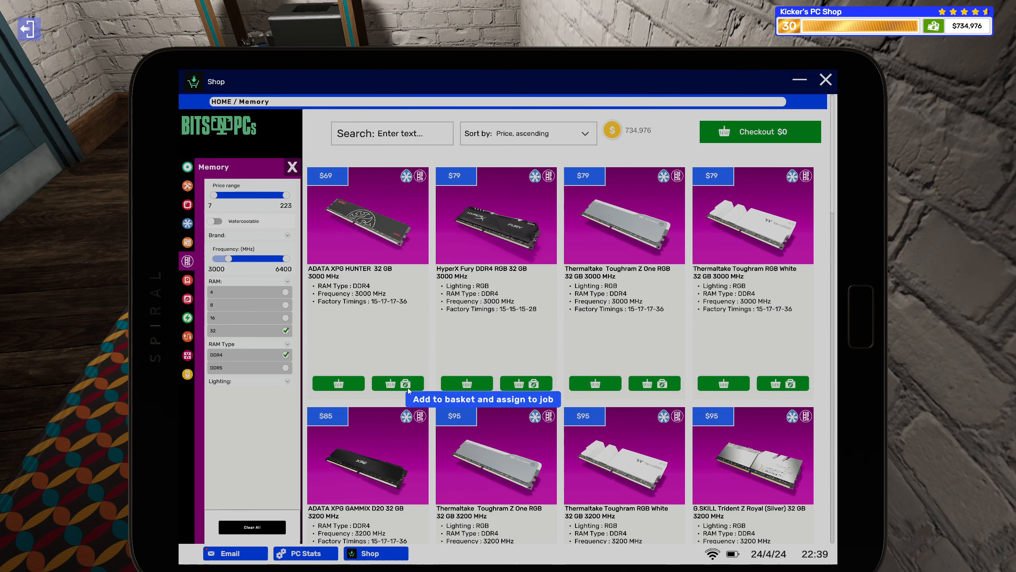
left_click(398, 383)
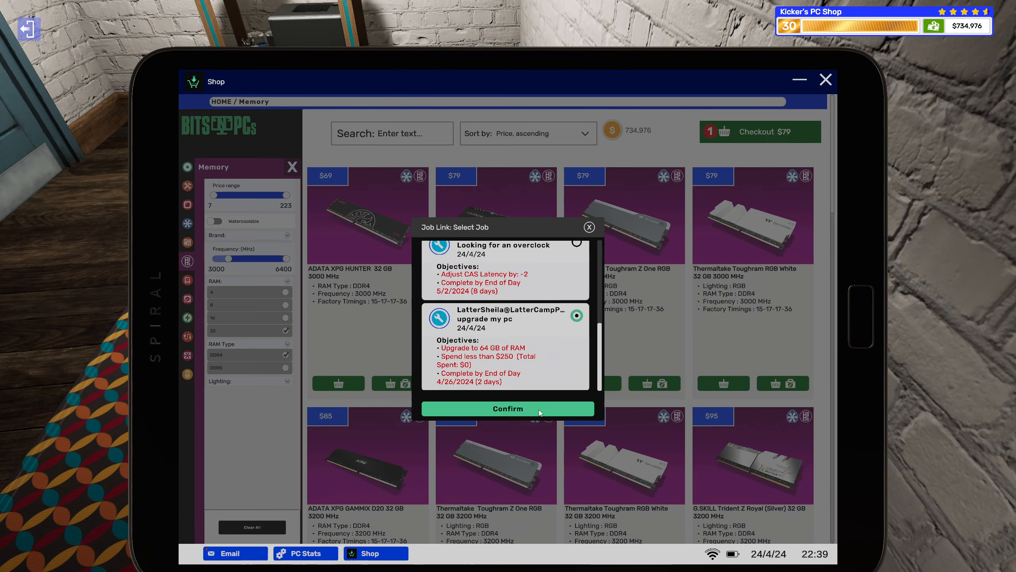
left_click(507, 409)
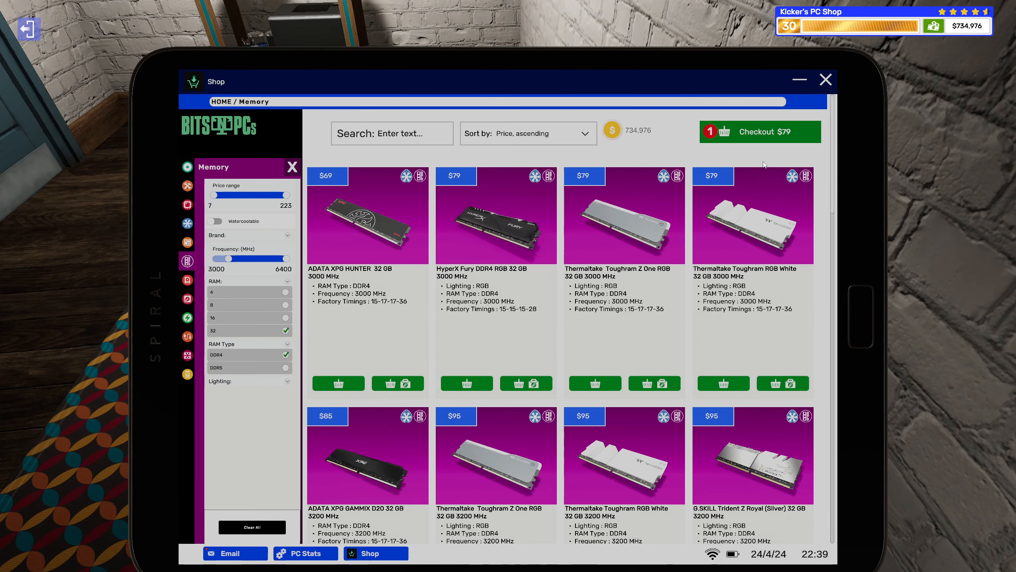
Order two HyperX Fury 32 GB kits from the basket for $158.
left_click(759, 132)
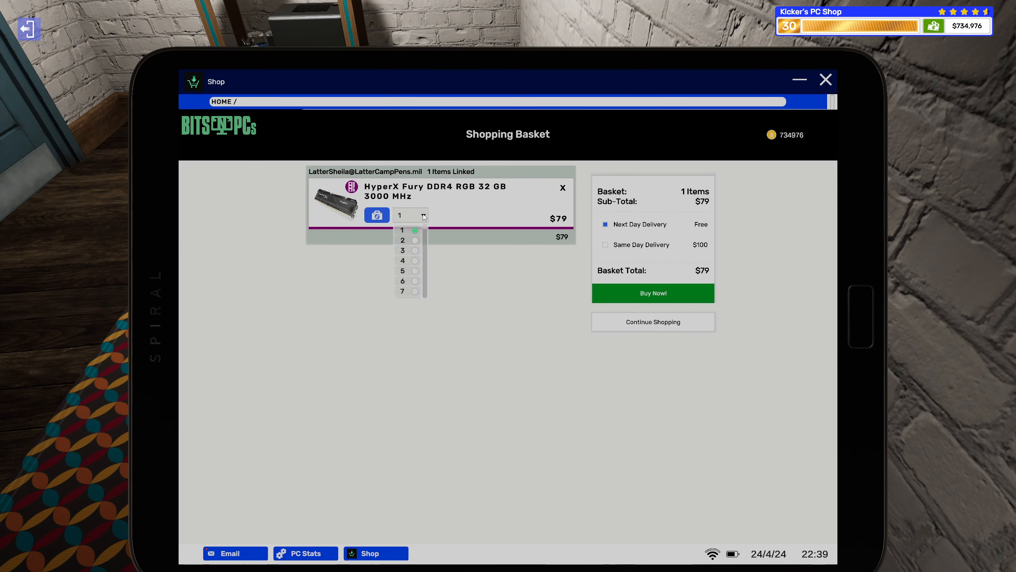
left_click(403, 239)
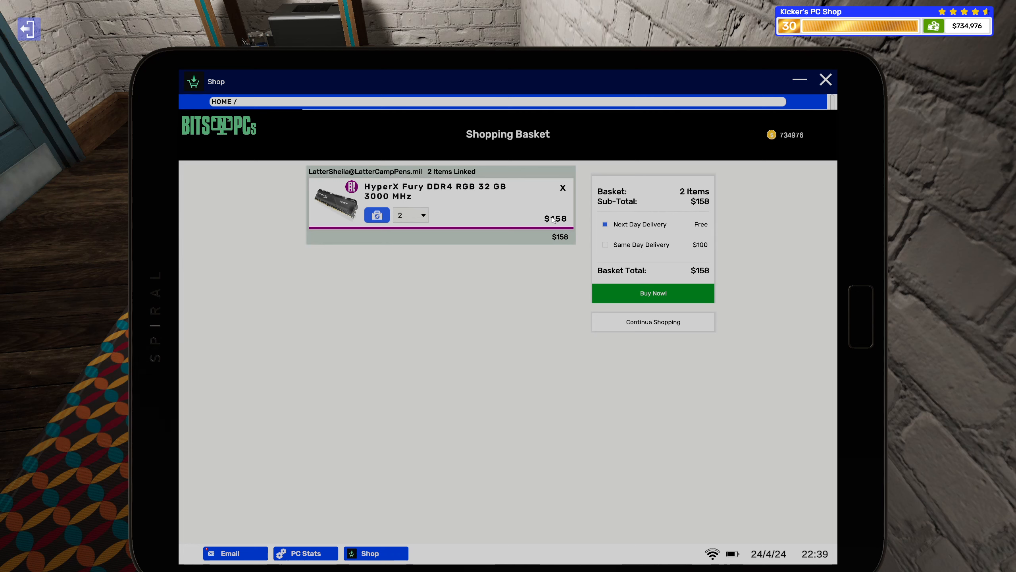
mouse_move(518, 252)
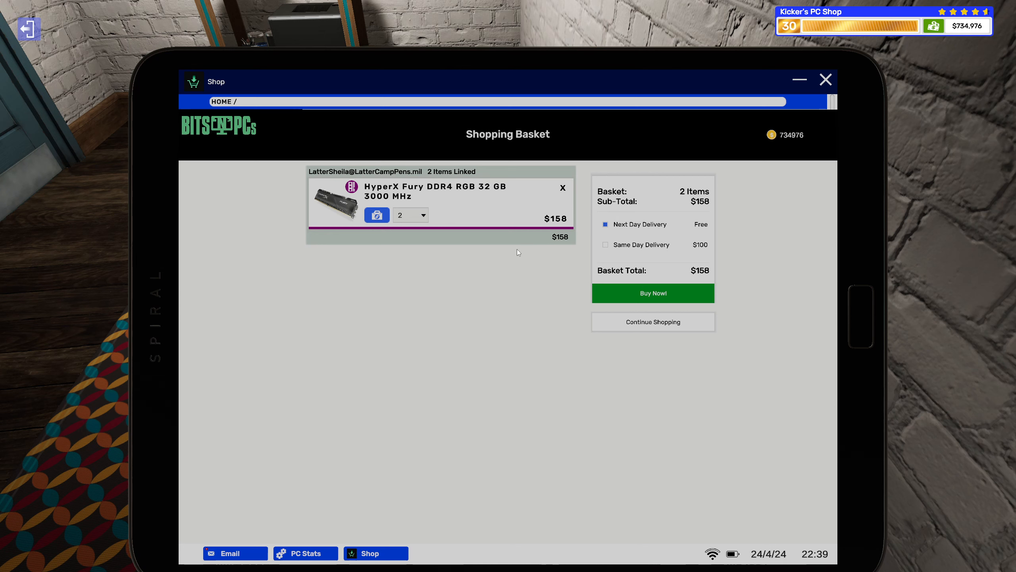
mouse_move(319, 547)
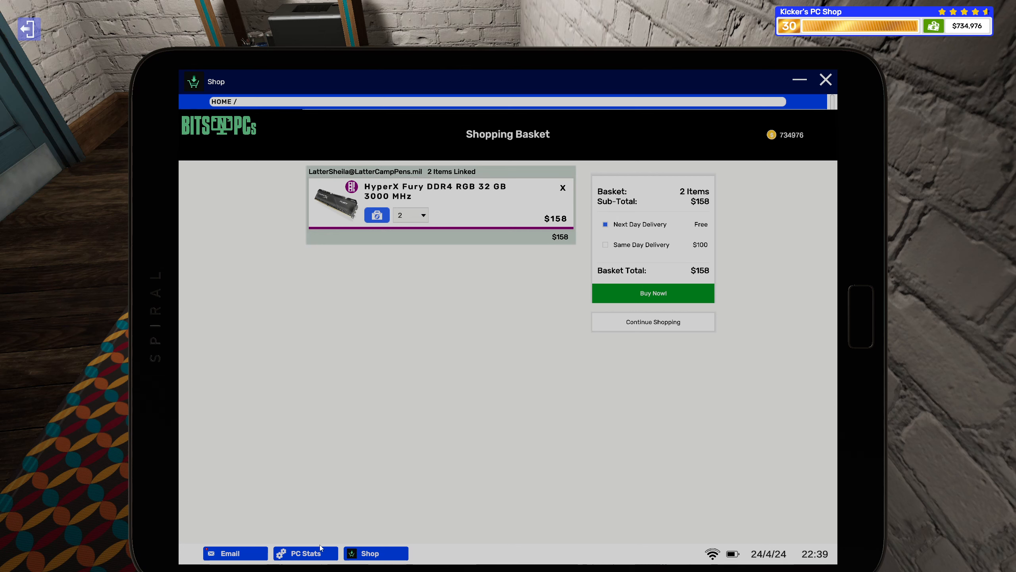
mouse_move(598, 292)
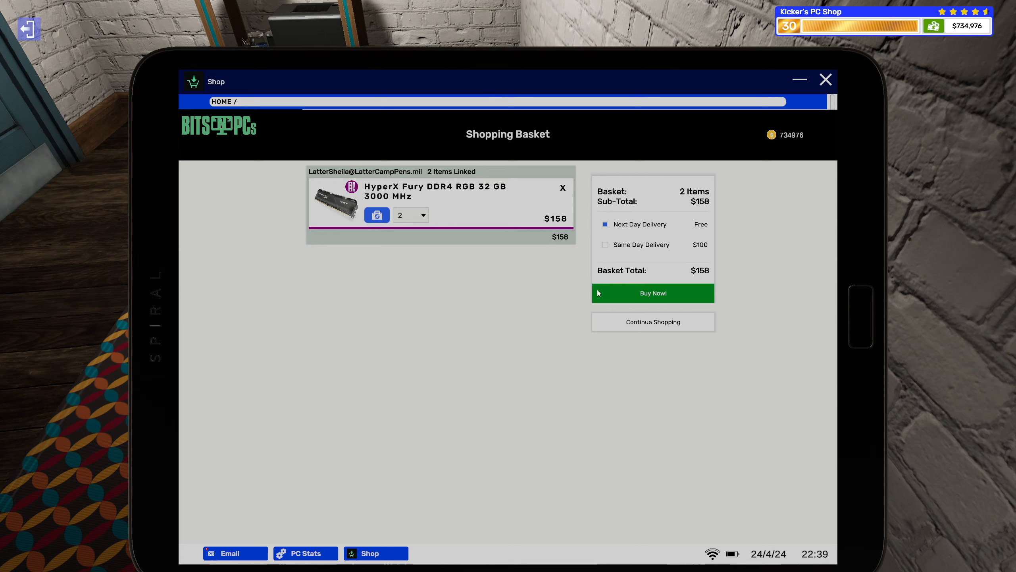
mouse_move(635, 280)
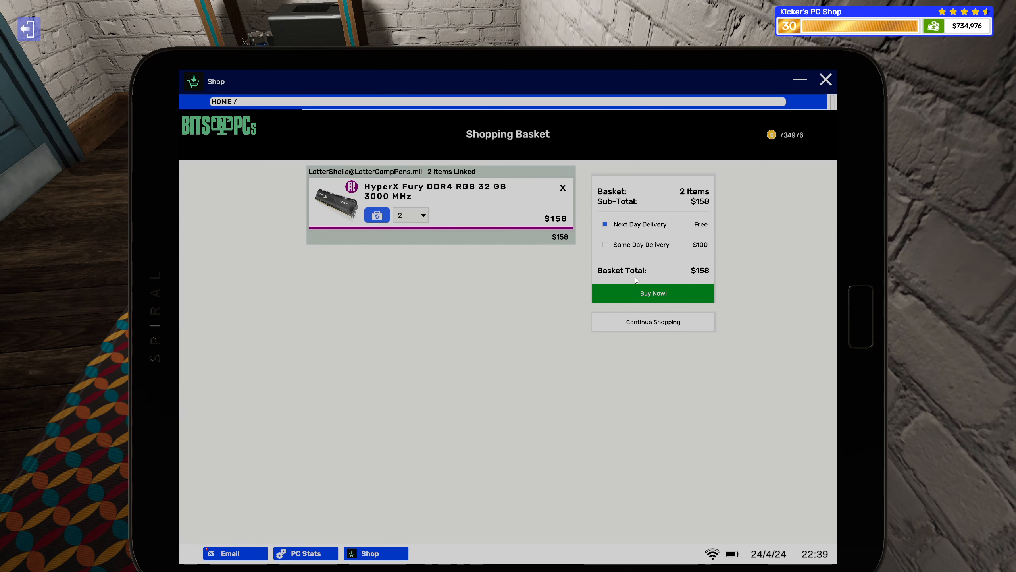
left_click(651, 292)
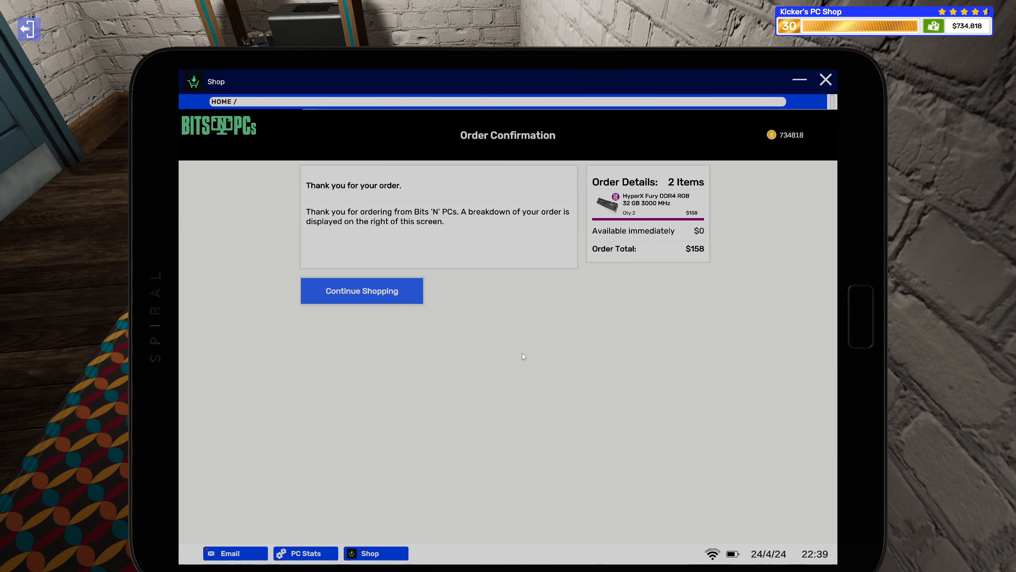
Delete the 'Time for some great deals!' promotional email from the inbox.
left_click(235, 553)
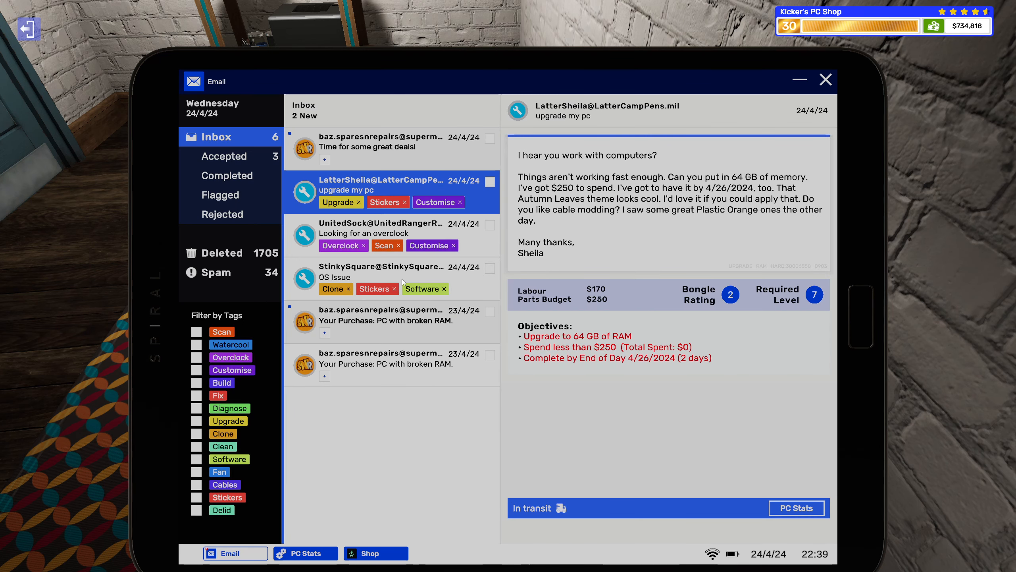
left_click(381, 141)
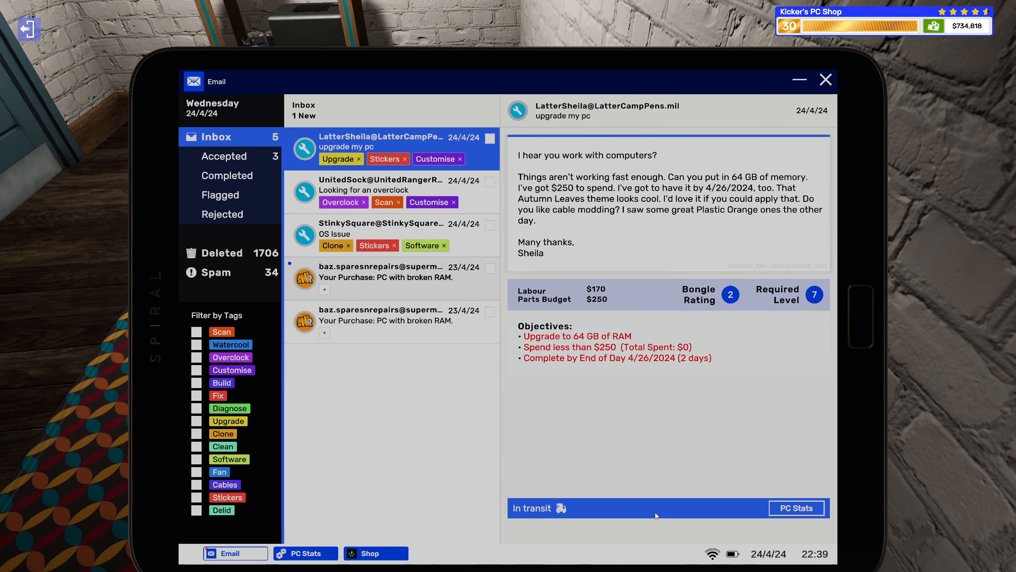
Put the tablet away, review the broken-RAM PC's status on the desk and start working on it.
left_click(826, 79)
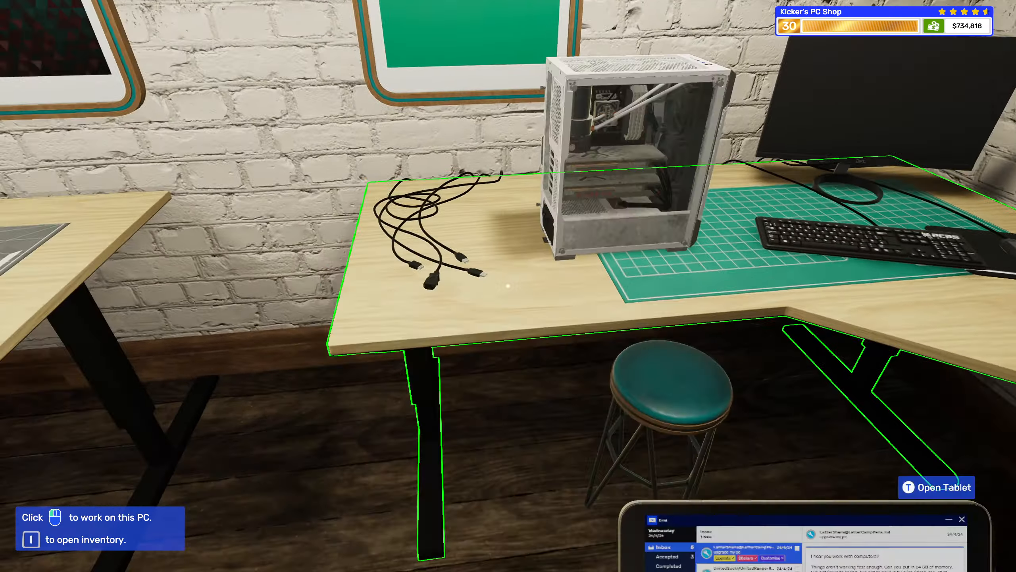
left_click(622, 162)
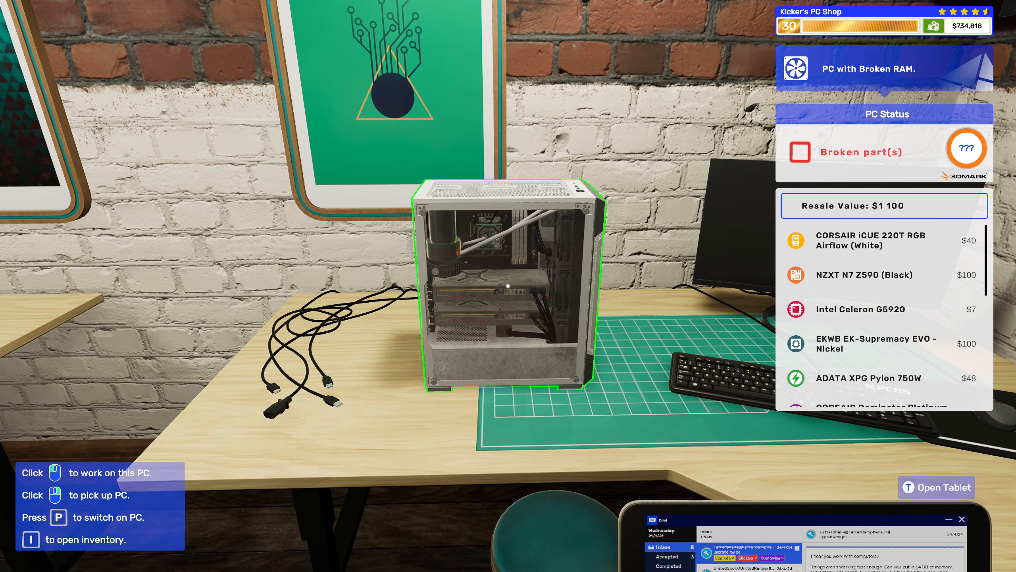
scroll("down", 3)
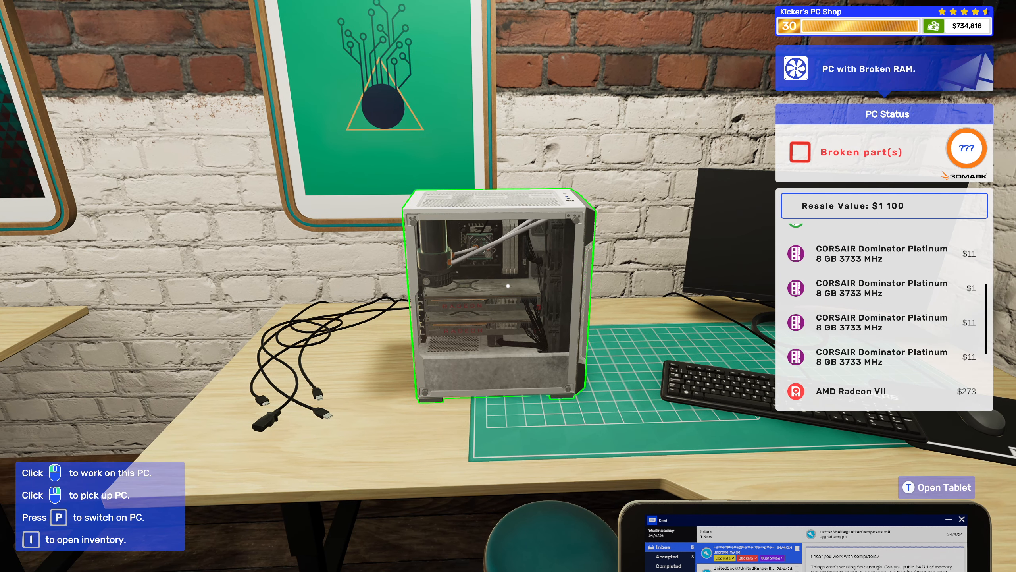
scroll("up", 3)
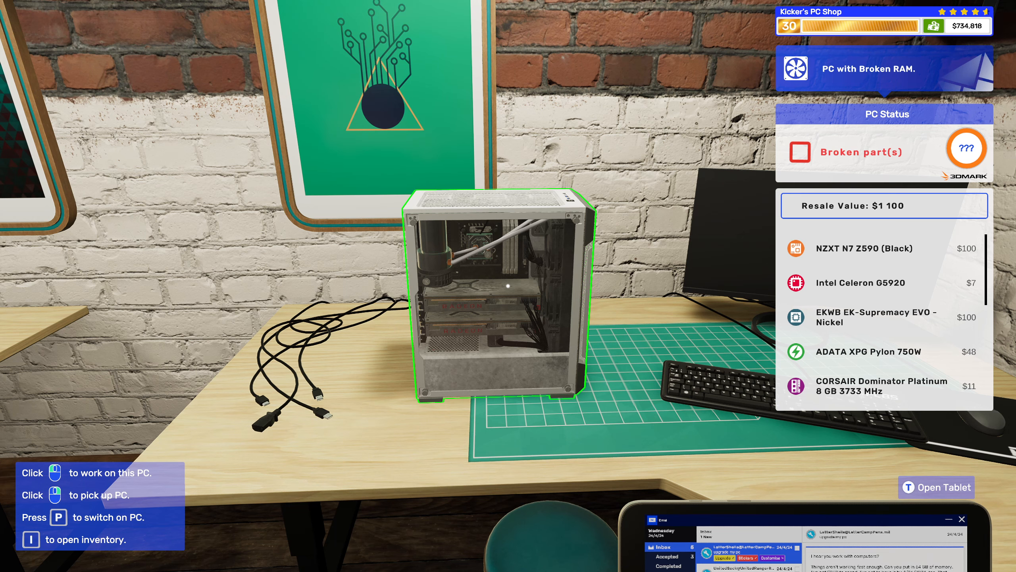
scroll("down", 3)
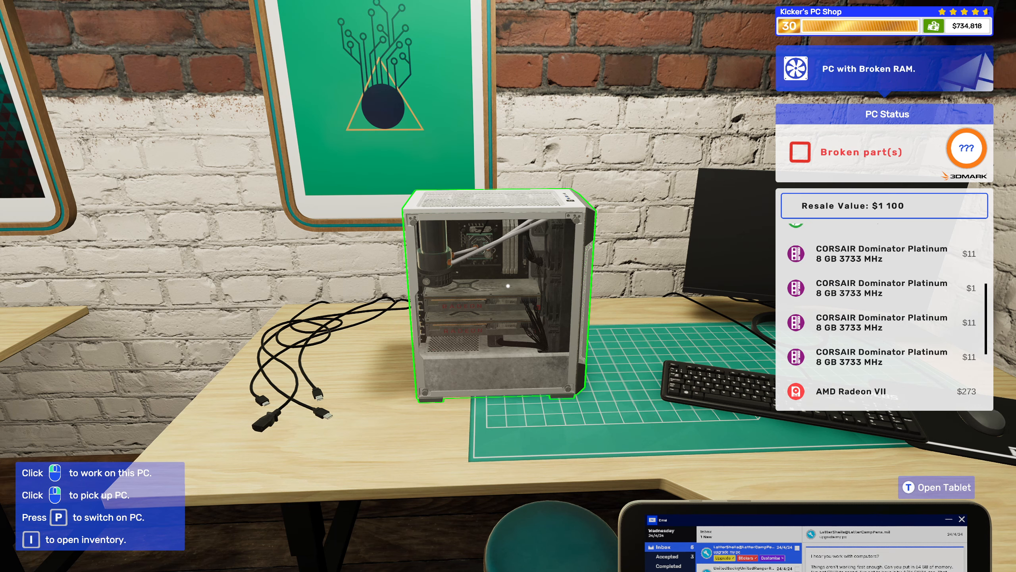
left_click(493, 291)
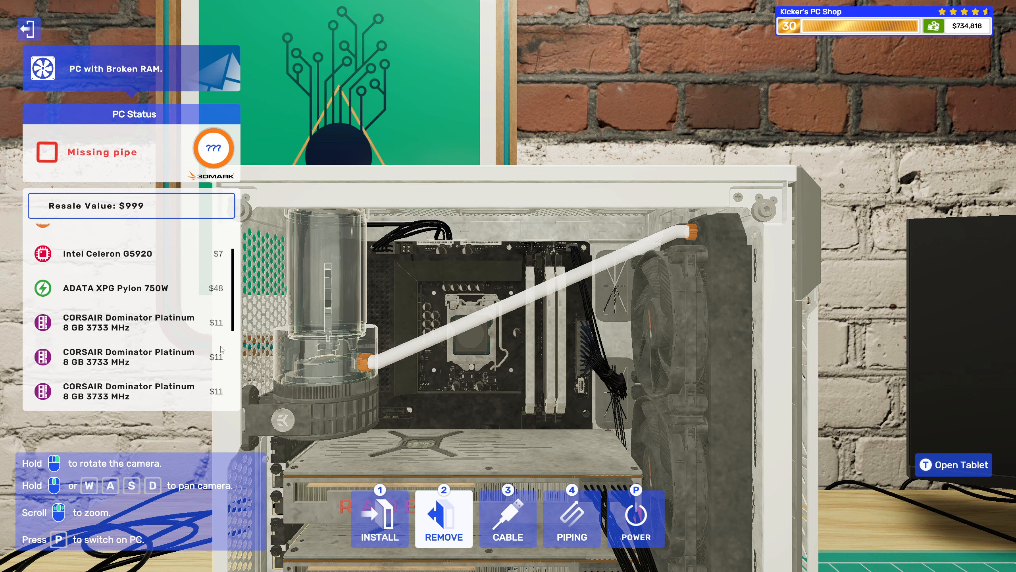
Blow dust out of the broken-RAM PC's case with compressed air until cleaning reaches 98%.
left_click(953, 464)
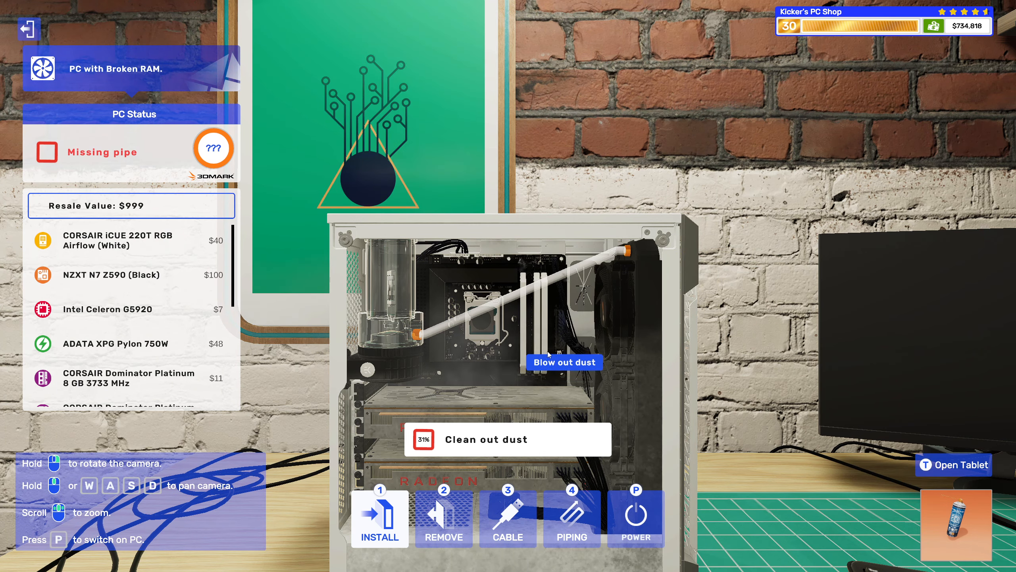
left_click(564, 361)
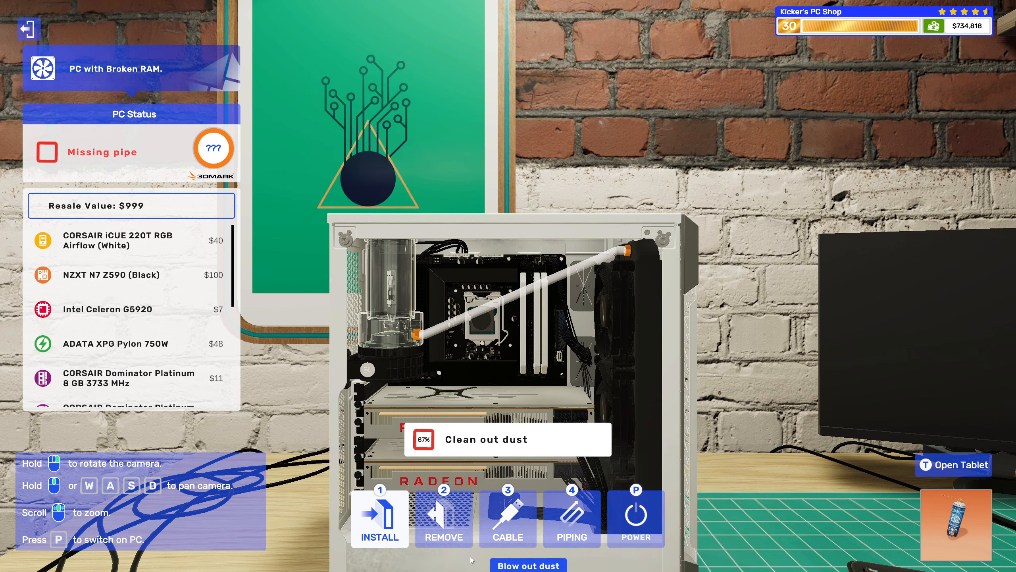
left_click(528, 565)
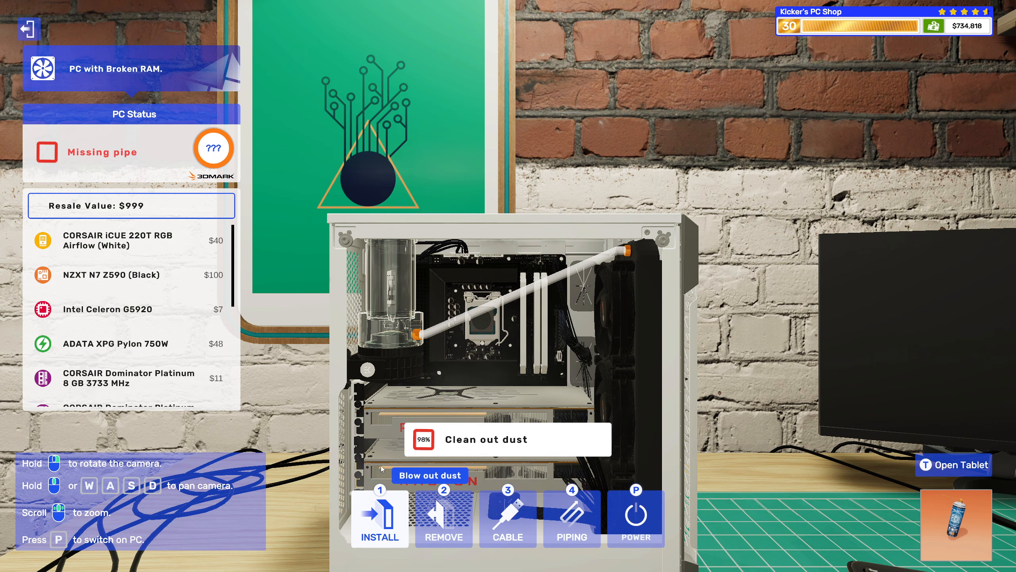
left_click(429, 475)
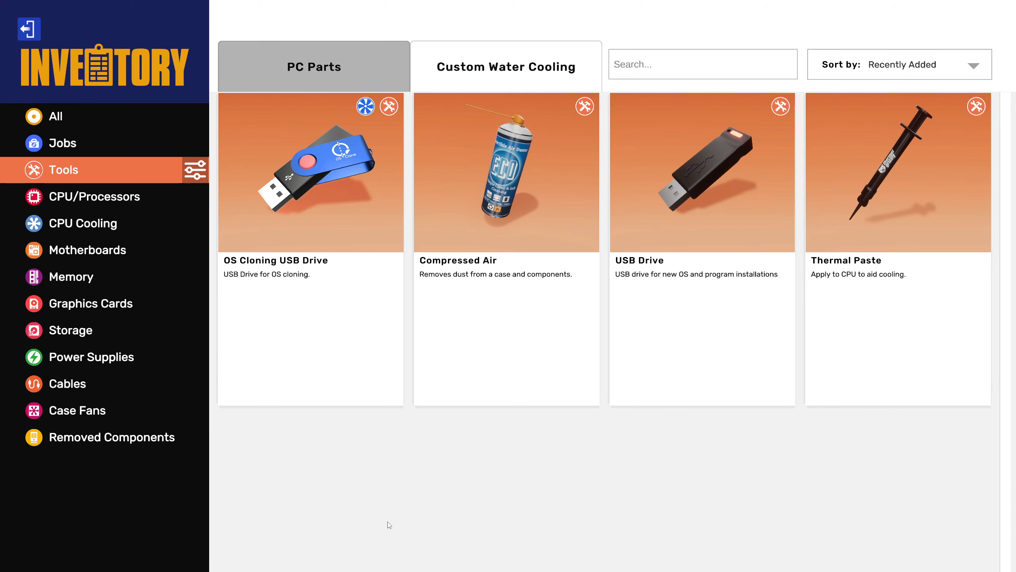
mouse_move(86, 253)
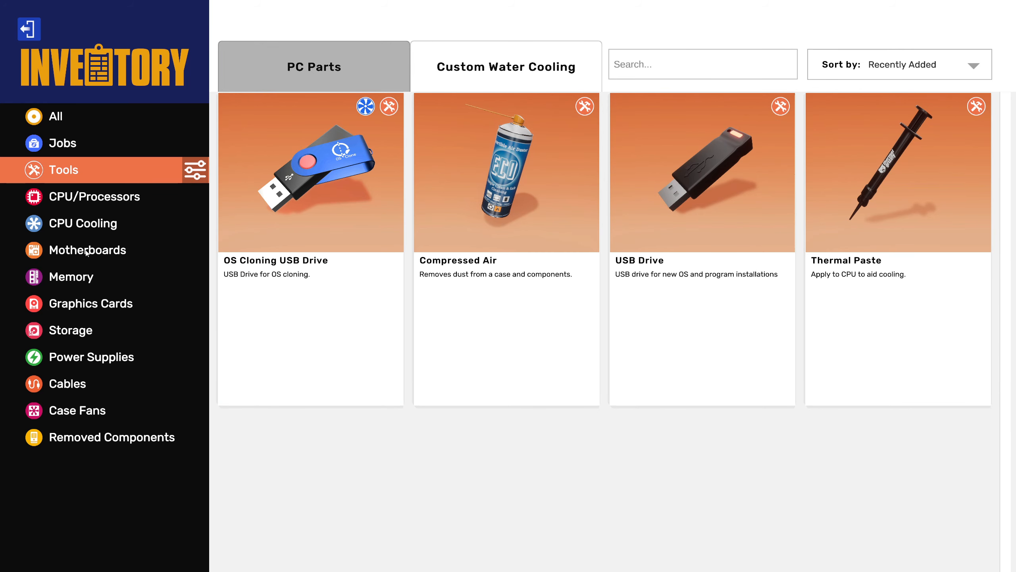
Show the empty CPU/Processors category in the inventory.
left_click(95, 196)
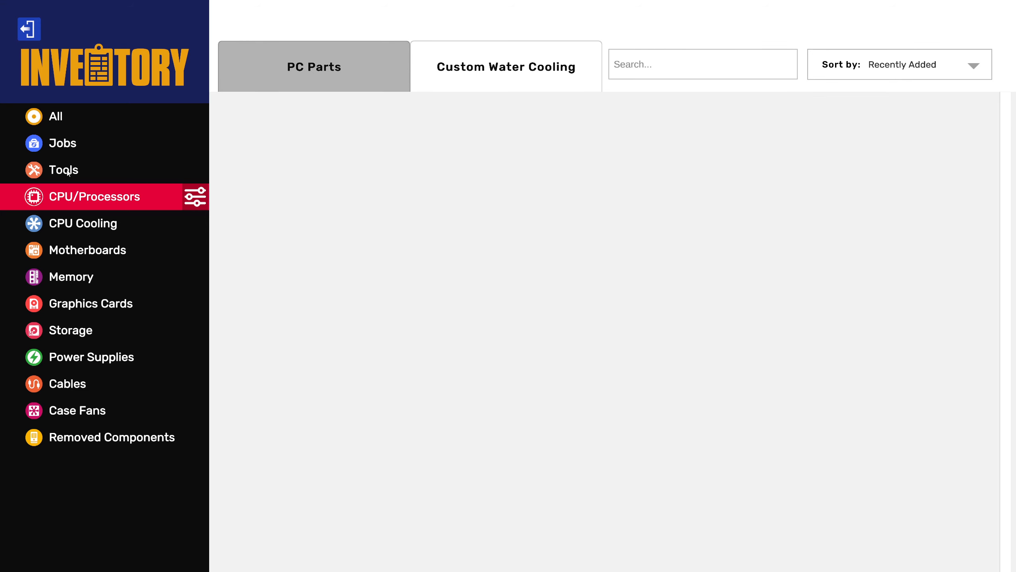
mouse_move(67, 174)
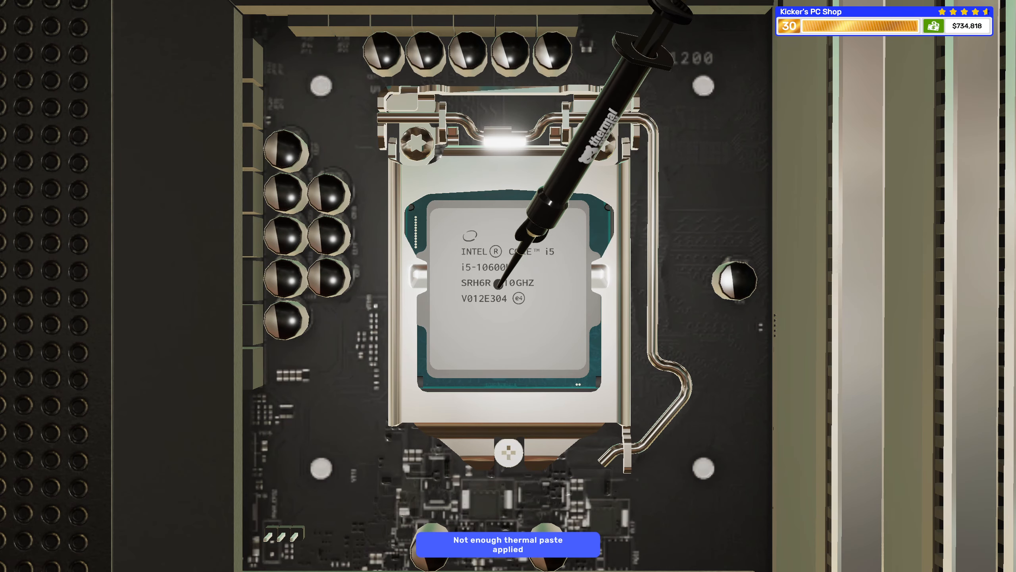
Apply thermal paste to the i5-10600K and mount the CPU water block, raising resale value to $1,457.
left_click(507, 285)
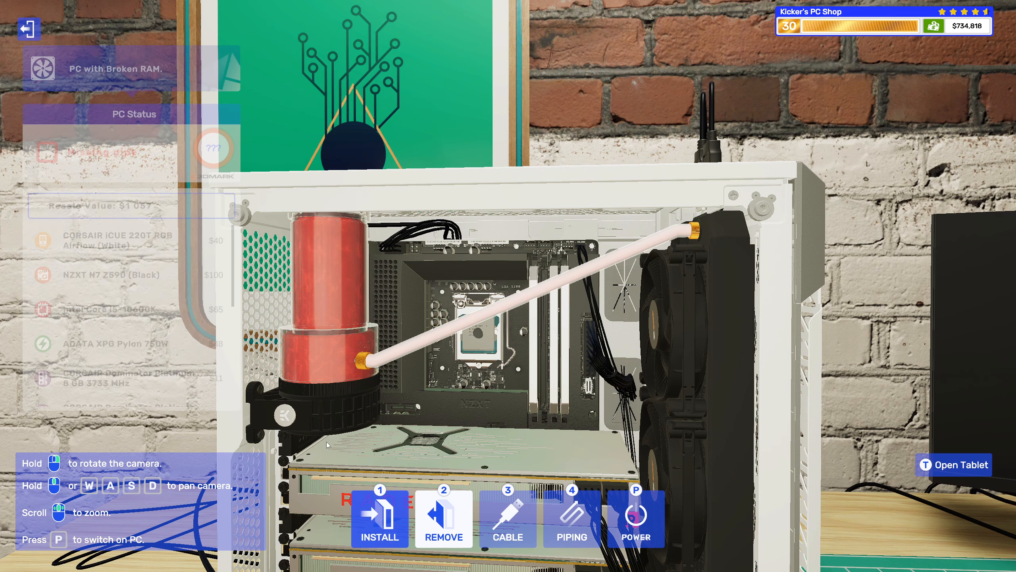
left_click(959, 464)
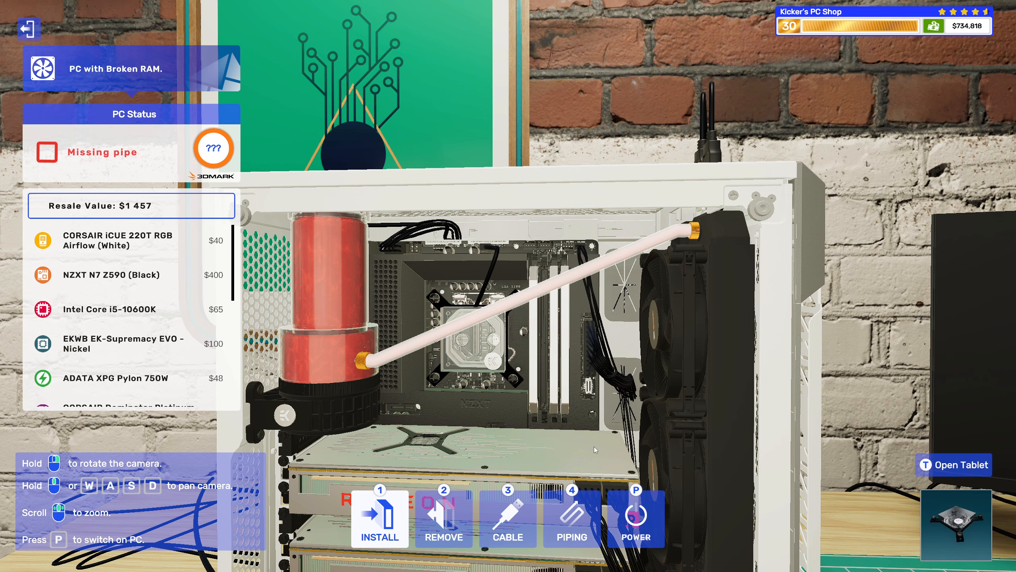
mouse_move(570, 519)
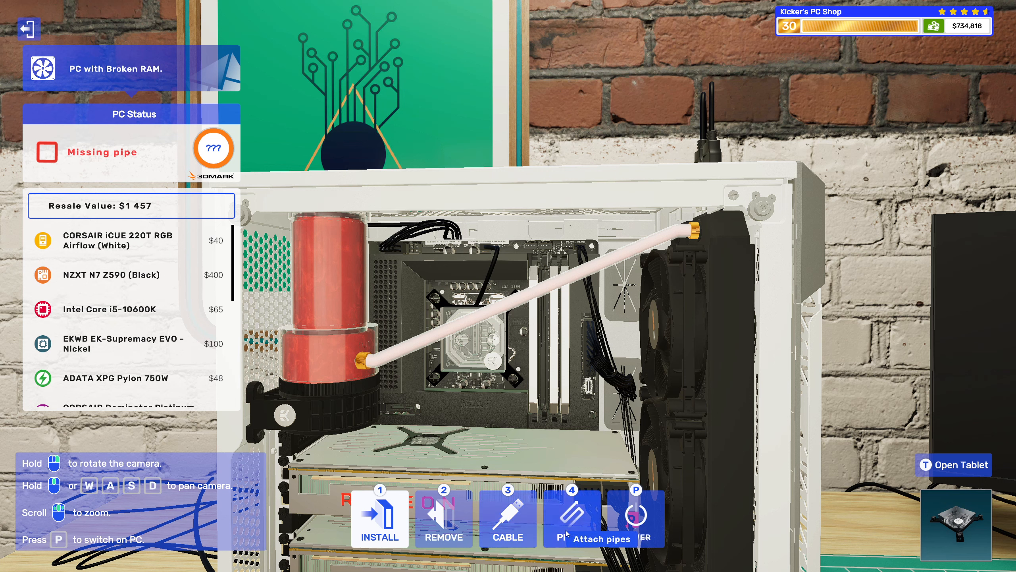
left_click(570, 518)
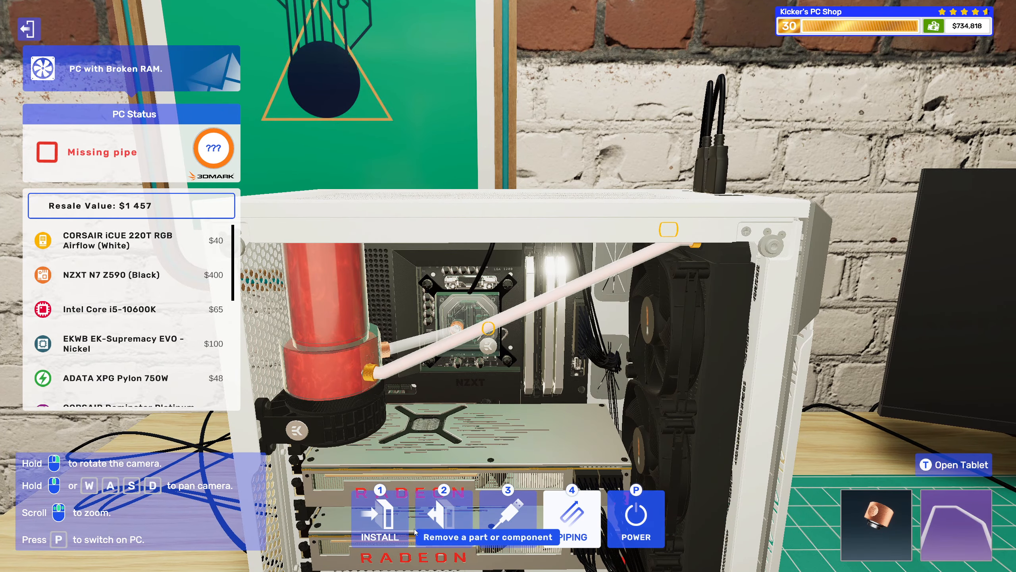
Route a water-cooling pipe from the pump reservoir fitting to the CPU block fitting.
left_click(443, 518)
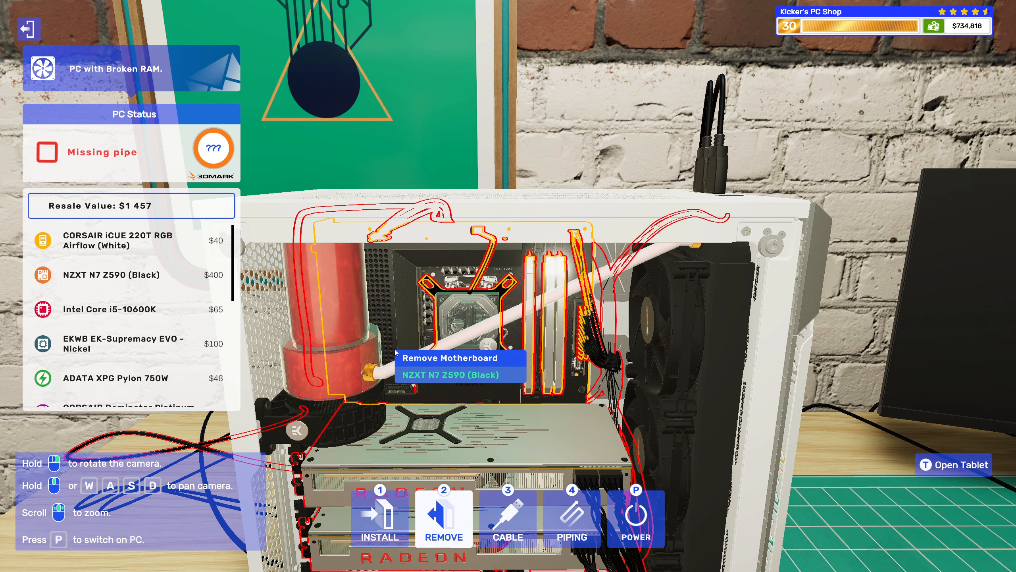
left_click(571, 519)
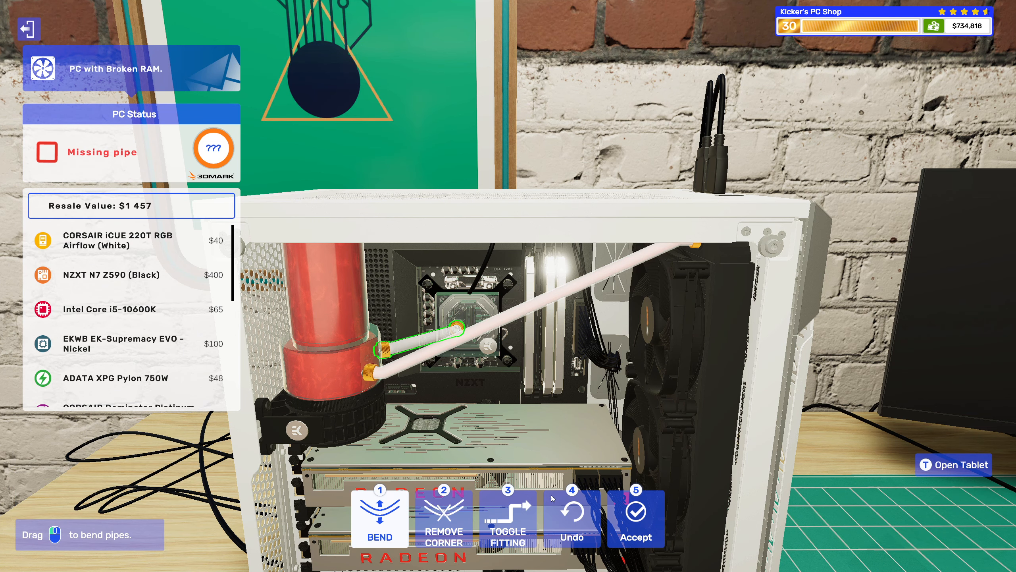
left_click(635, 518)
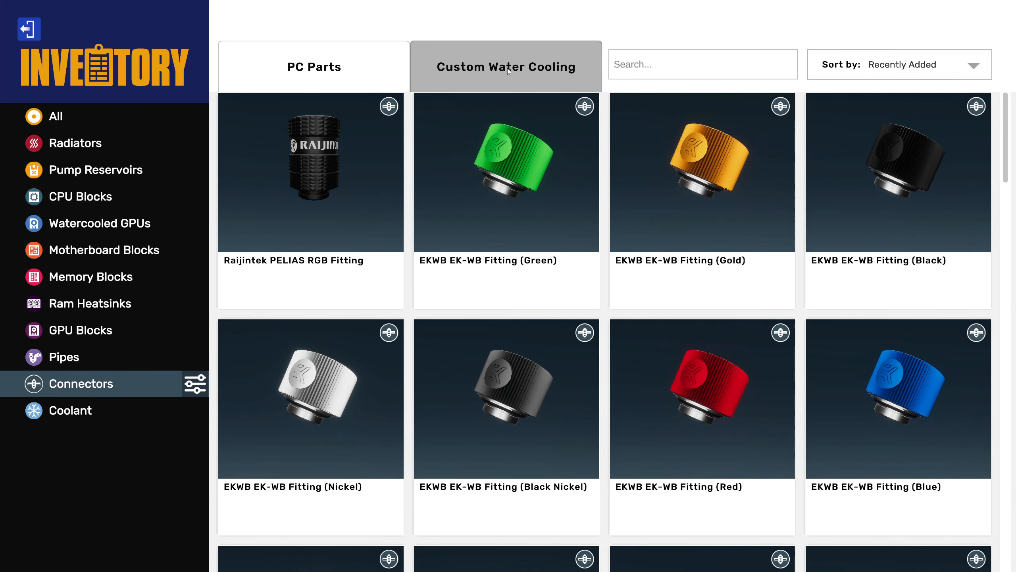
mouse_move(94, 412)
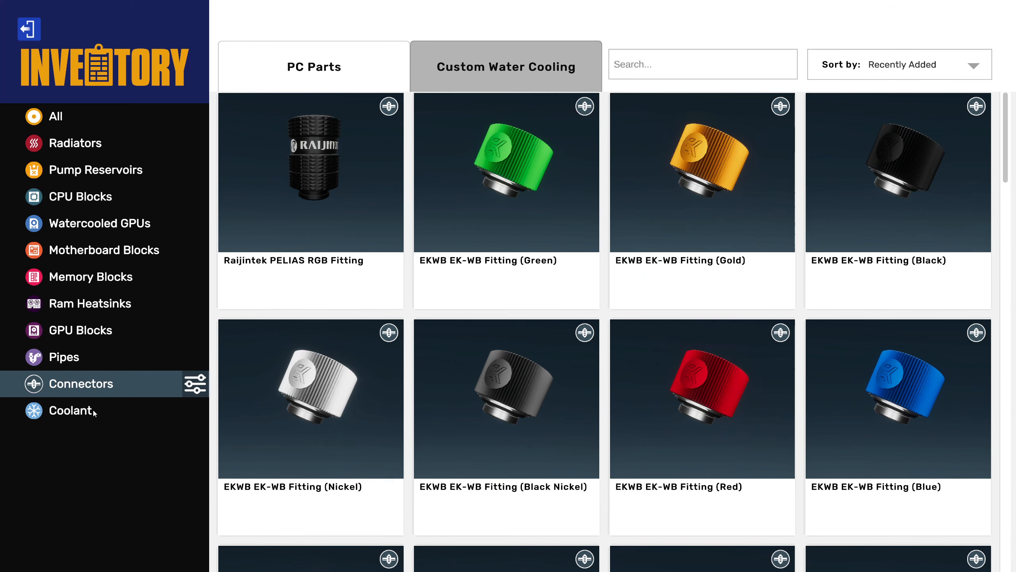
Scroll through the available coolants under Custom Water Cooling in the inventory.
left_click(70, 410)
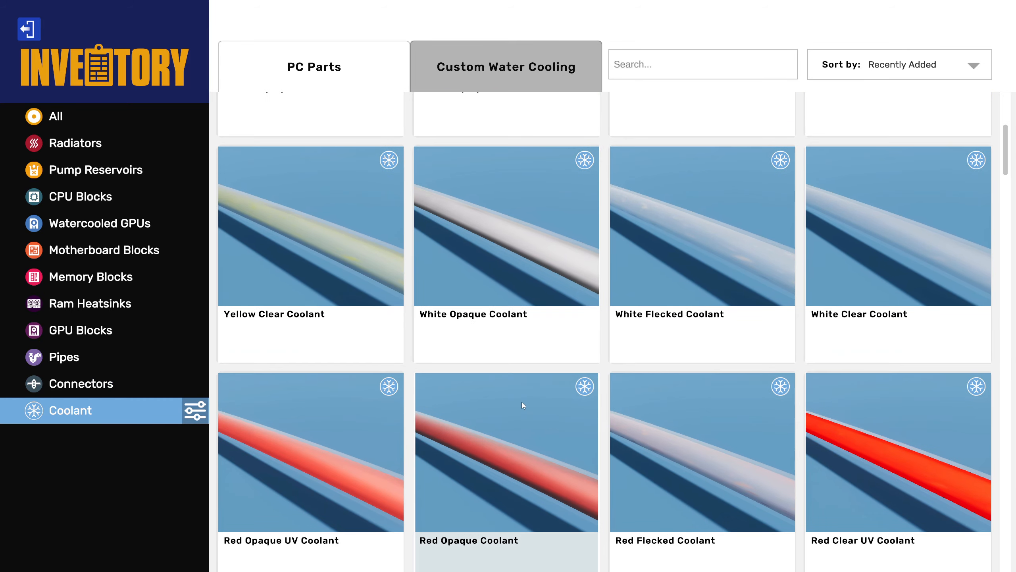
scroll("down", 3)
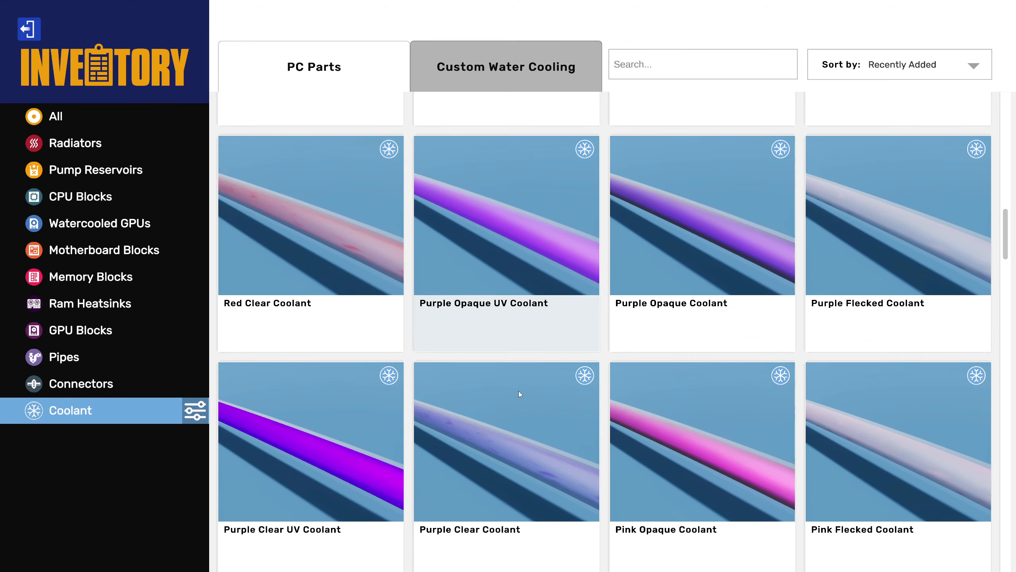
scroll("down", 3)
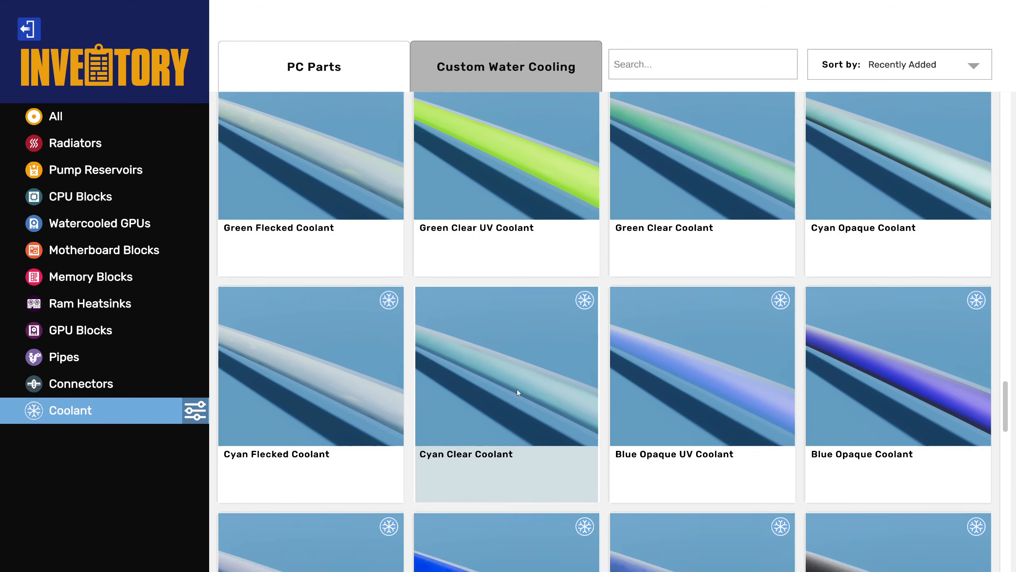
scroll("down", 3)
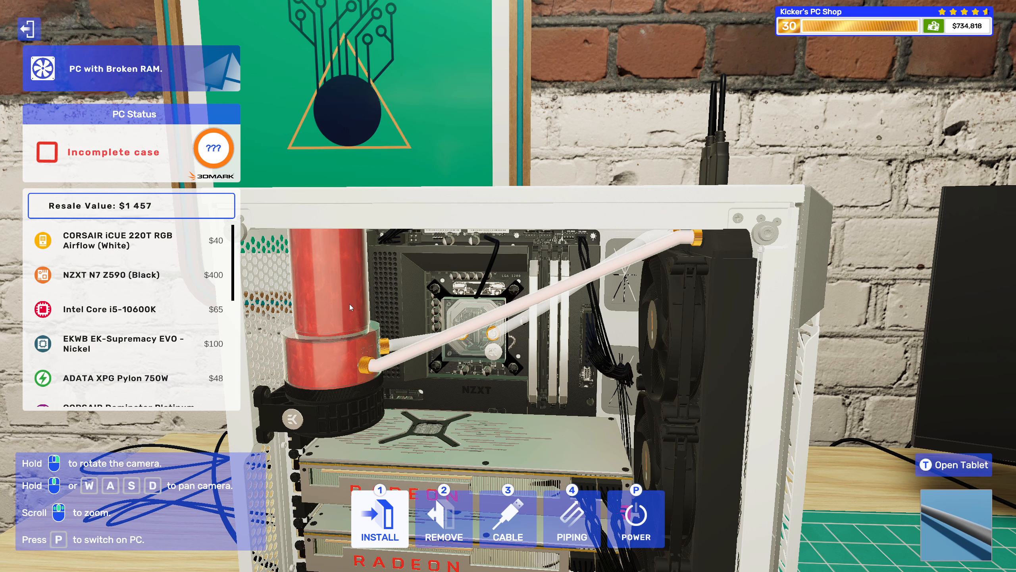
mouse_move(396, 411)
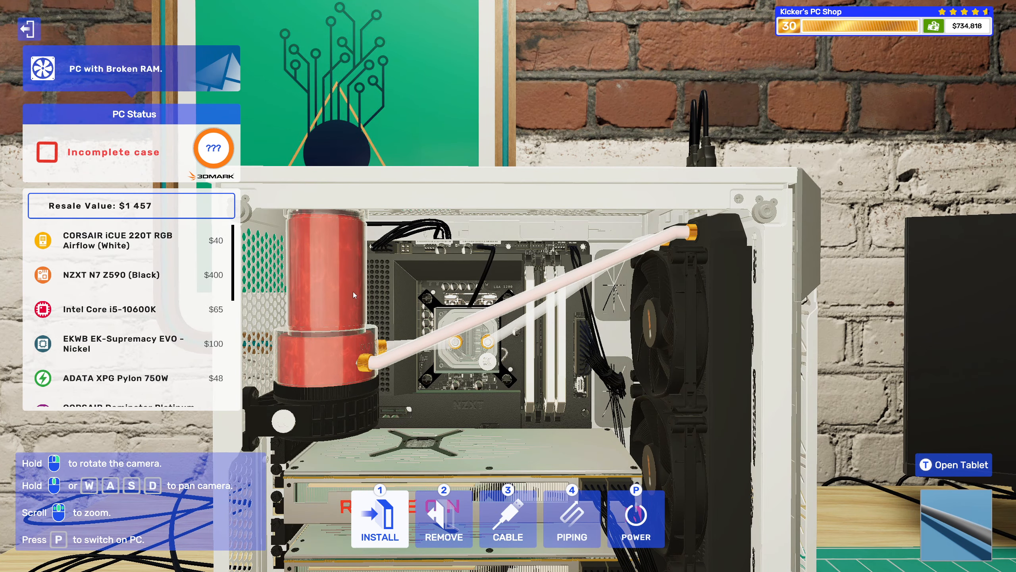
mouse_move(338, 298)
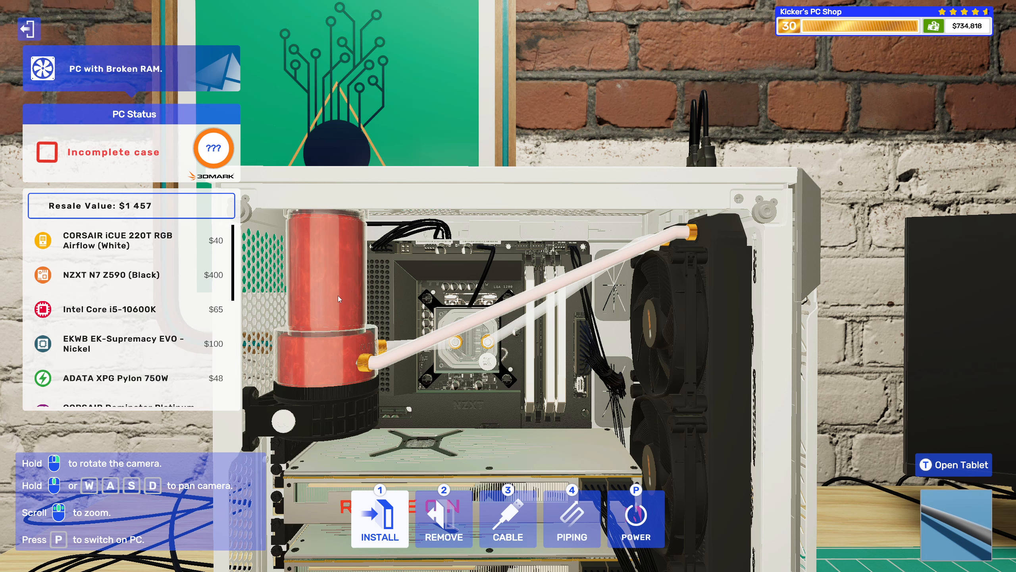
mouse_move(348, 331)
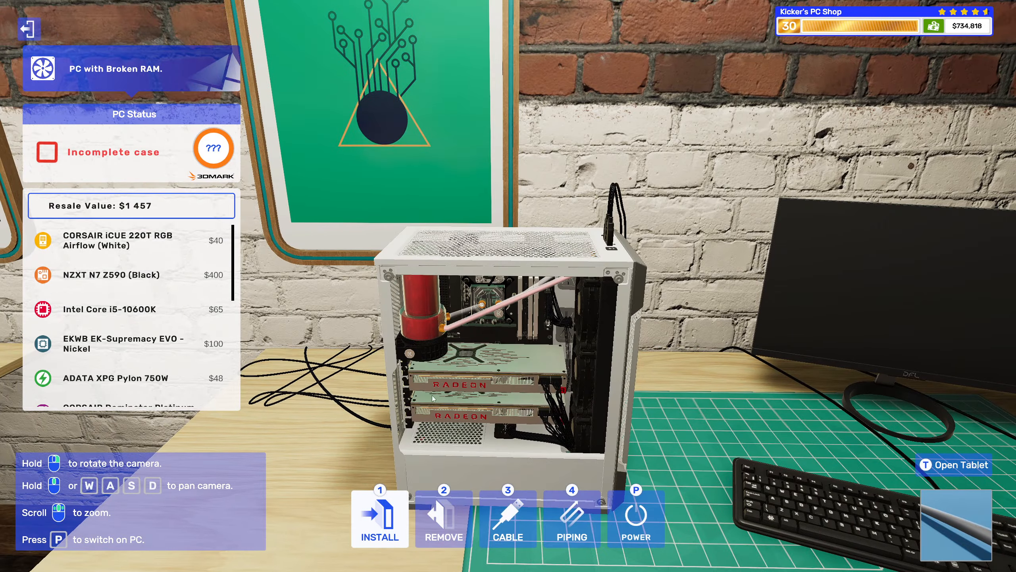
scroll("up", 3)
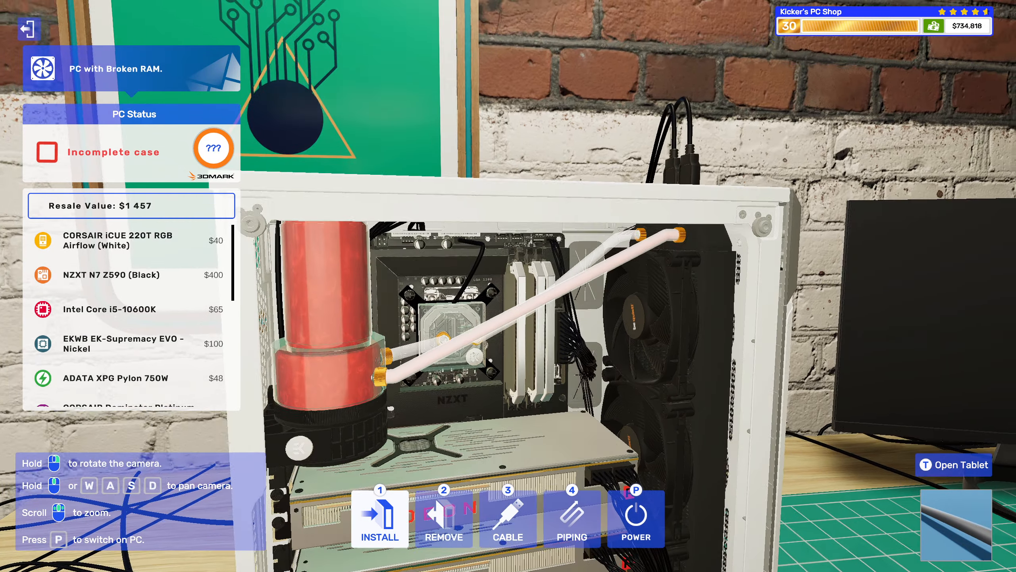
mouse_move(443, 519)
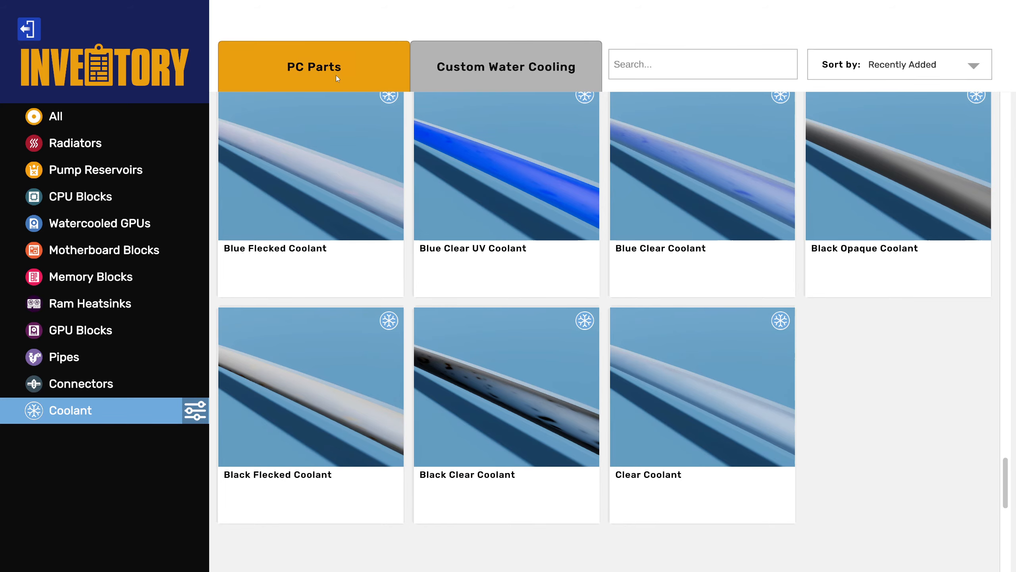
left_click(313, 67)
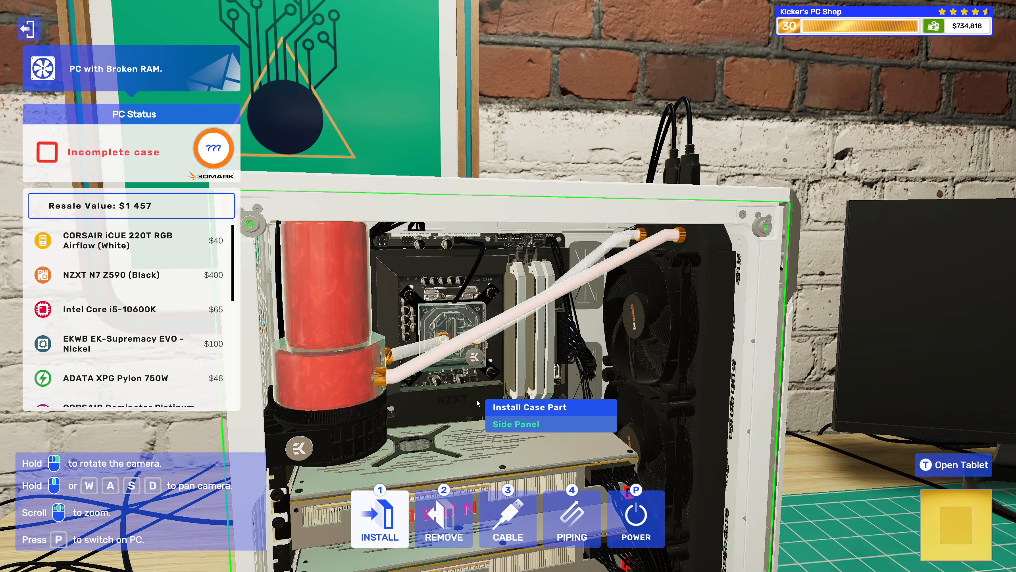
left_click(379, 519)
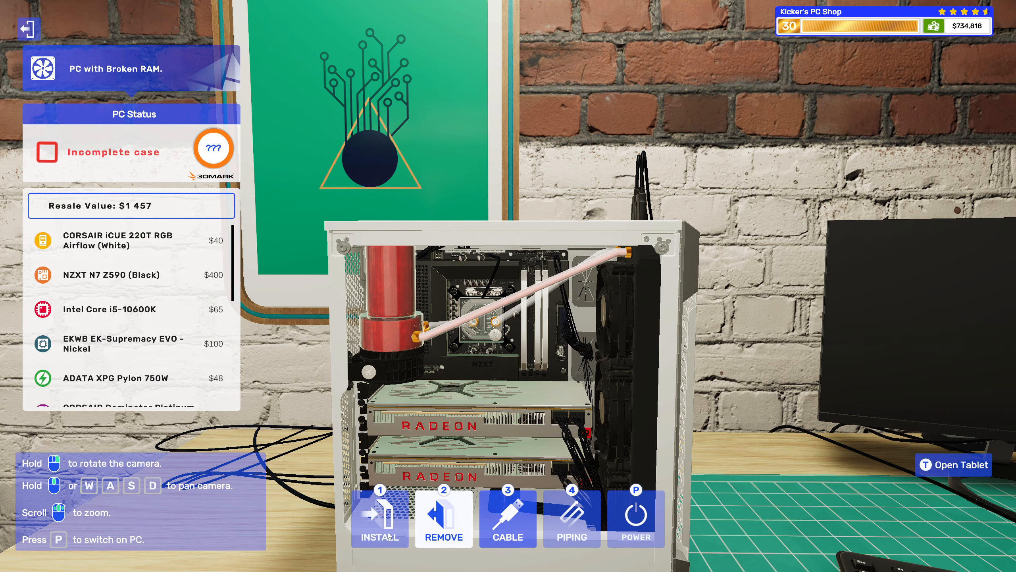
left_click(953, 465)
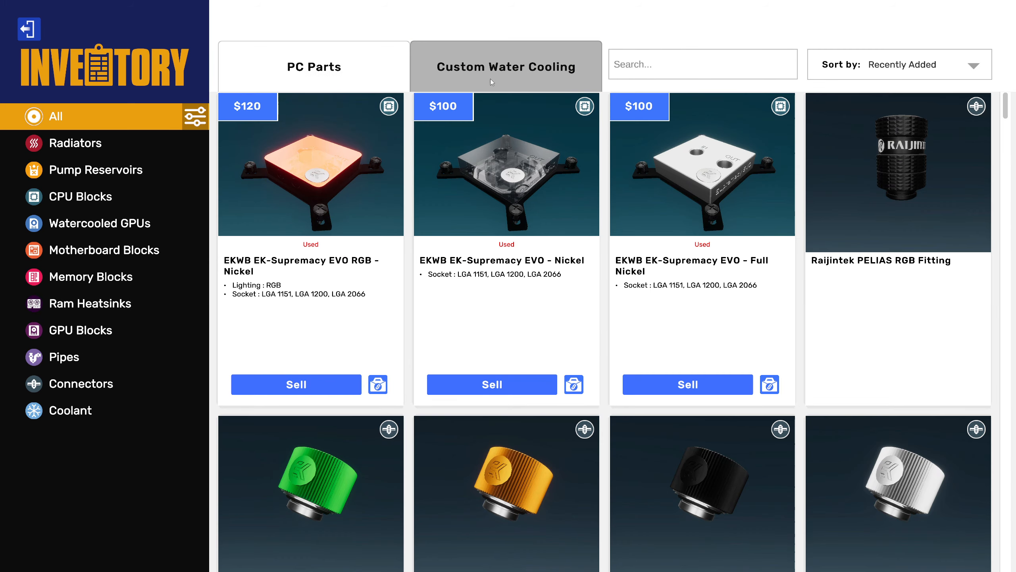
left_click(69, 410)
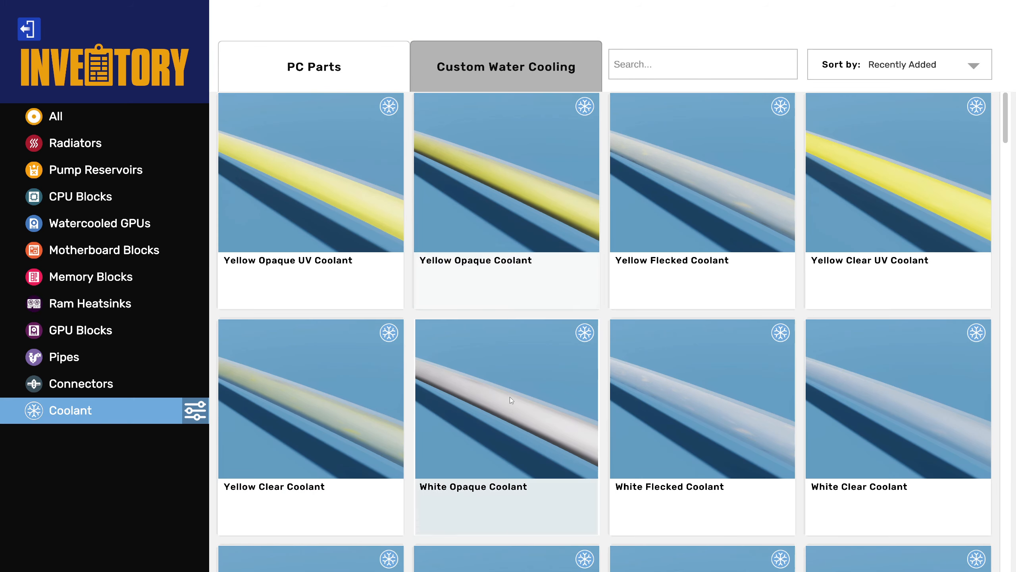
scroll("down", 3)
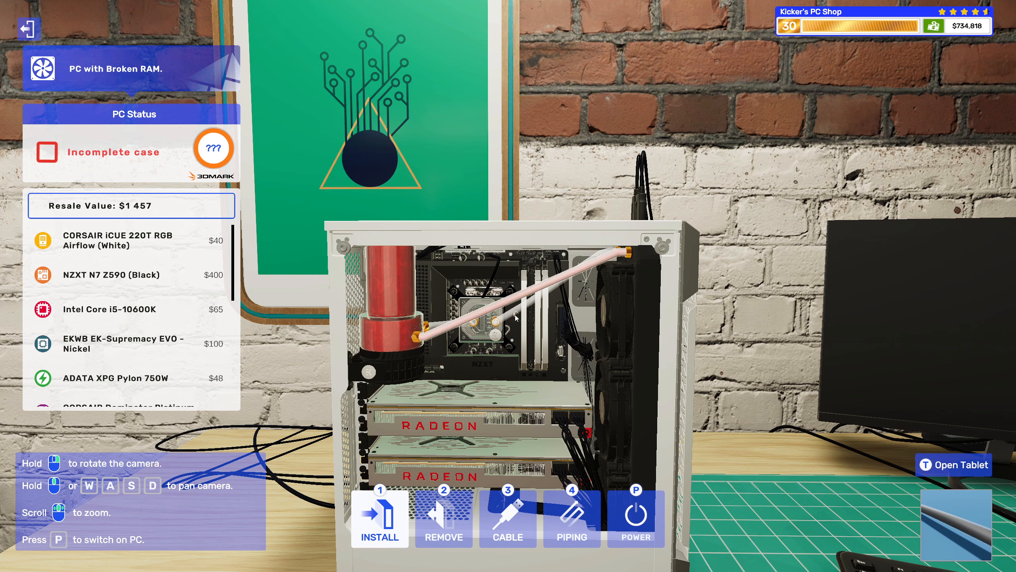
mouse_move(453, 323)
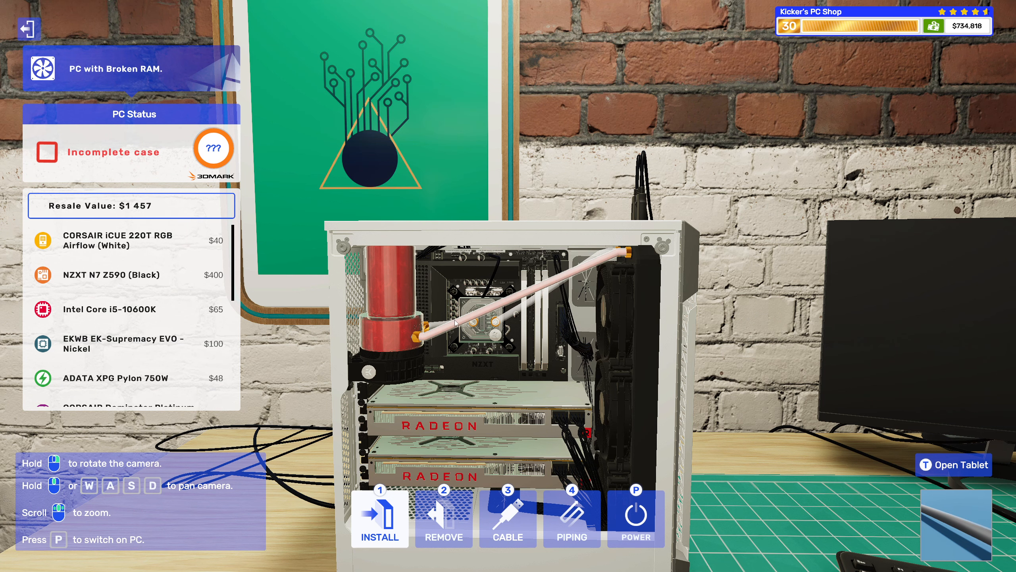
mouse_move(389, 311)
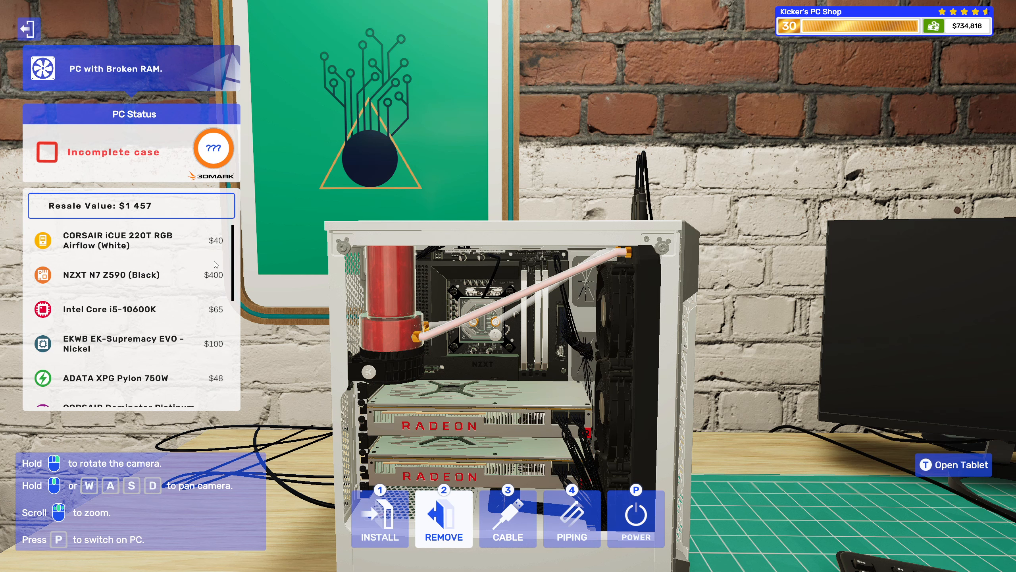
mouse_move(319, 308)
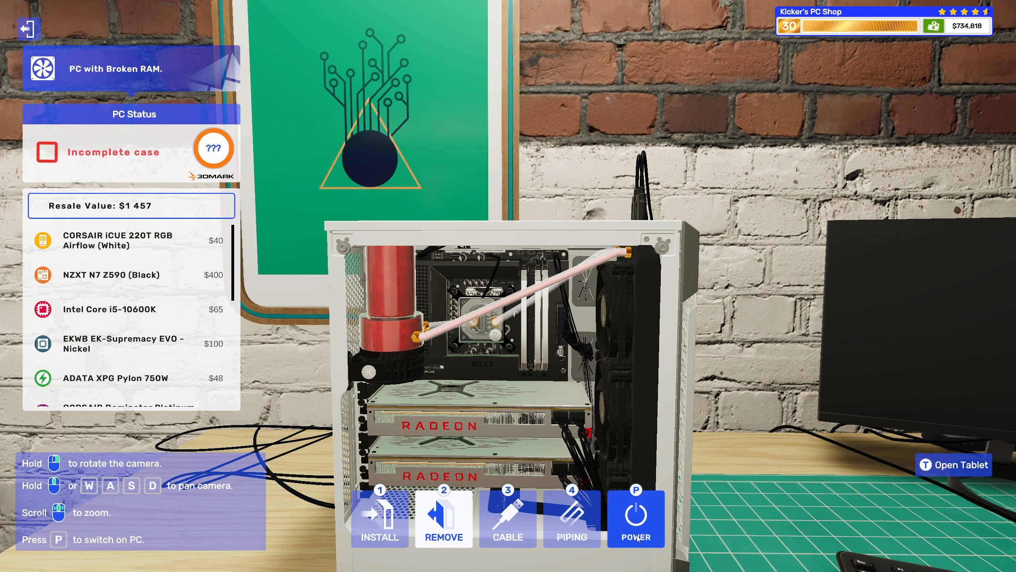
mouse_move(443, 439)
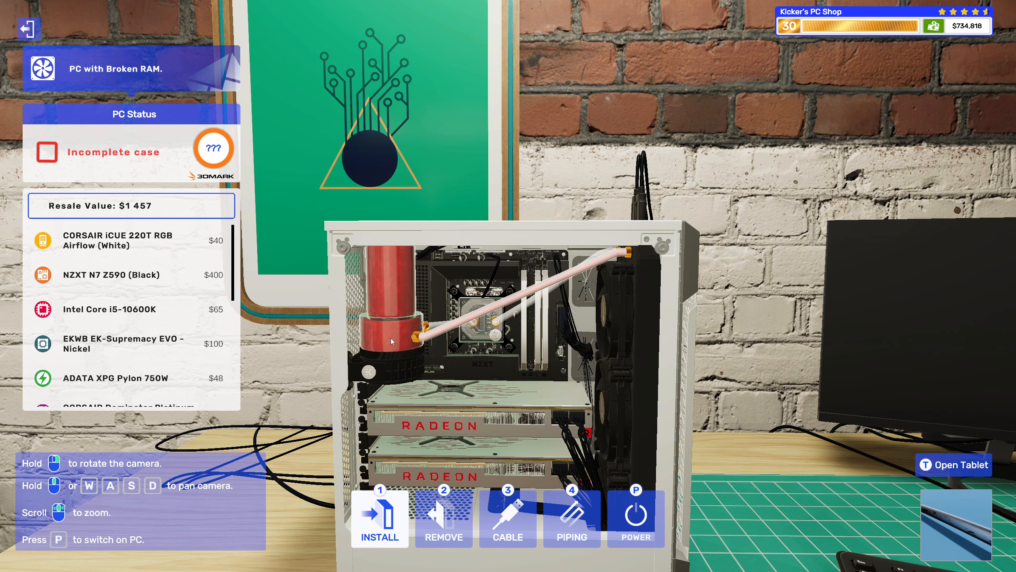
mouse_move(571, 519)
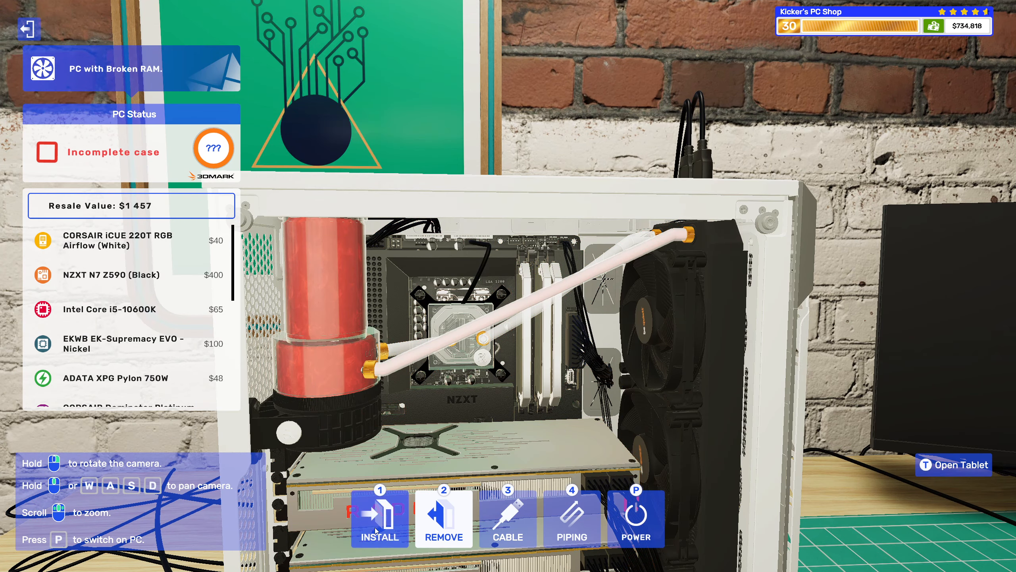
left_click(953, 464)
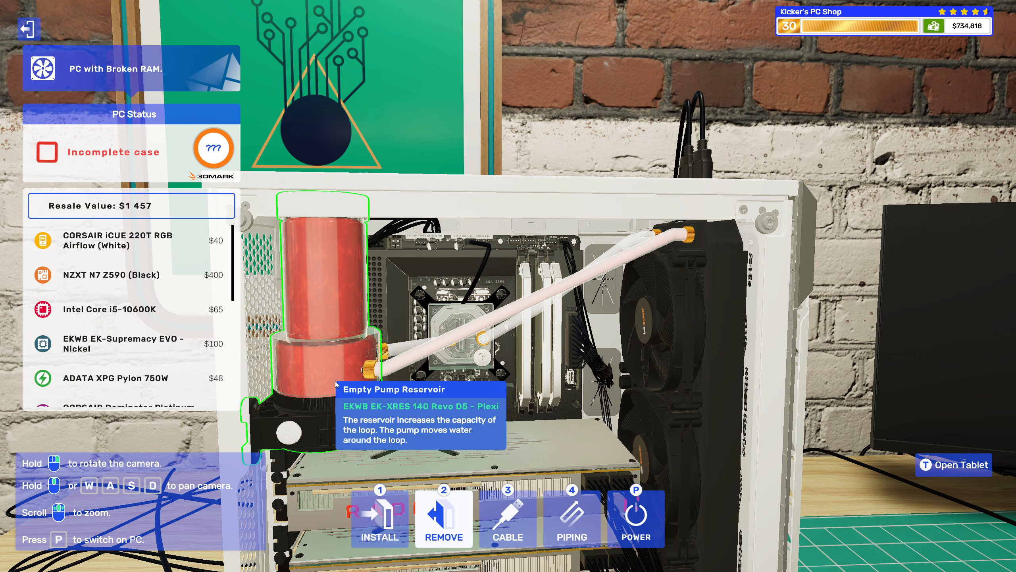
left_click(953, 465)
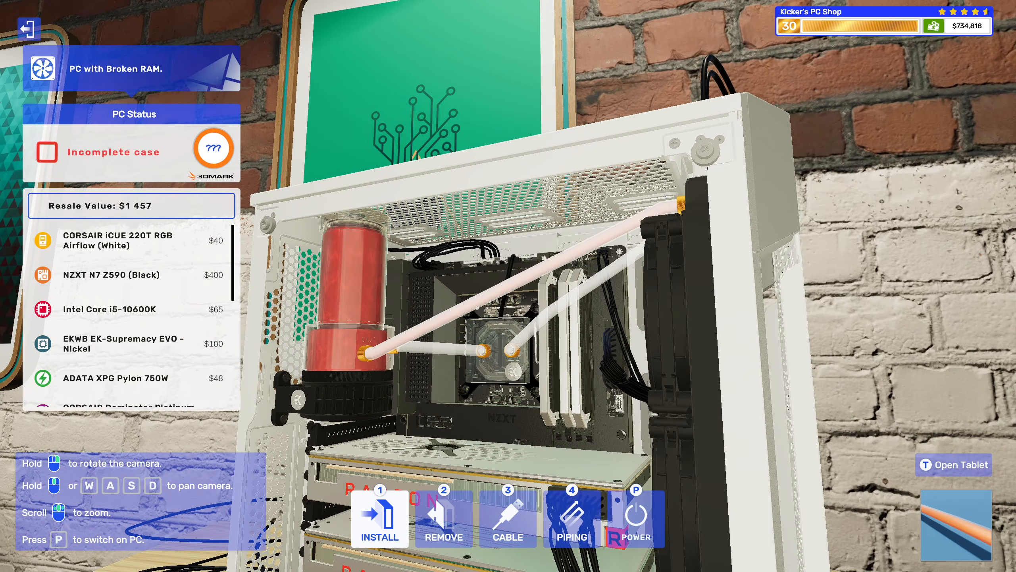
mouse_move(430, 375)
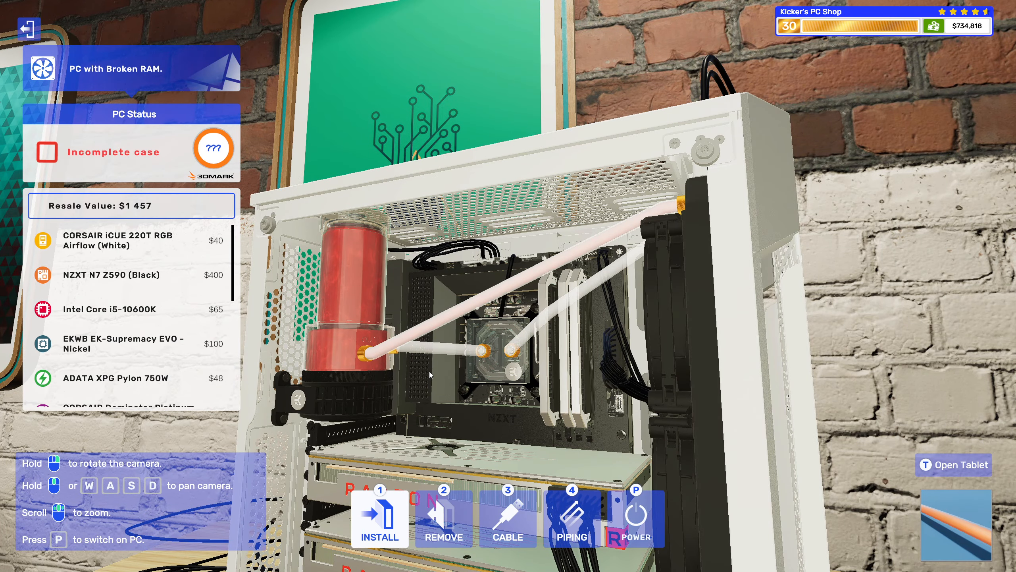
mouse_move(355, 375)
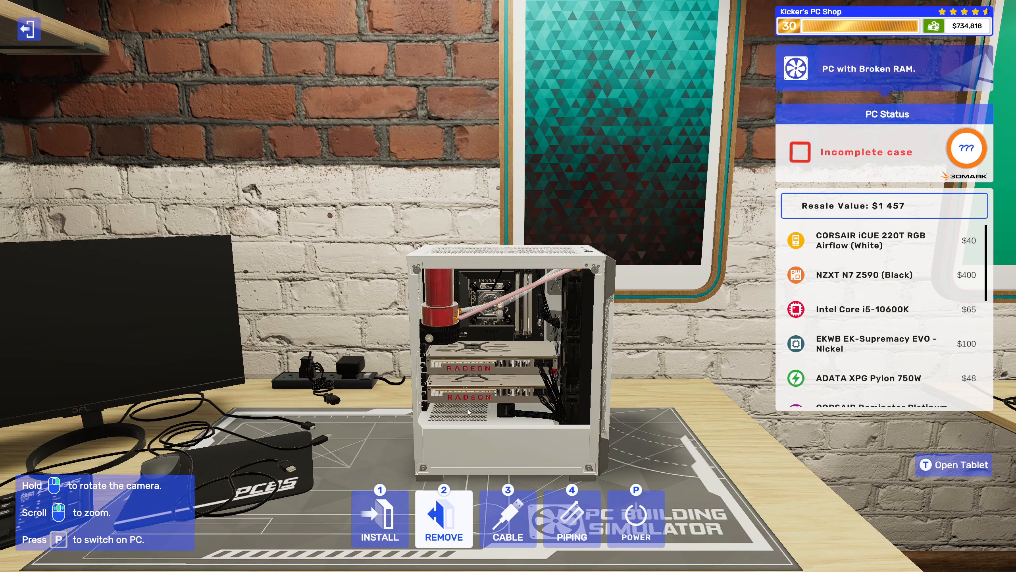
Take off the white PC's side panel and get a tubing piece ready to install.
left_click(953, 465)
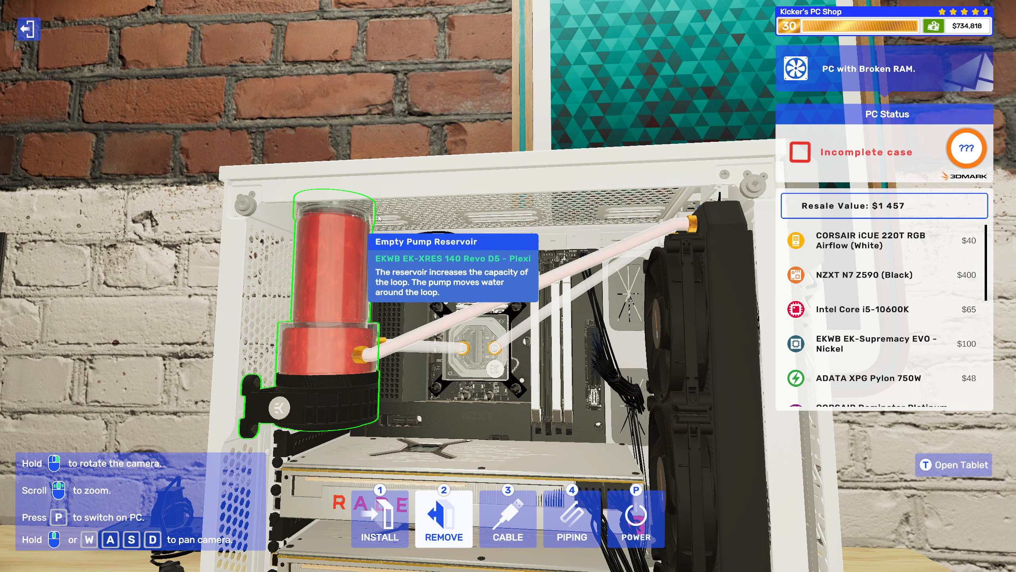
mouse_move(381, 195)
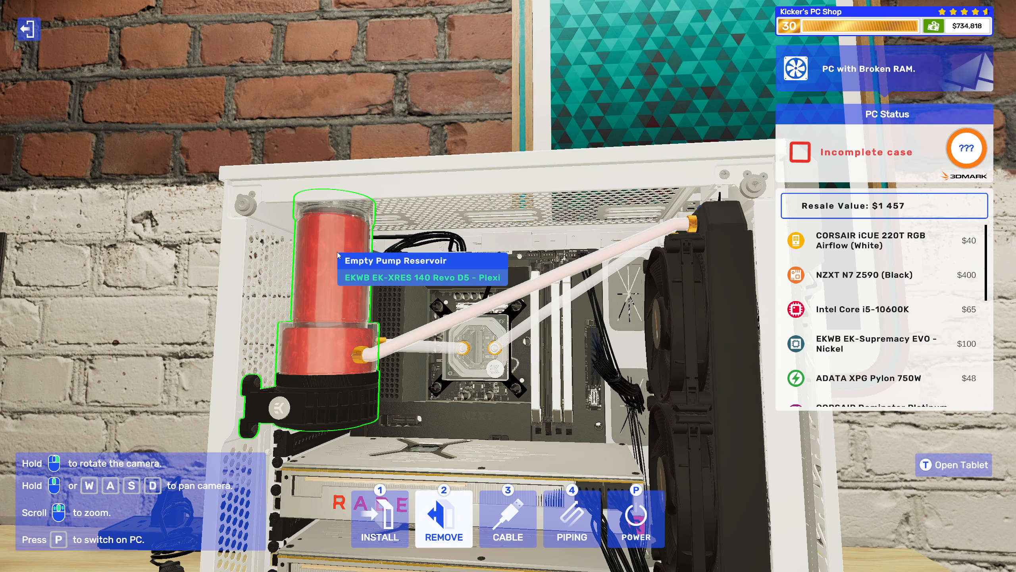
mouse_move(285, 412)
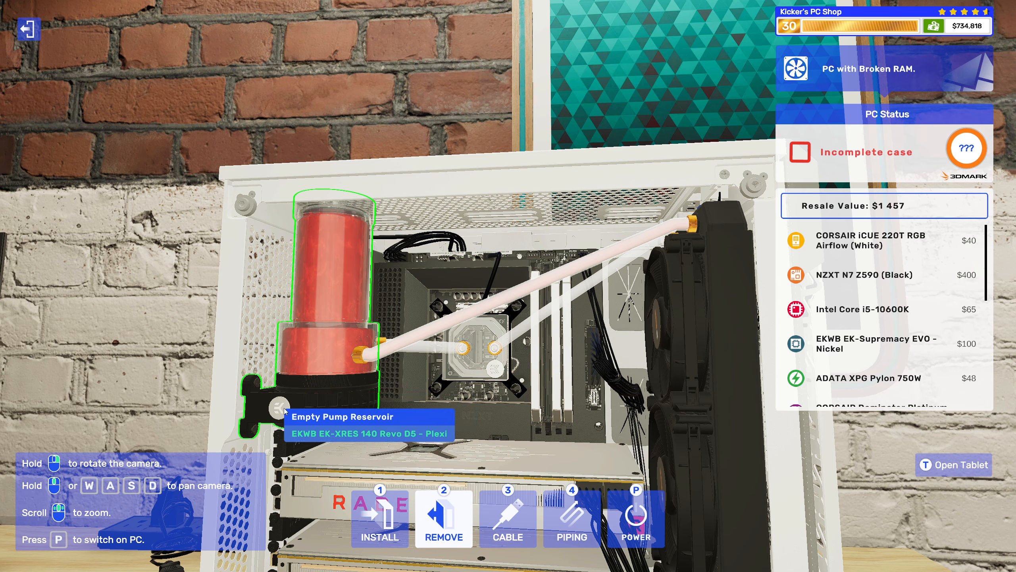
mouse_move(331, 361)
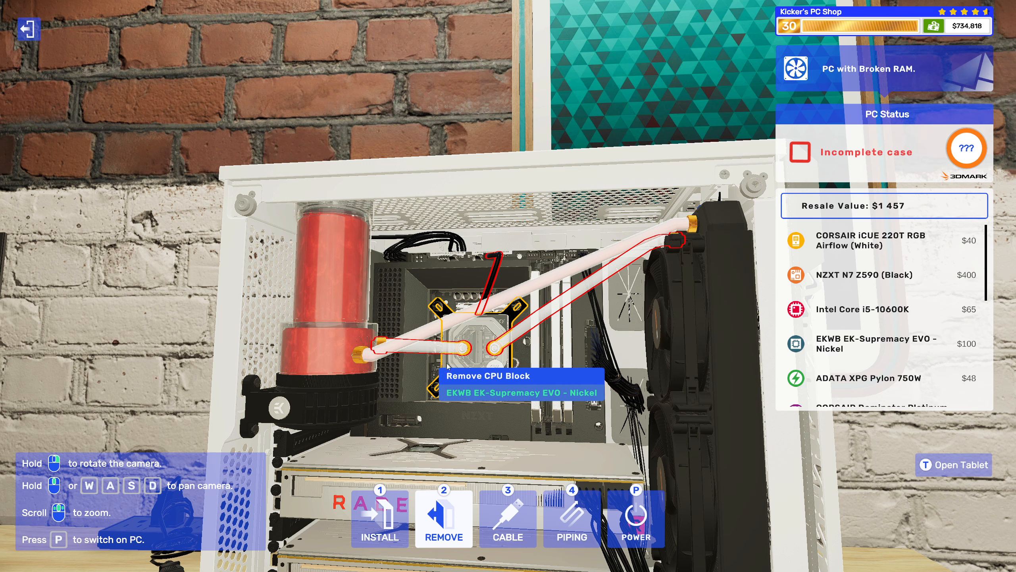
left_click(470, 348)
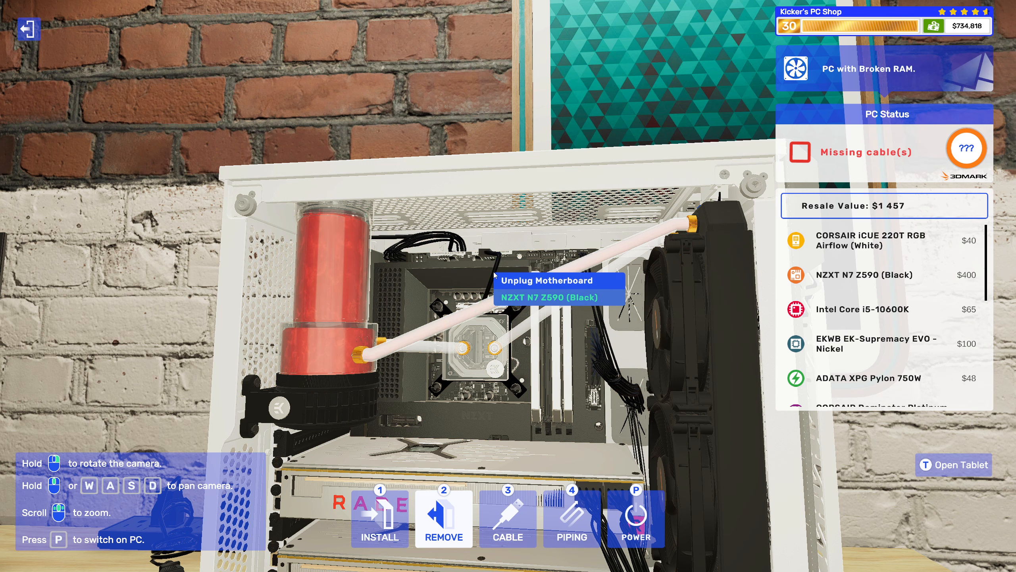
mouse_move(312, 292)
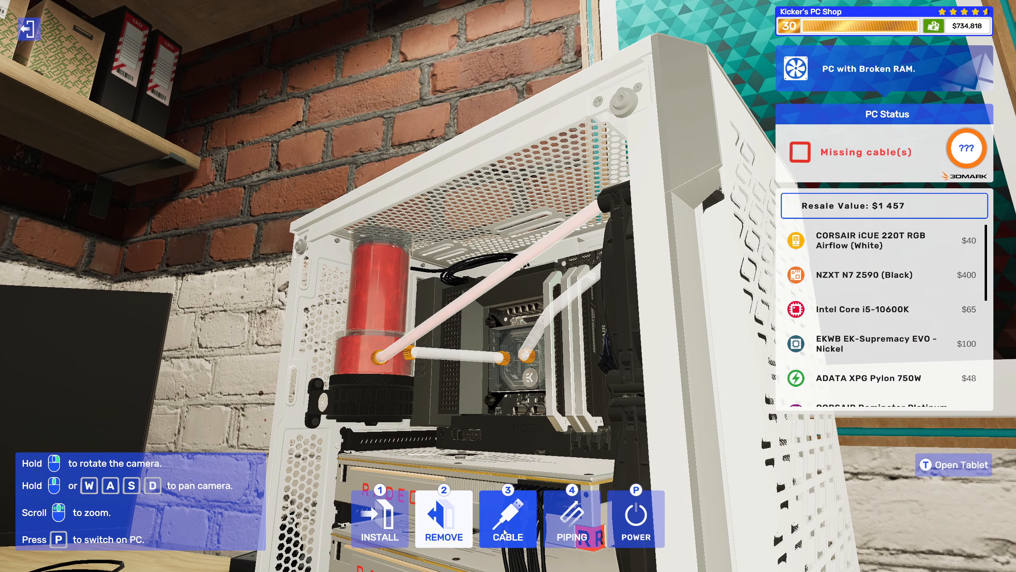
left_click(508, 519)
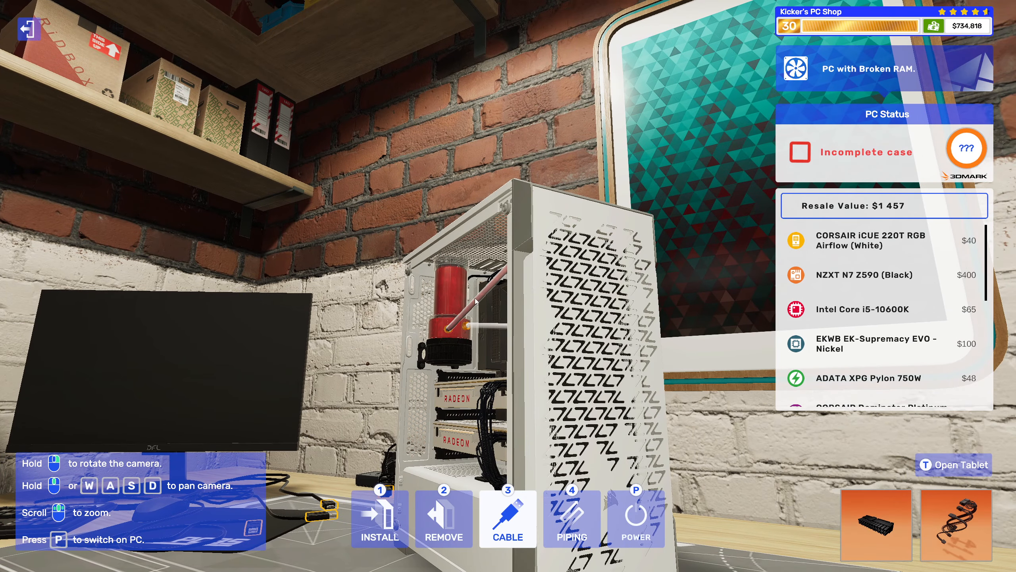
left_click(444, 518)
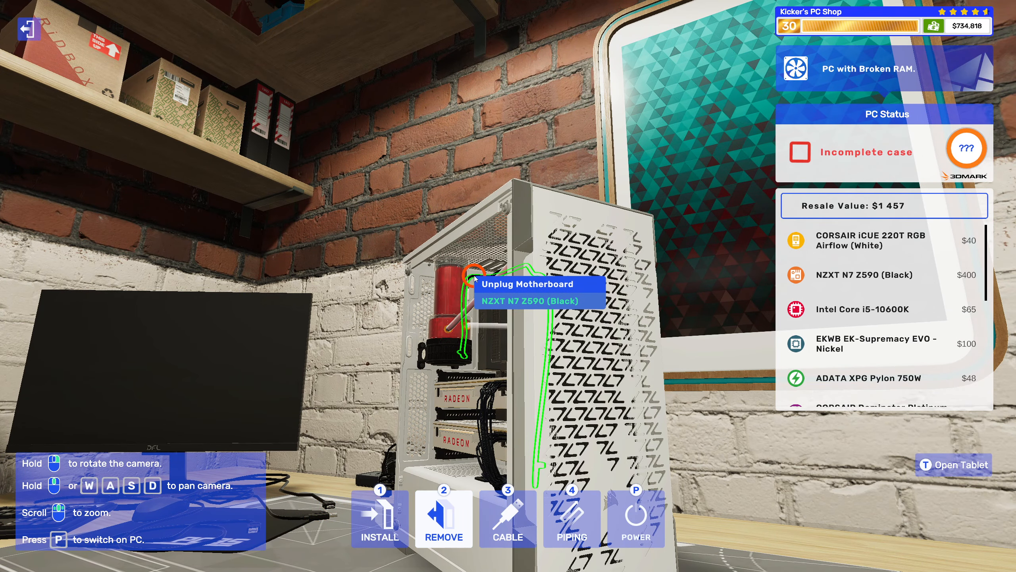
left_click(443, 518)
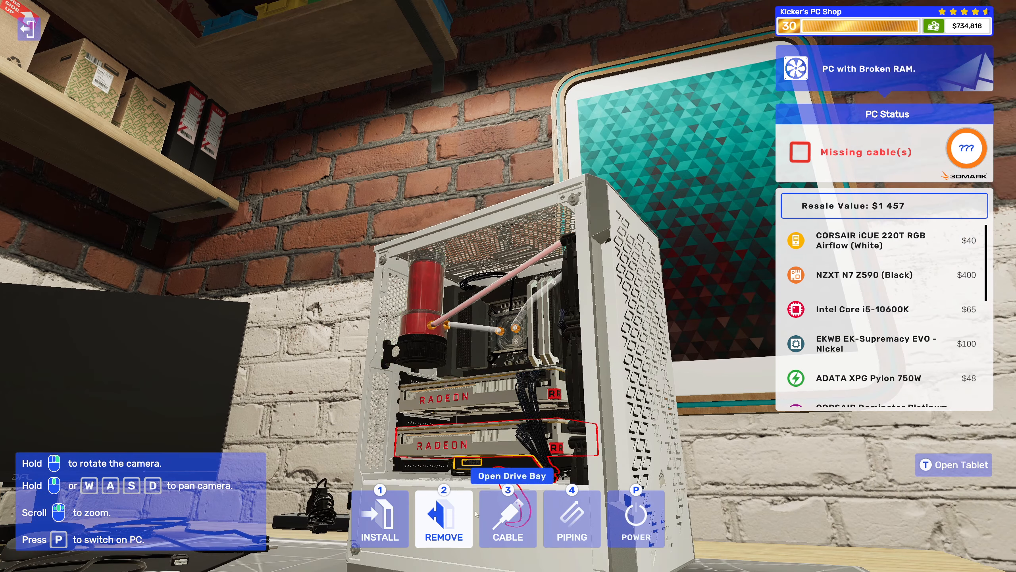
left_click(508, 518)
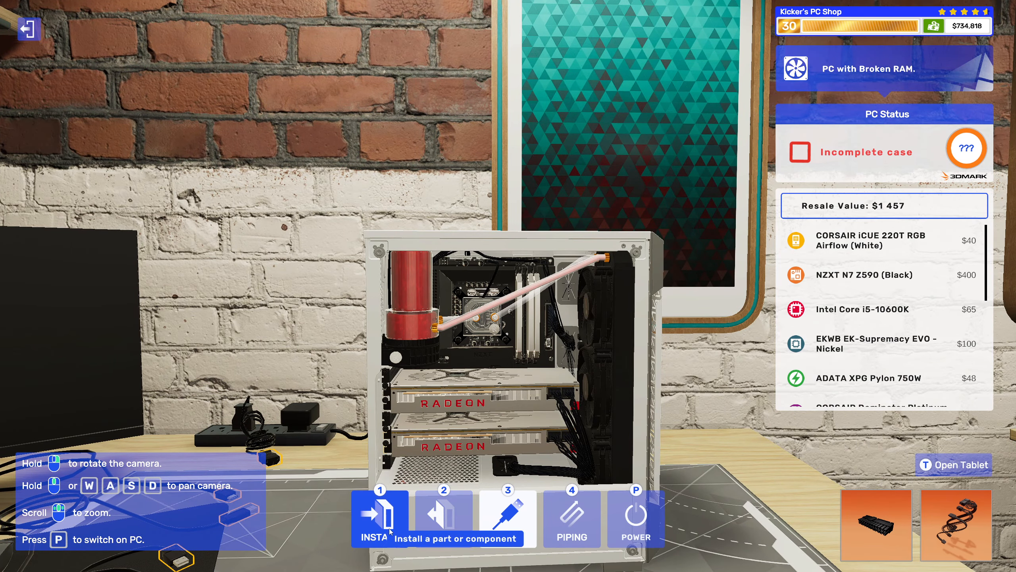
left_click(379, 518)
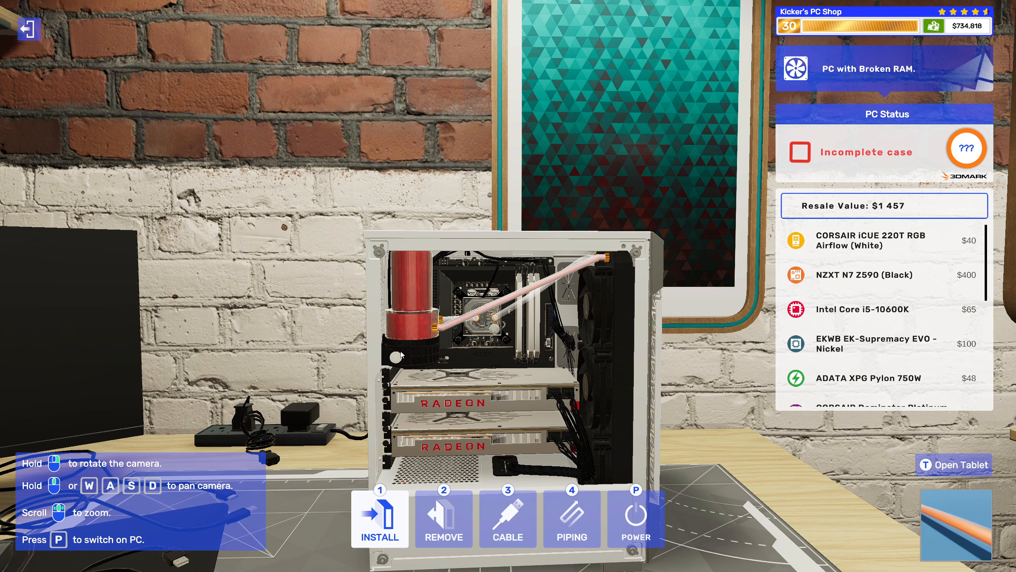
mouse_move(450, 336)
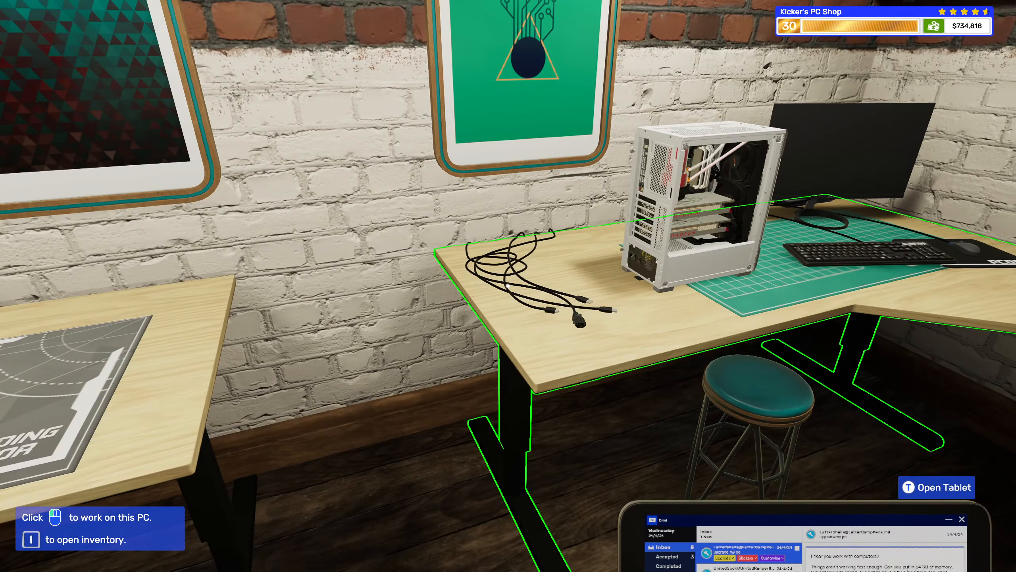
mouse_move(508, 286)
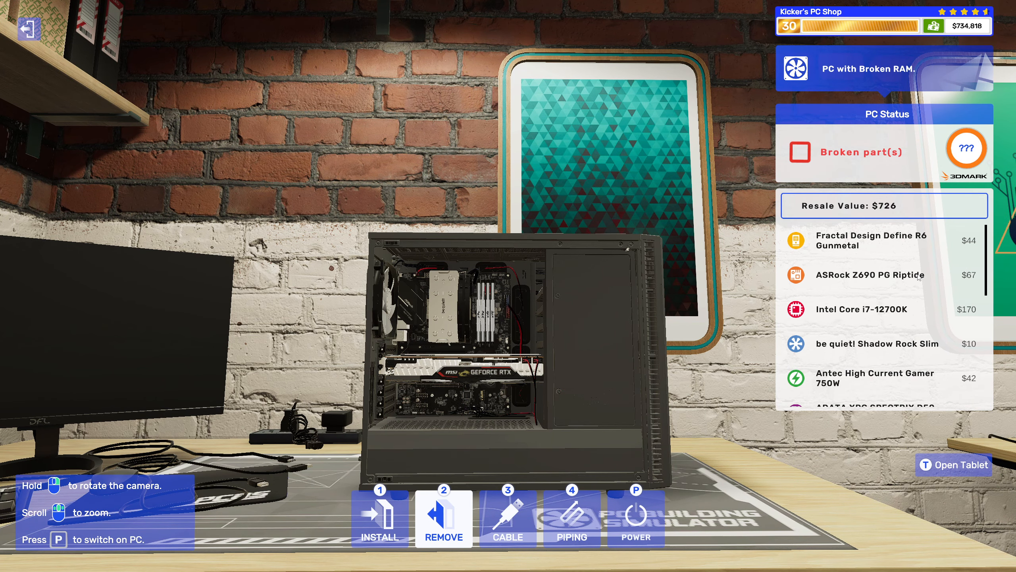
Scroll down the PC Status part list of the Fractal Define R6 build to check its components.
scroll("down", 3)
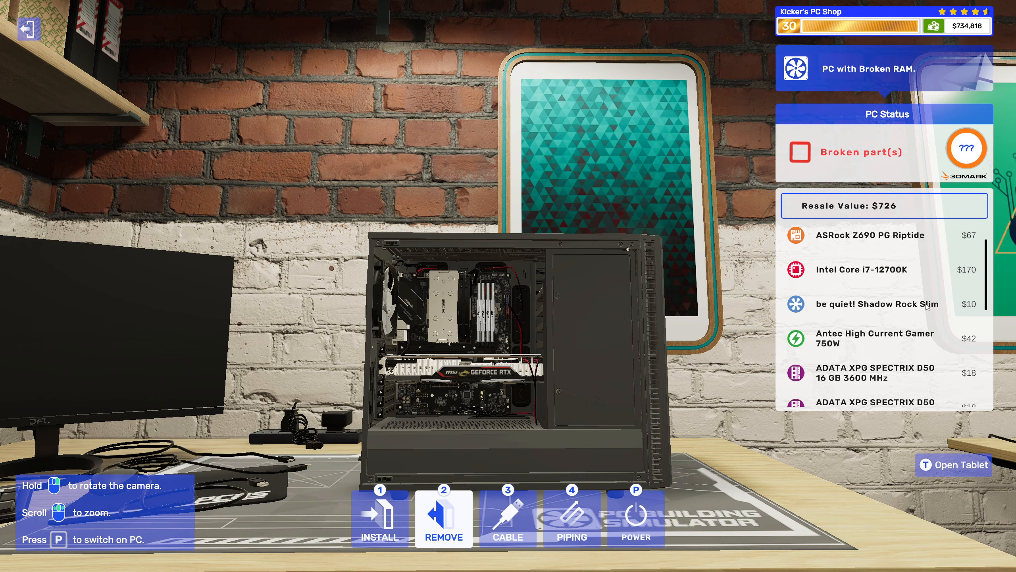
scroll("down", 3)
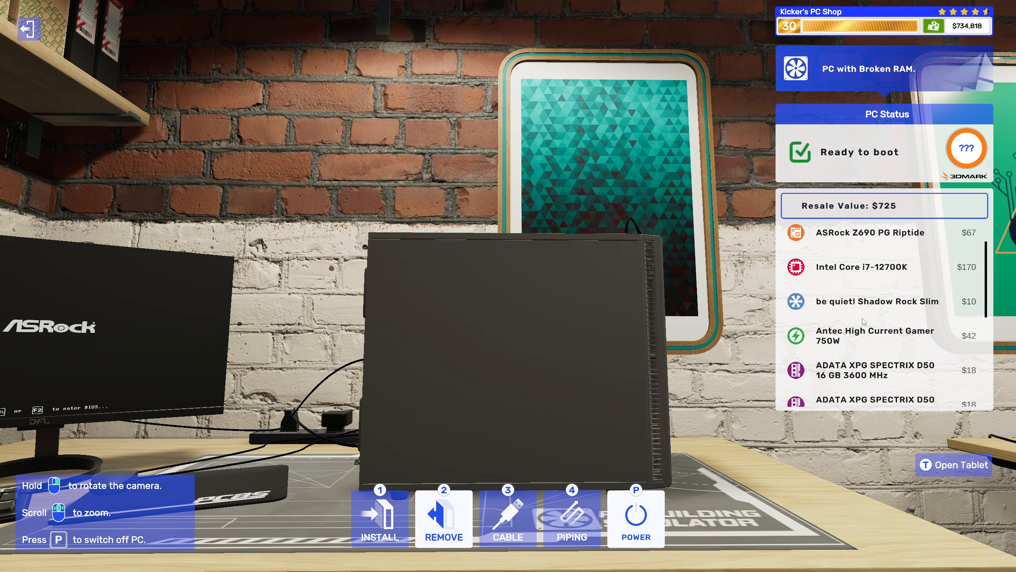
scroll("down", 3)
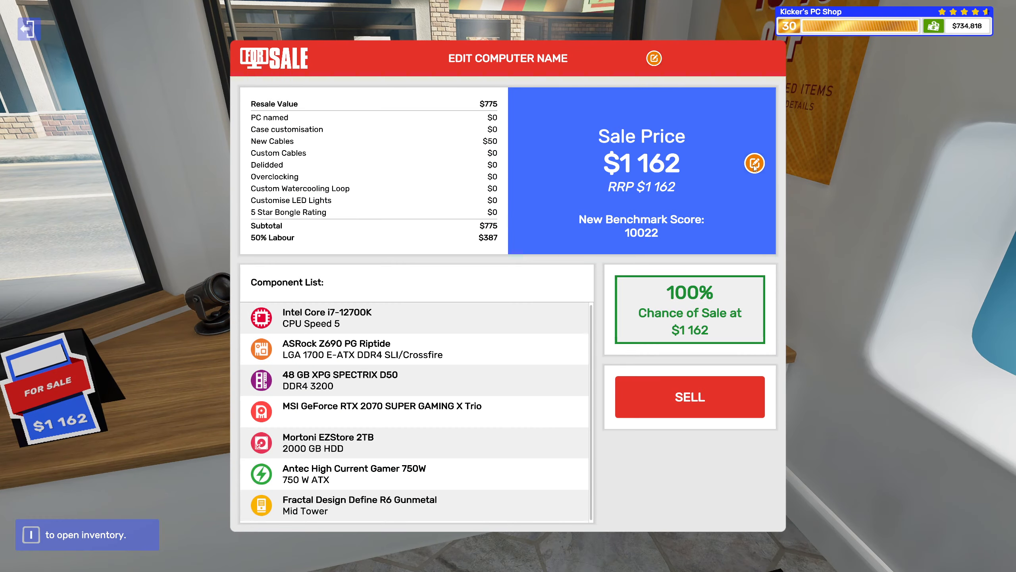
Edit the sale price repeatedly, entering values around $1700-$1725 and saving each.
left_click(753, 163)
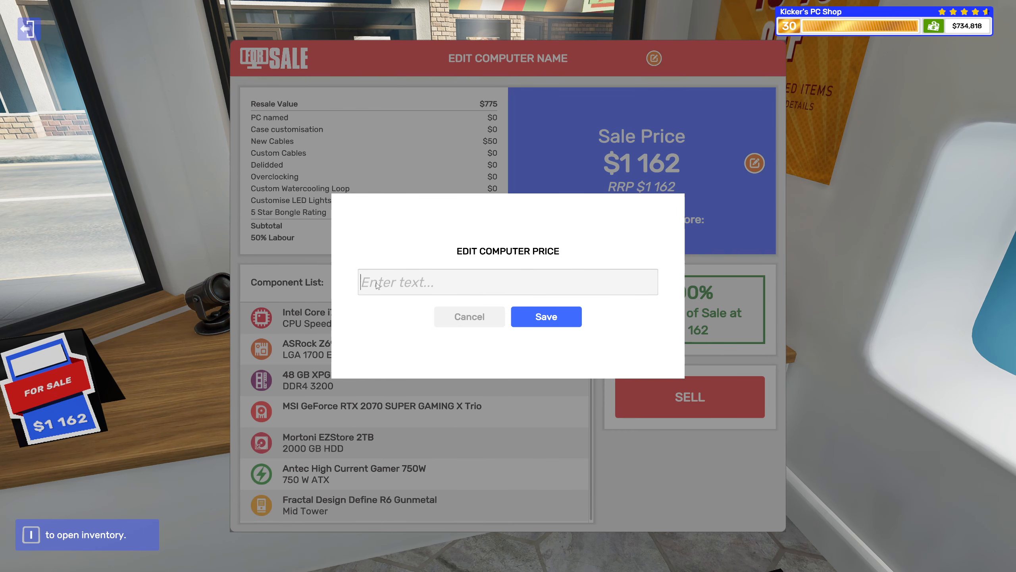
type("1")
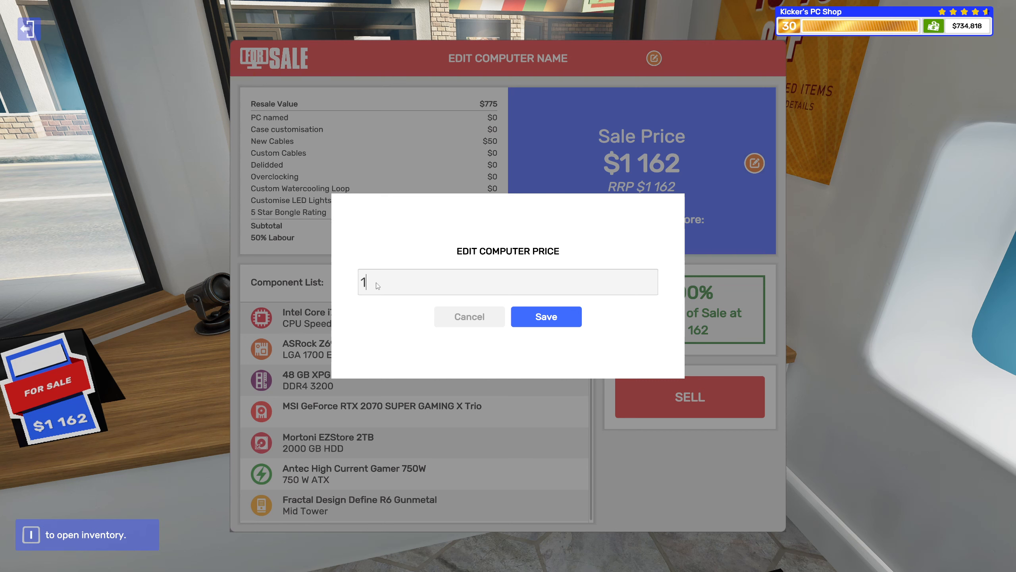
type("70")
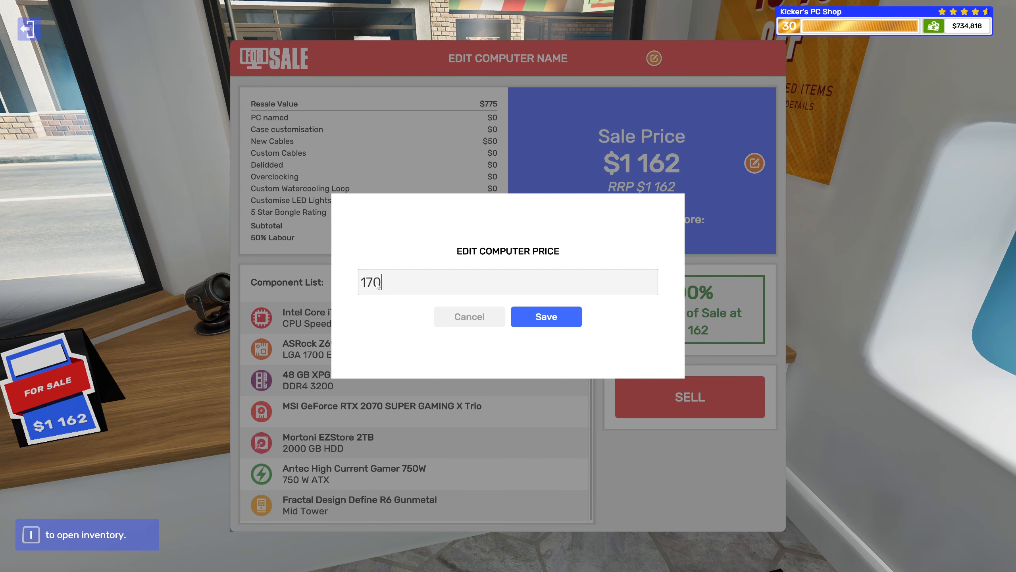
left_click(545, 316)
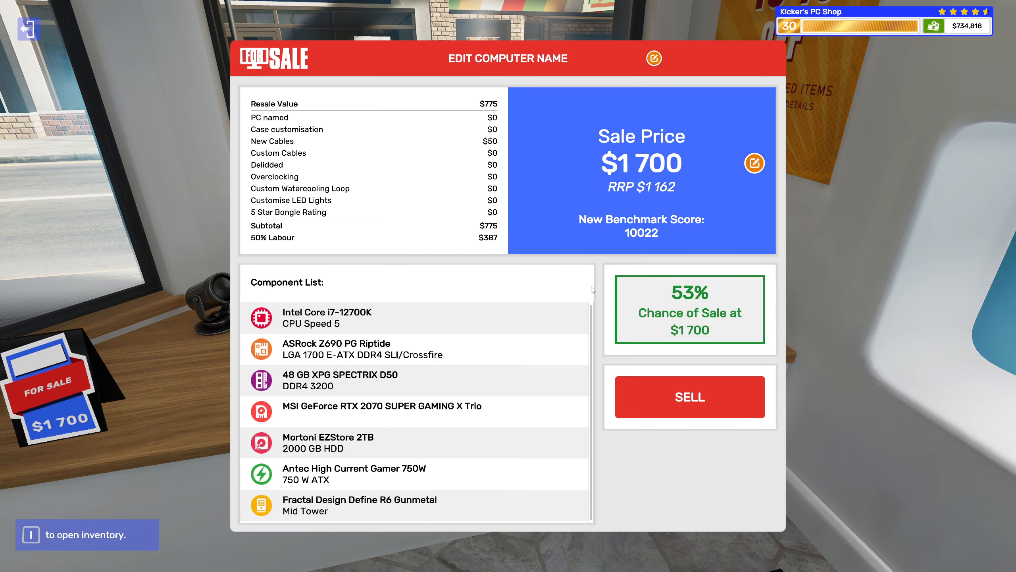
left_click(753, 163)
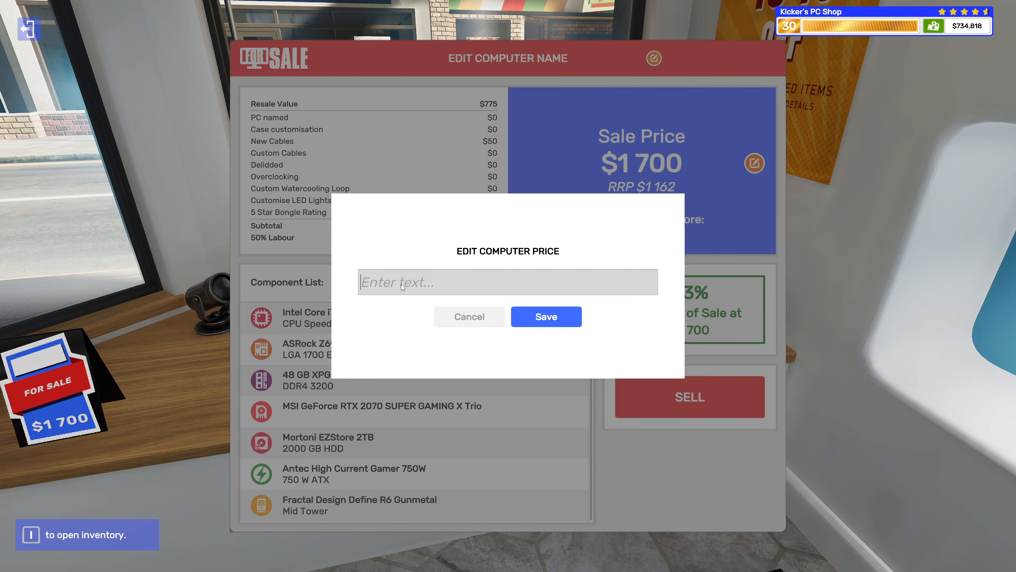
type("17")
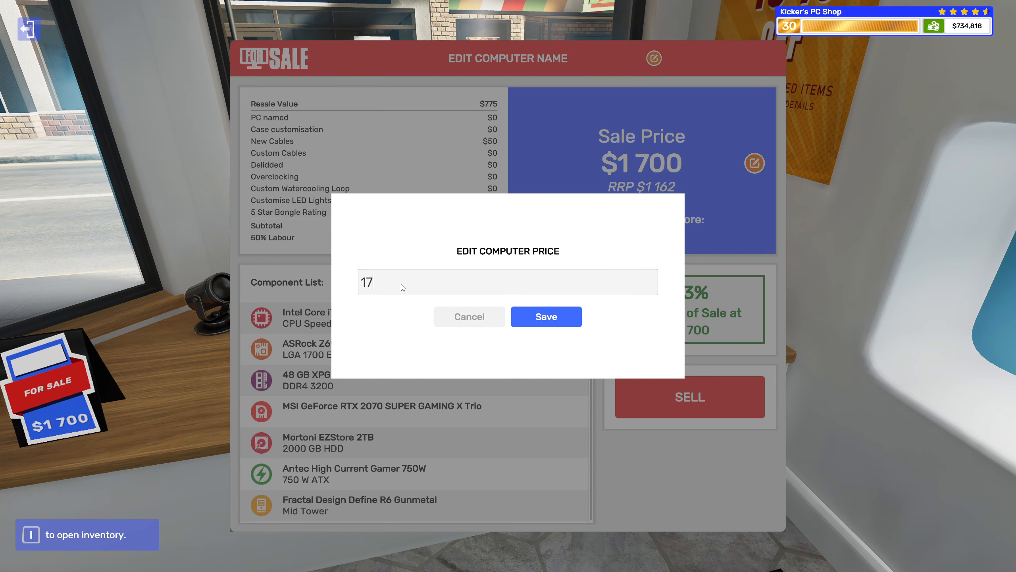
type("20")
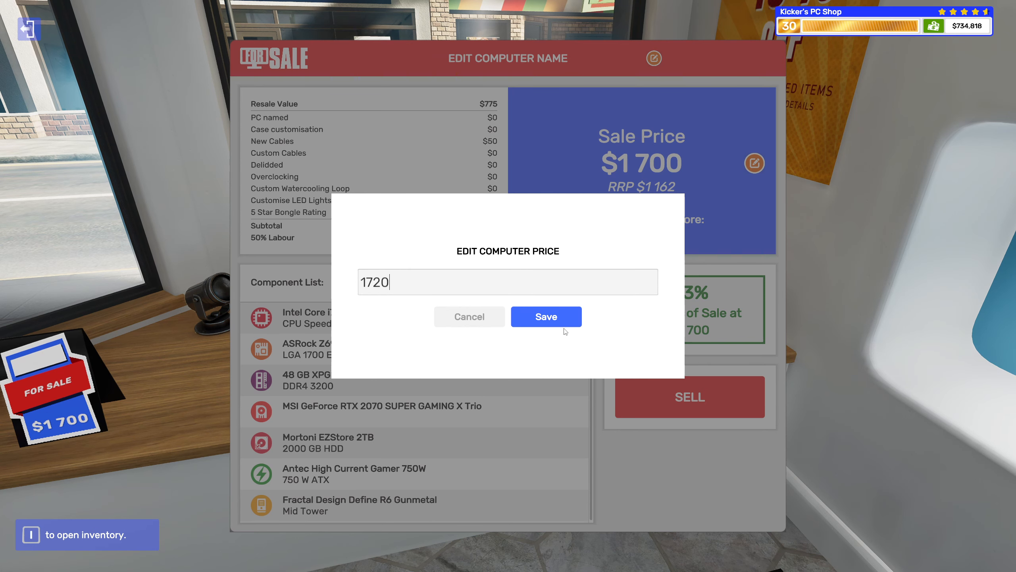
left_click(546, 316)
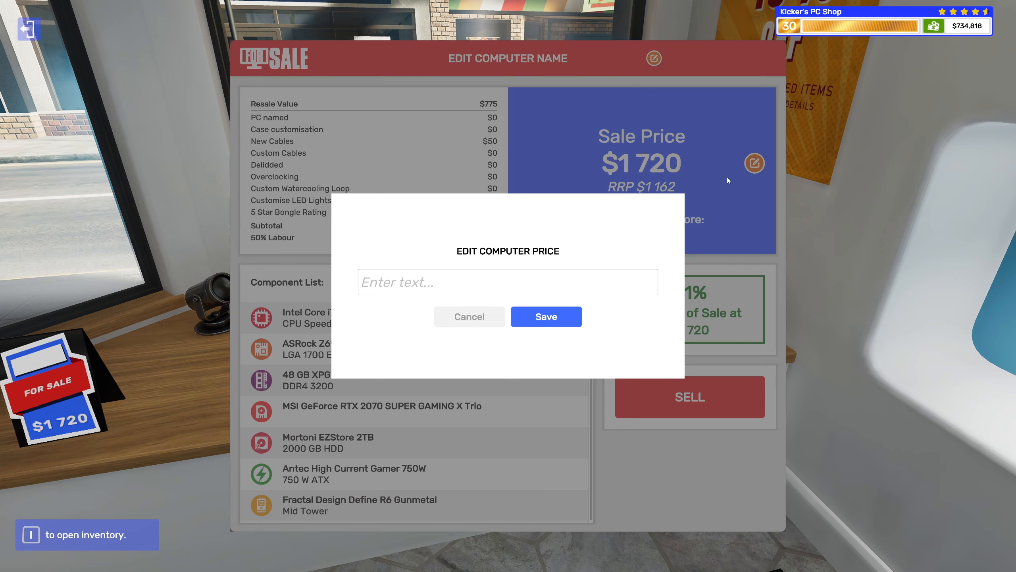
type("1")
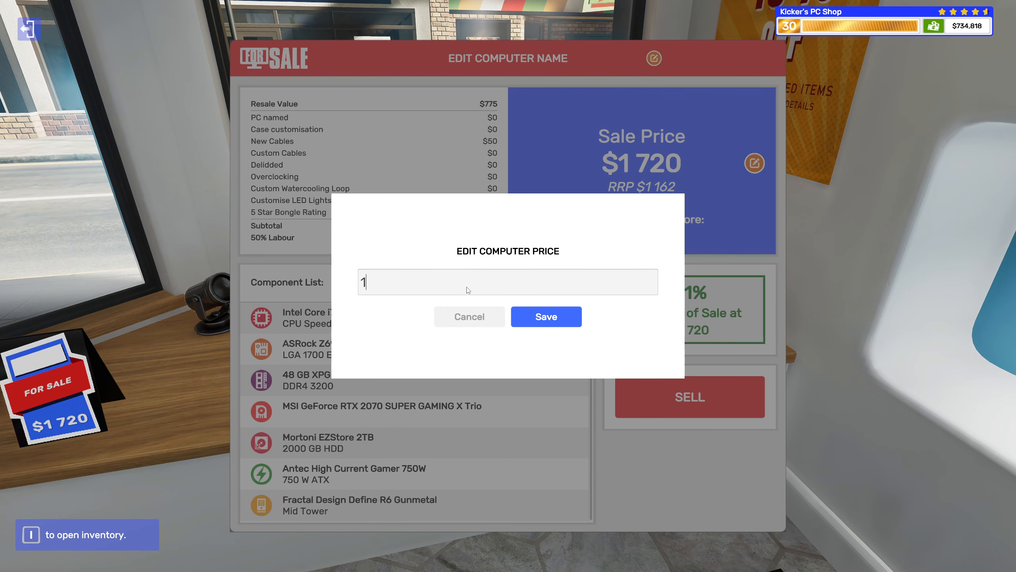
type("725")
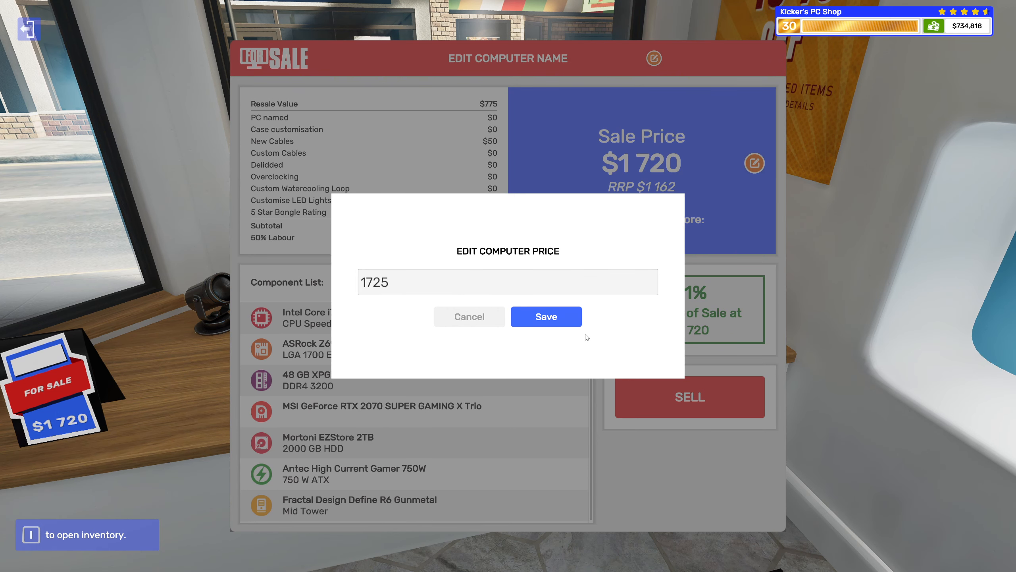
left_click(545, 317)
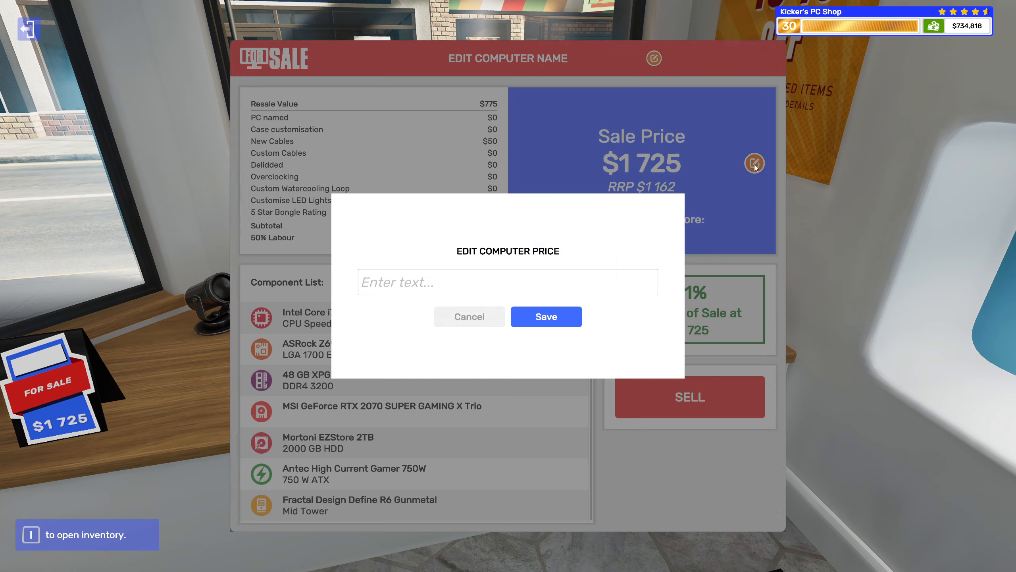
Keep nudging the sale price upward, settling it at $1735.
type("1")
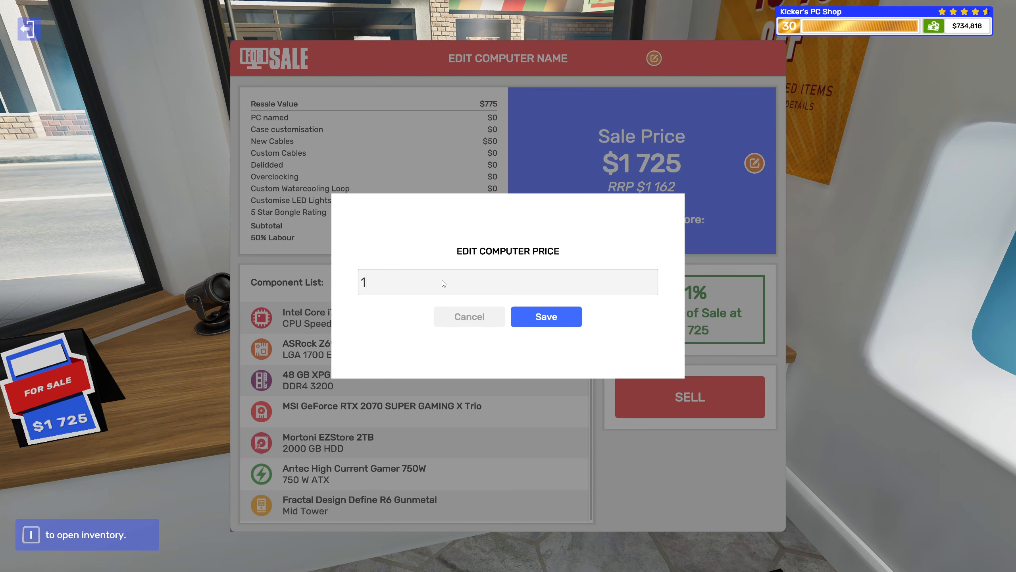
type("7")
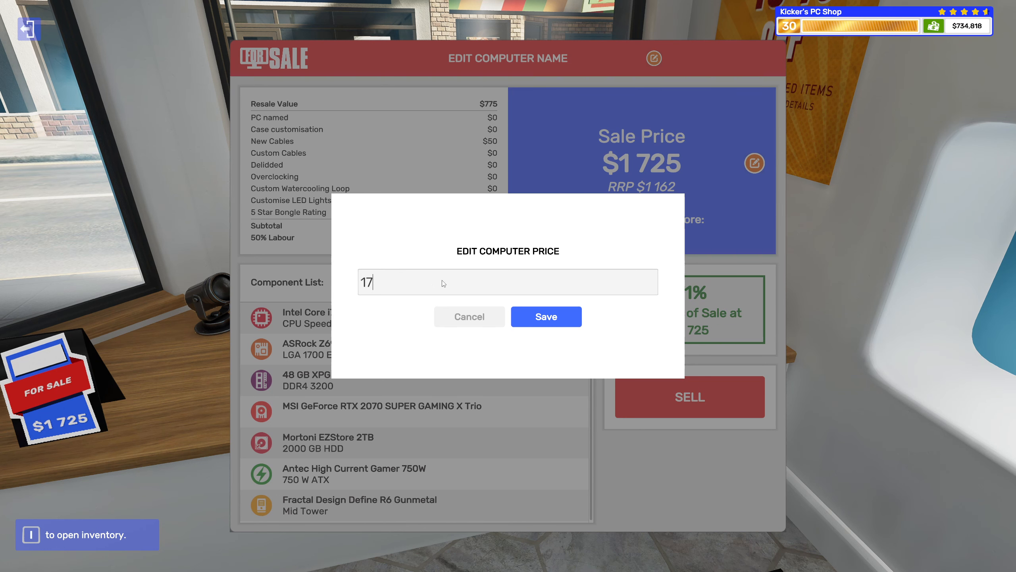
type("27")
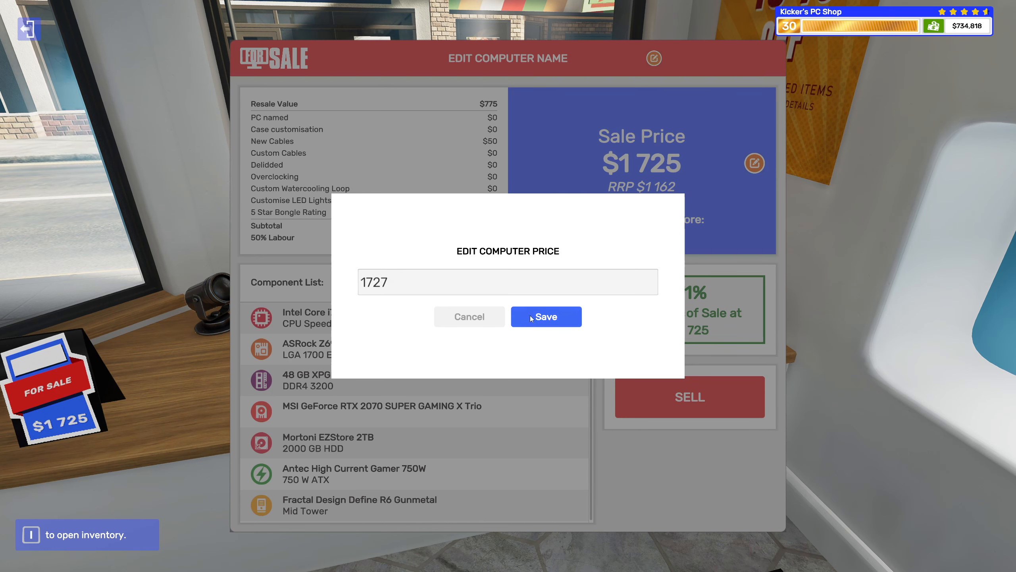
left_click(546, 317)
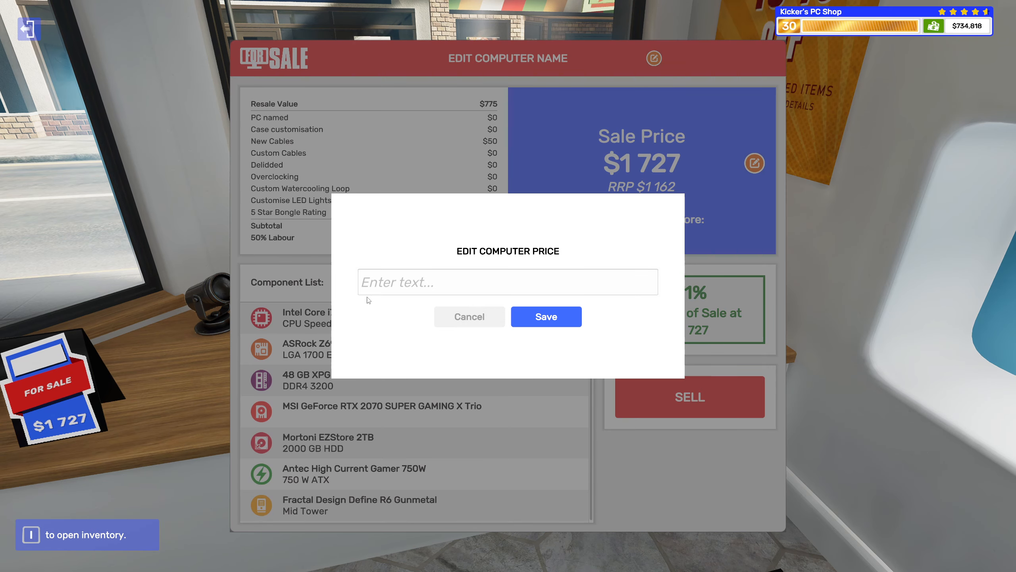
type("17")
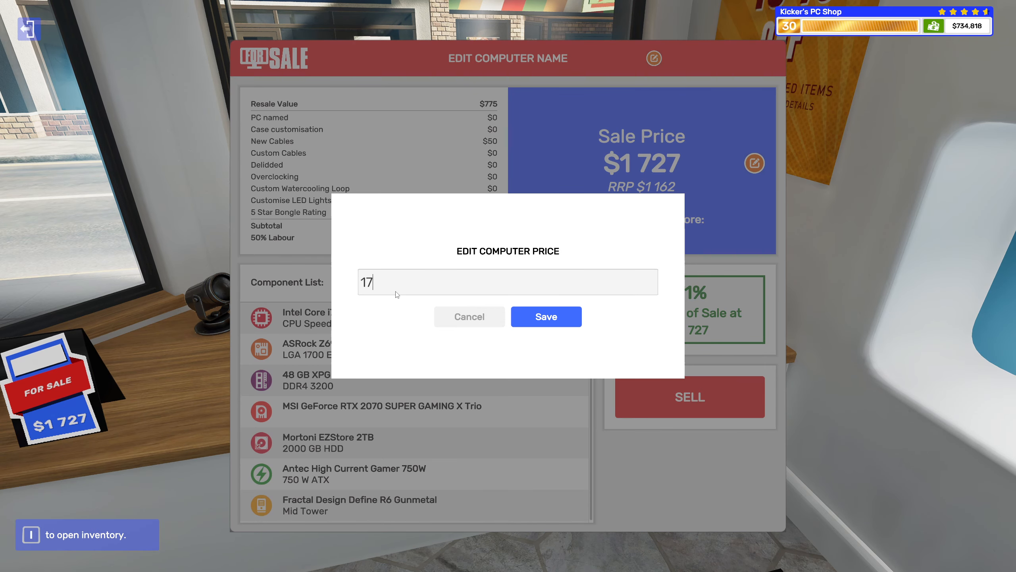
type("30")
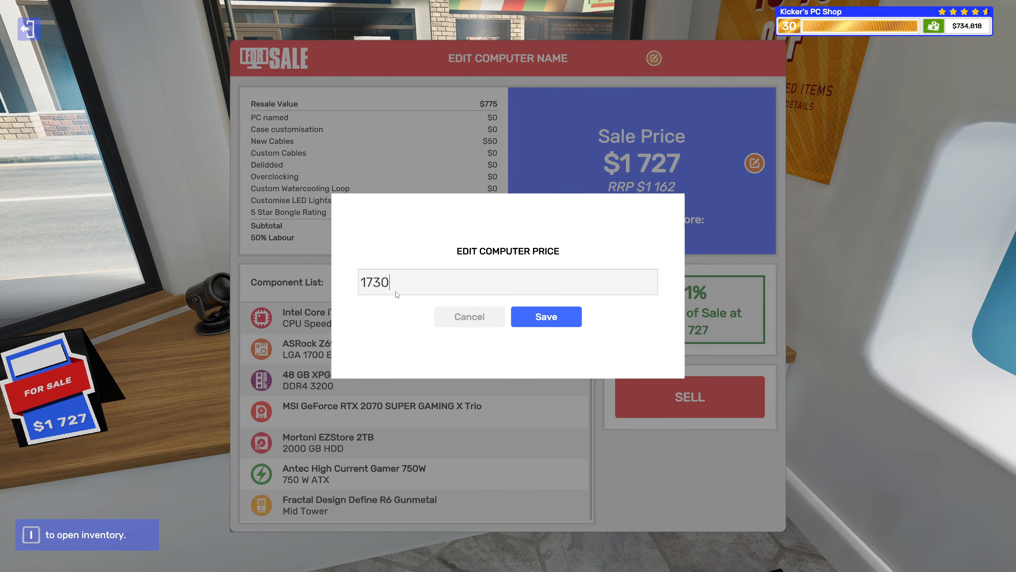
left_click(546, 317)
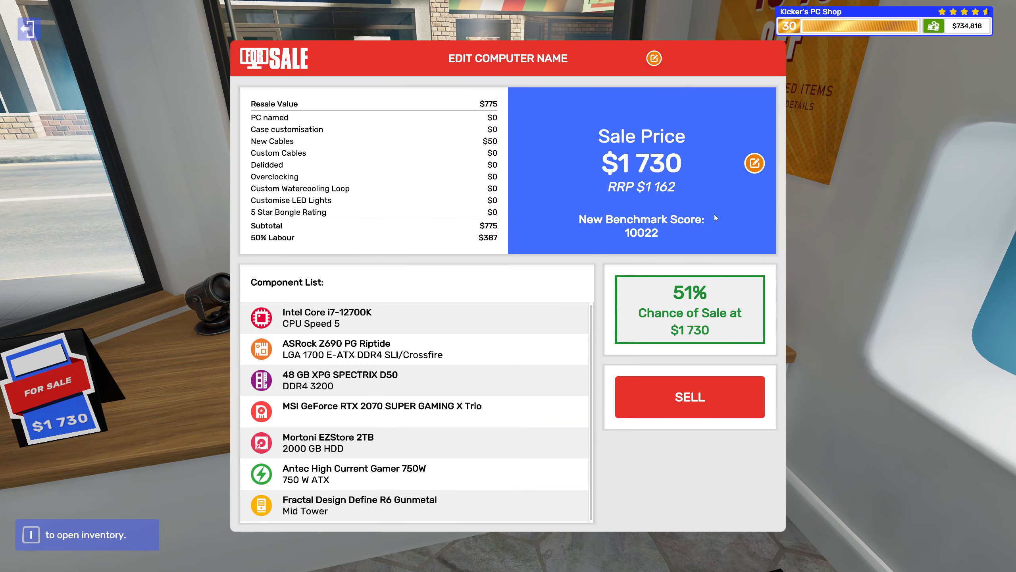
left_click(753, 163)
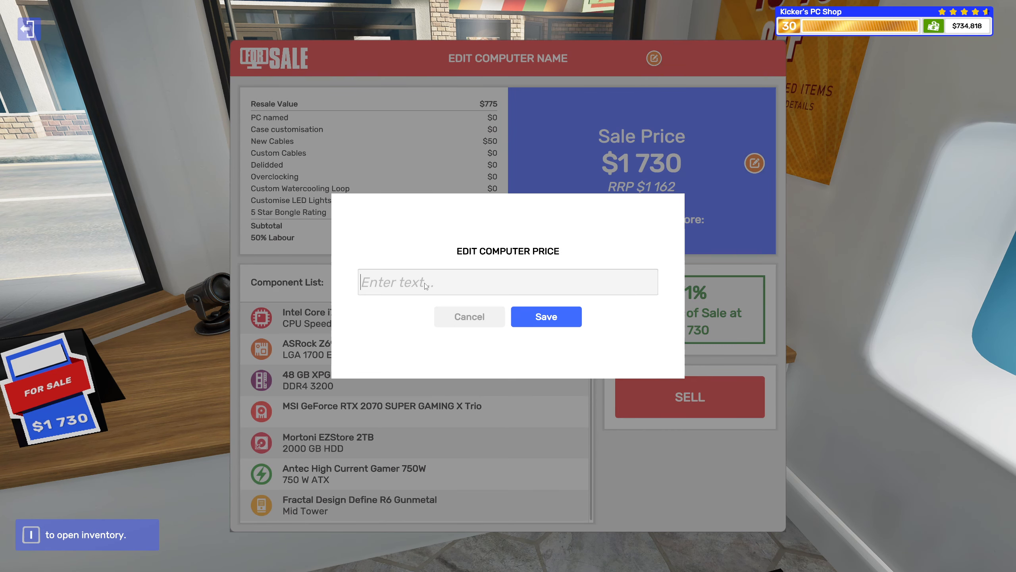
type("1735")
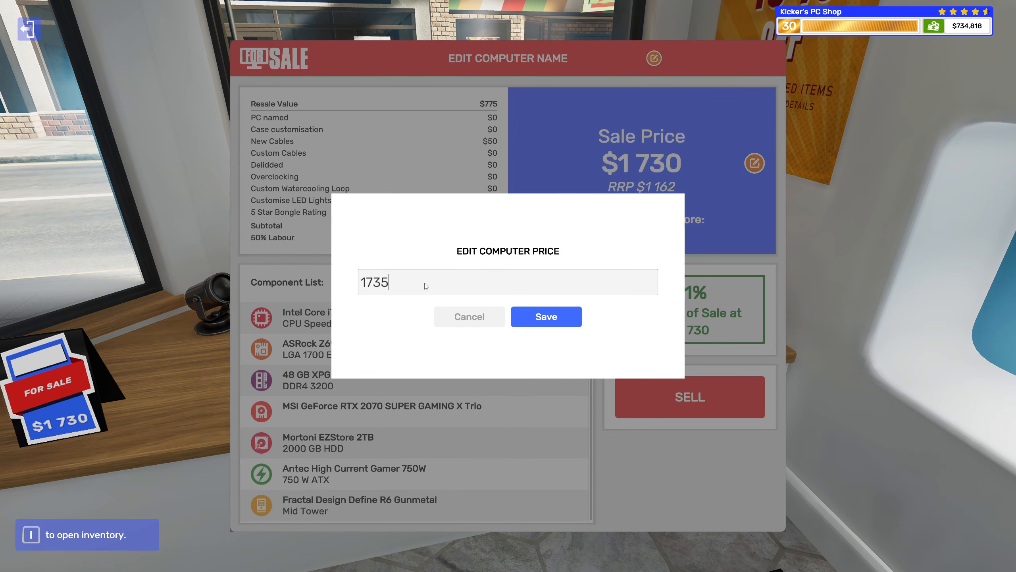
left_click(546, 316)
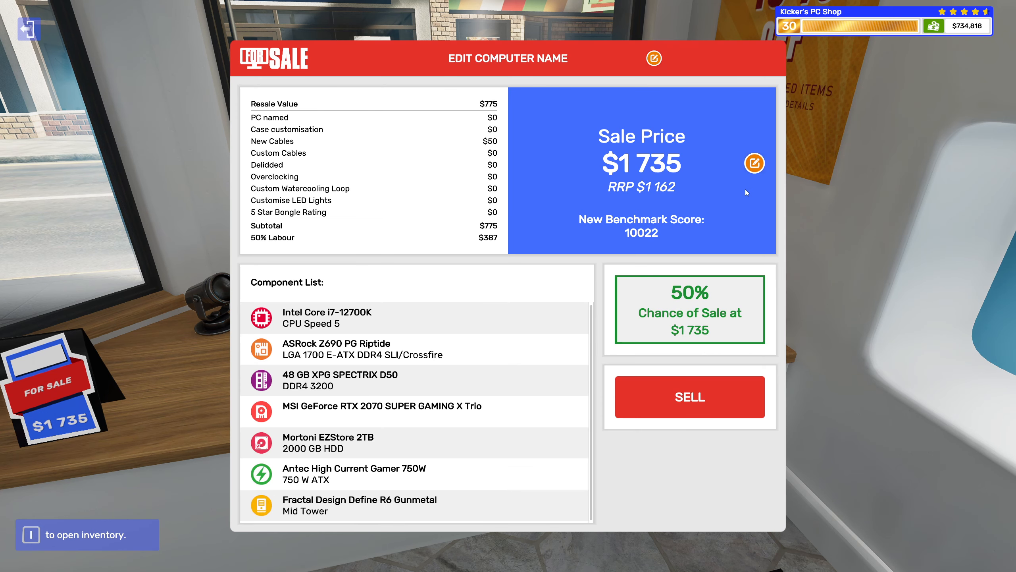
Raise the sale price to $1737, then $1740, then $1742, saving each time.
left_click(754, 163)
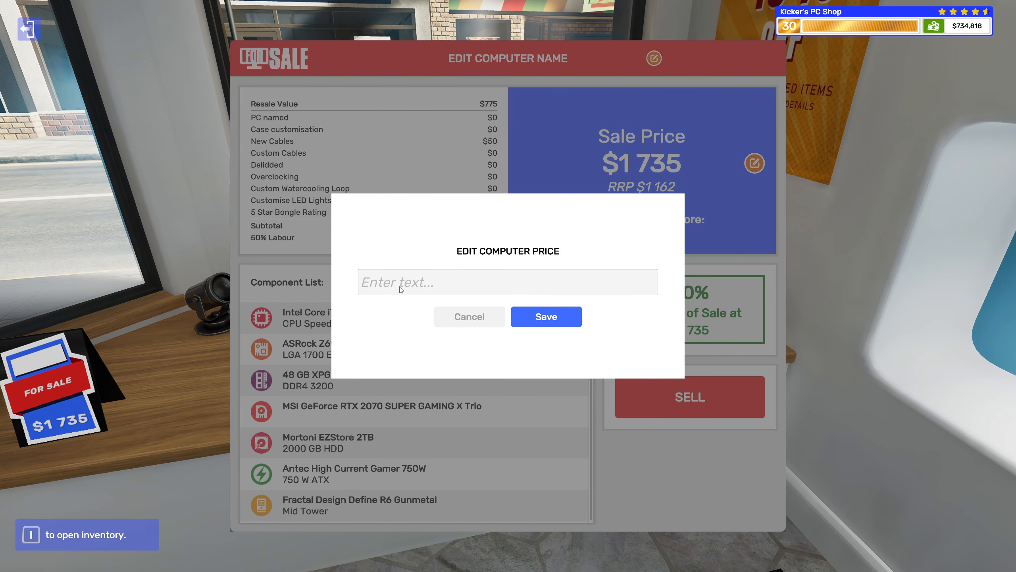
type("173")
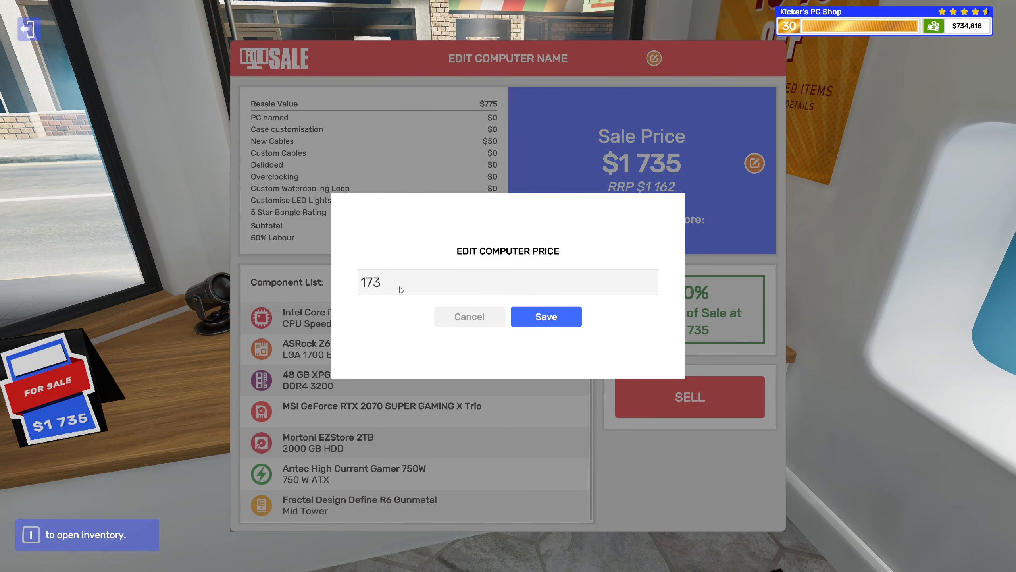
left_click(546, 316)
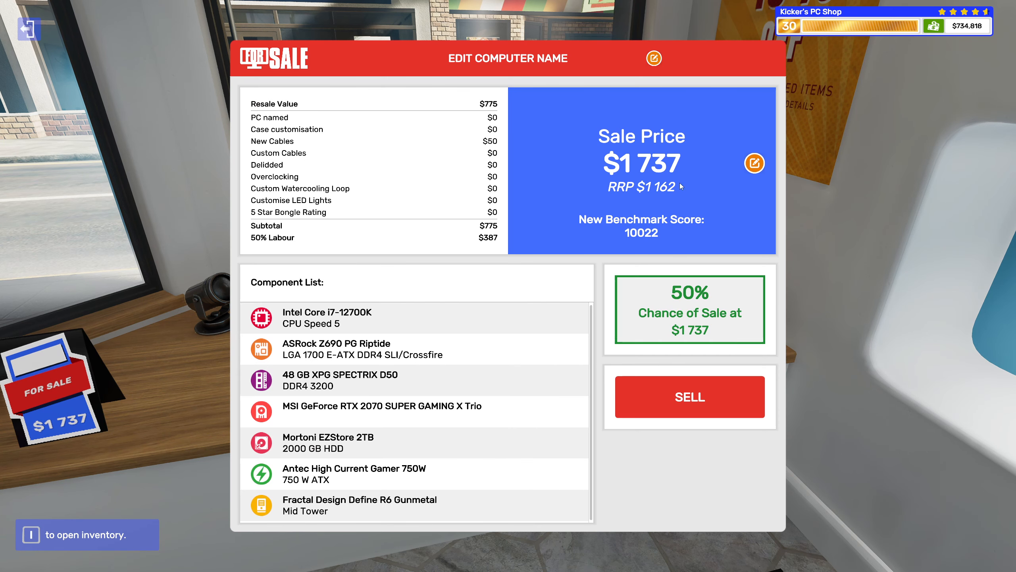
left_click(754, 163)
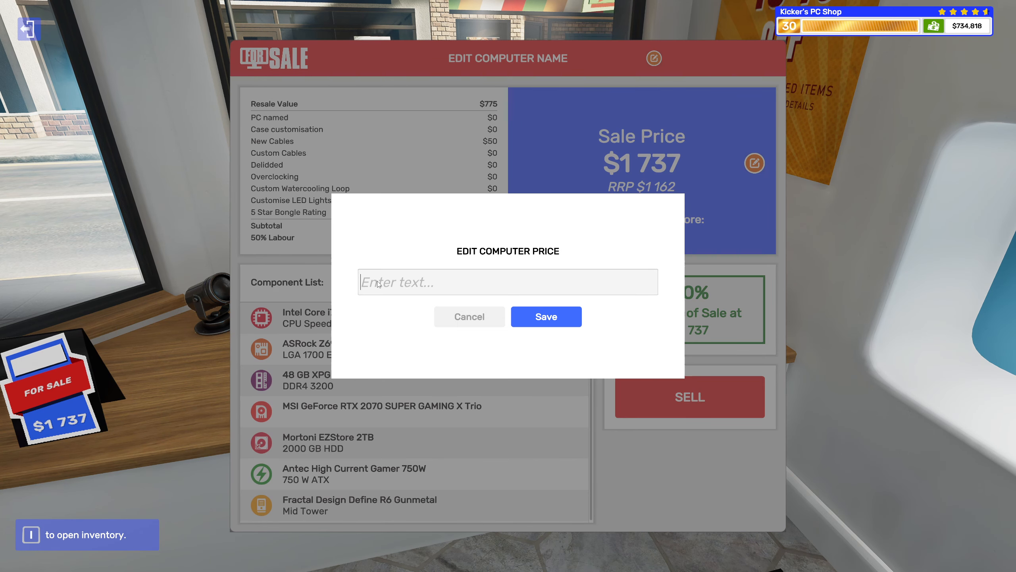
type("1740")
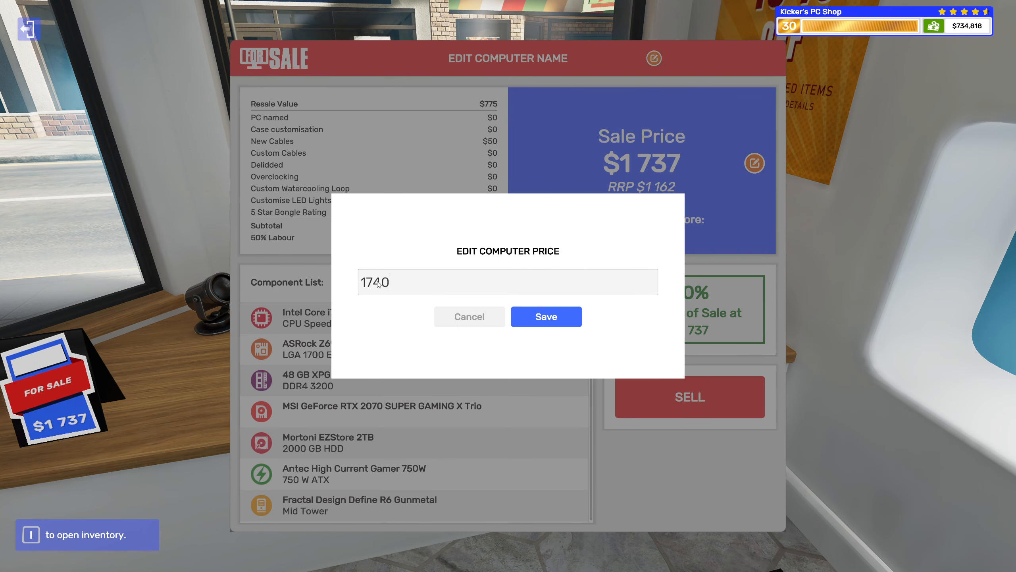
left_click(545, 316)
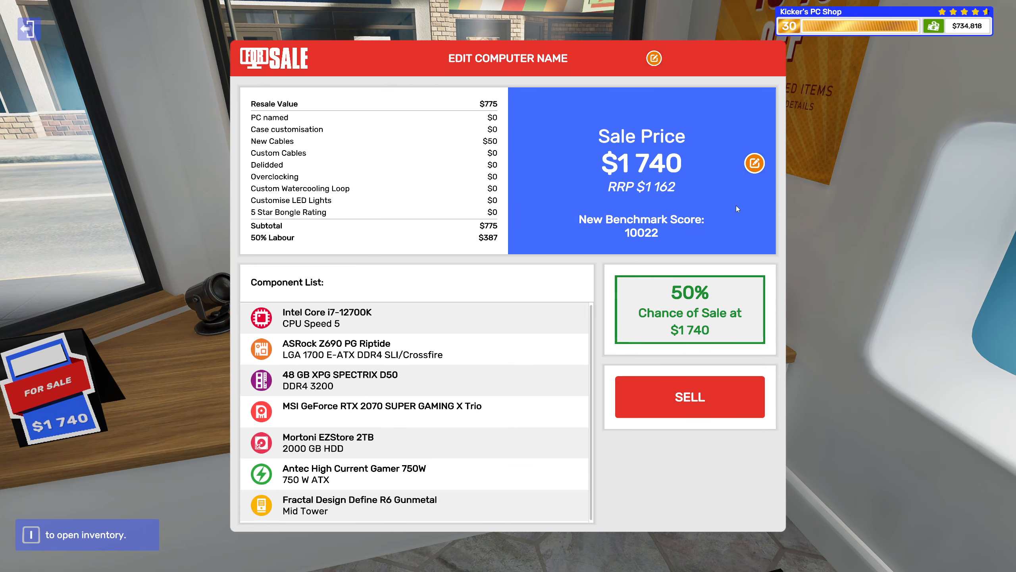
left_click(754, 162)
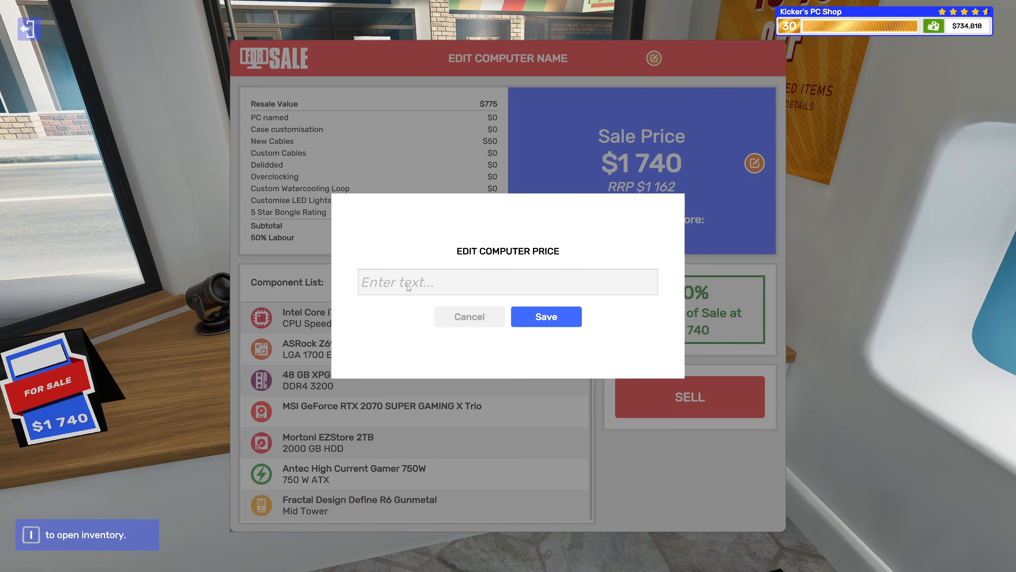
type("174")
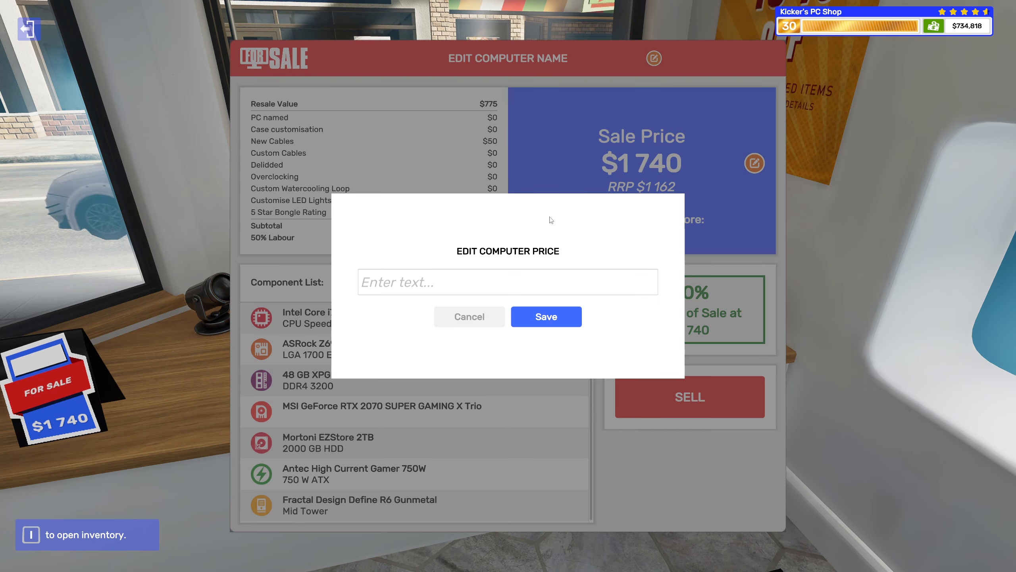
type("1")
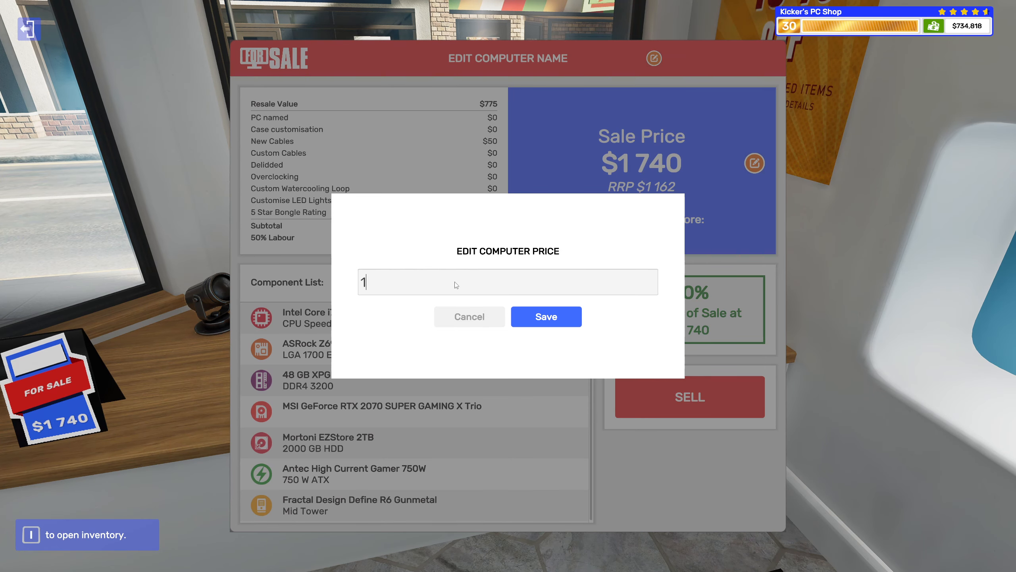
type("742")
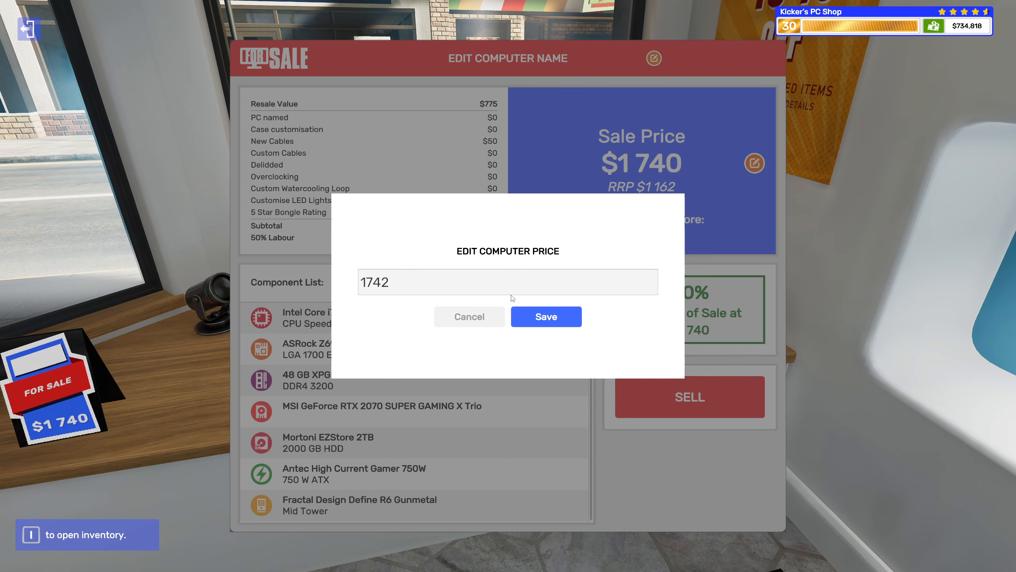
left_click(546, 316)
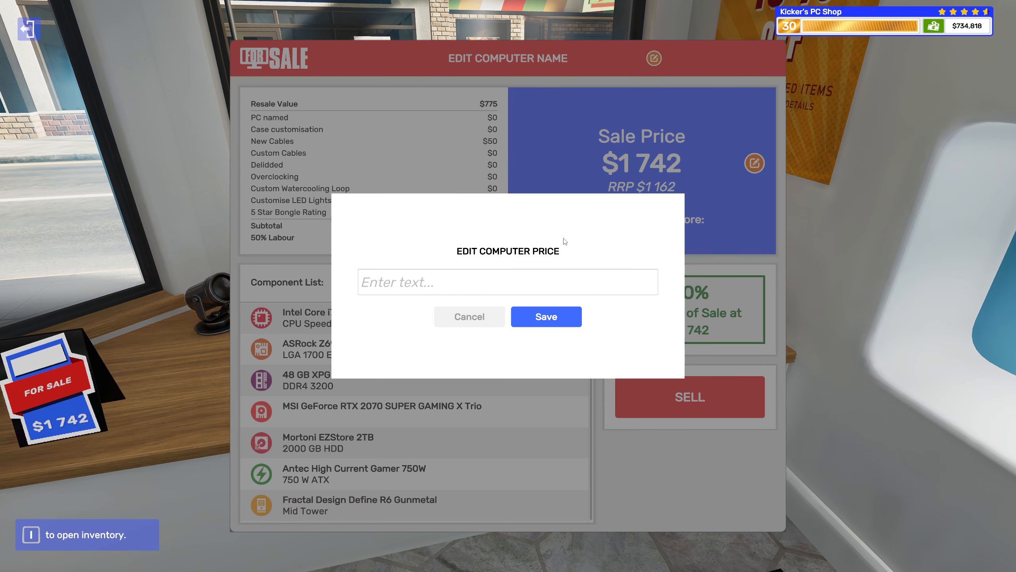
Raise the price to $1743, then try $1744, which triggers the too-high warning.
type("1")
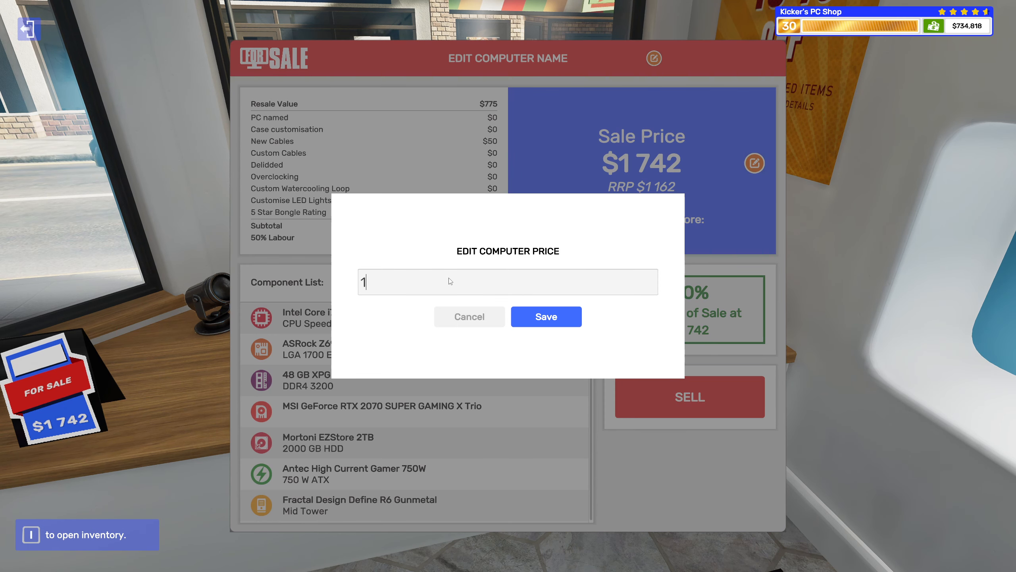
type("743")
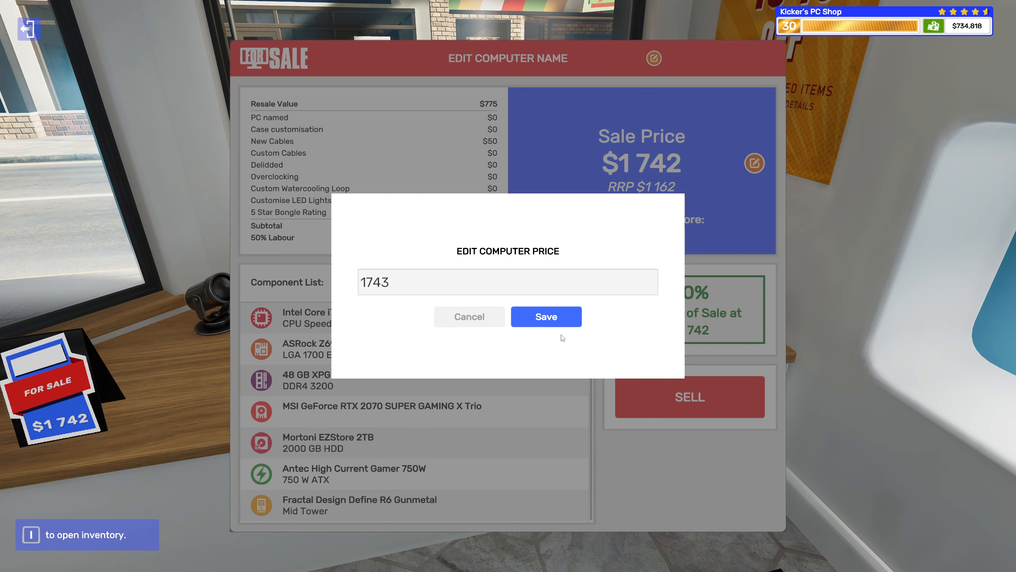
left_click(546, 316)
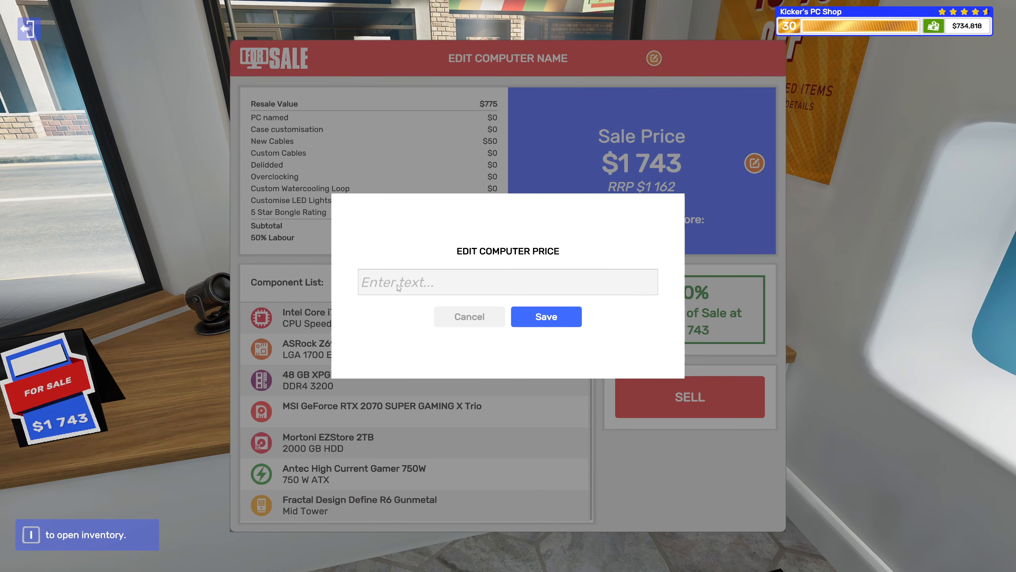
type("1744")
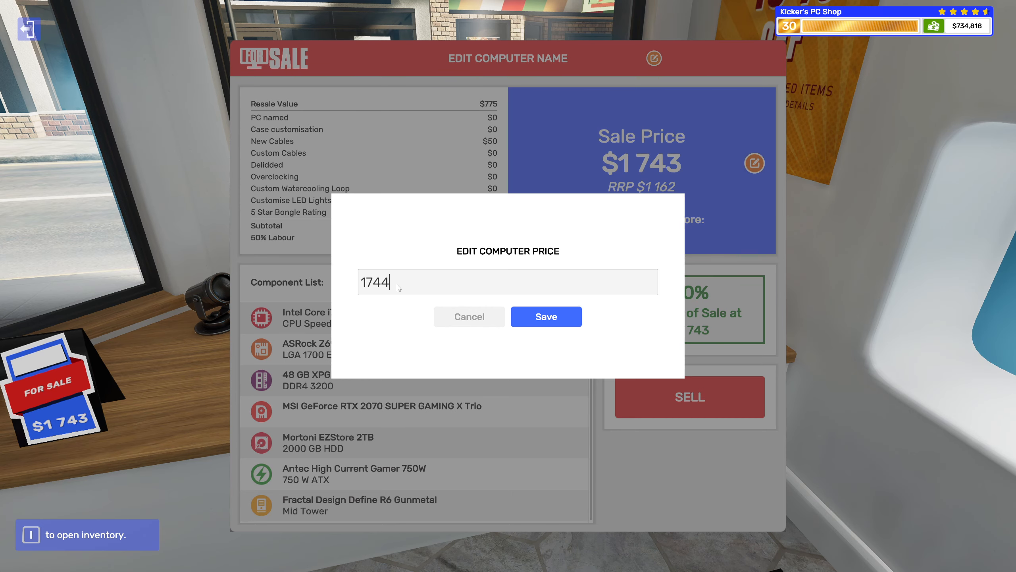
left_click(546, 316)
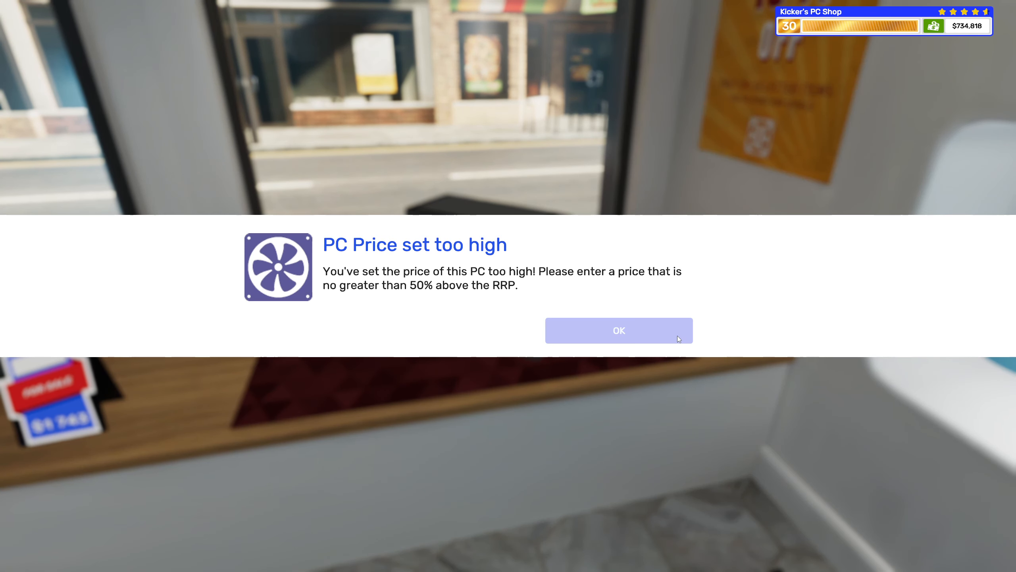
Dismiss the 'PC Price set too high' popup, leaving the listing at $1743.
left_click(618, 330)
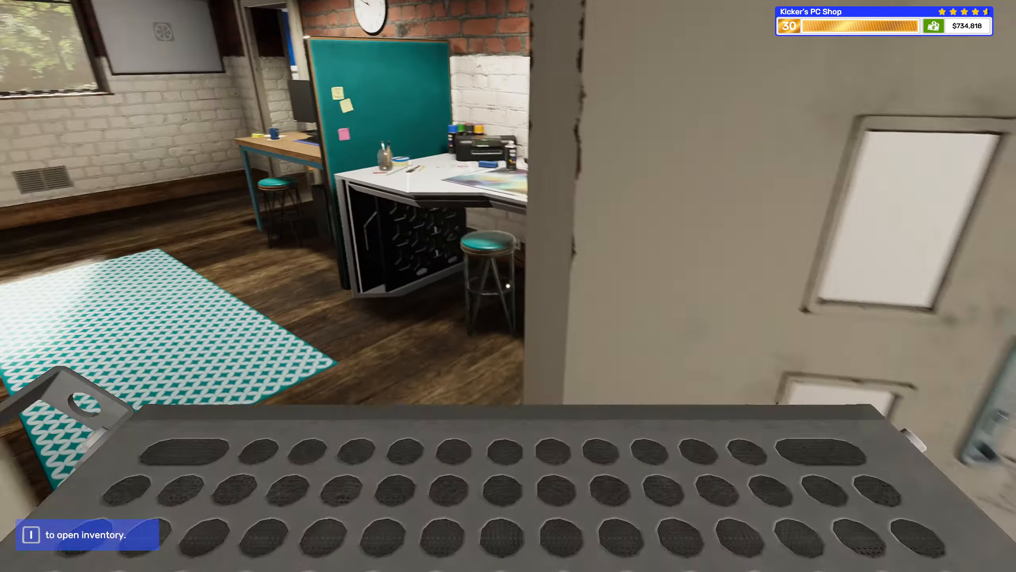
mouse_move(508, 286)
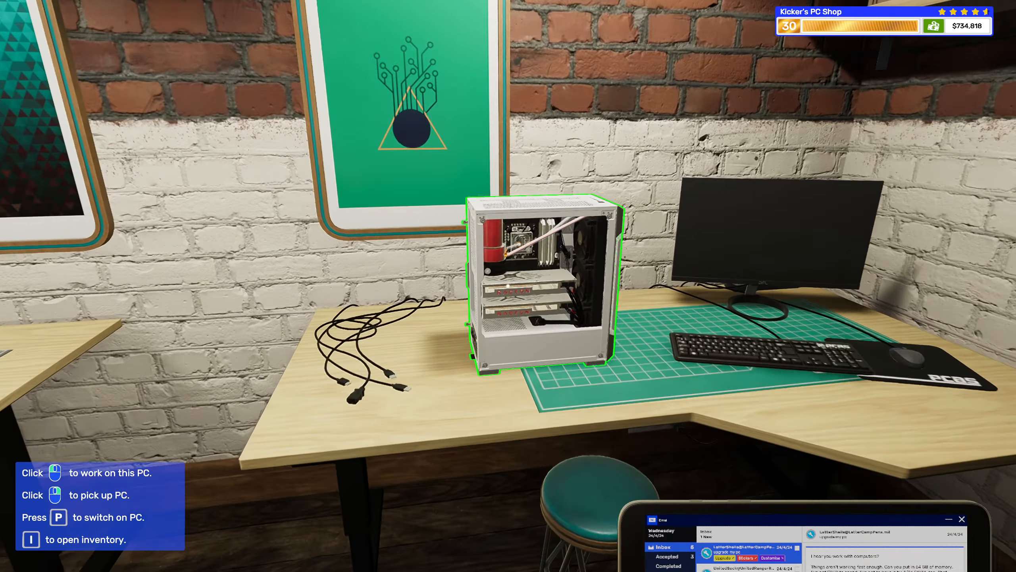
Work on the workbench PC and start routing a water-cooling pipe from the pump reservoir.
left_click(545, 272)
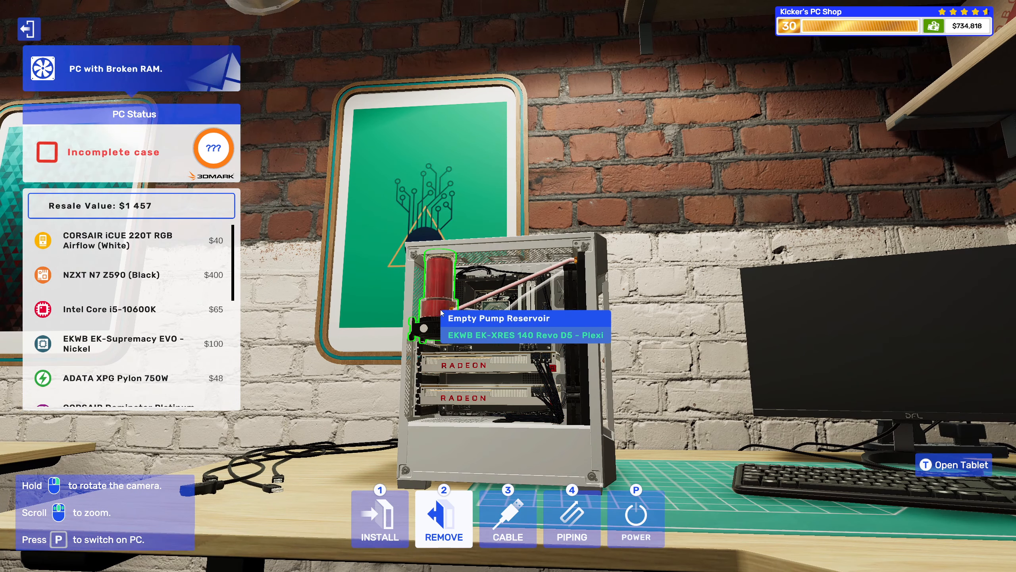
mouse_move(451, 306)
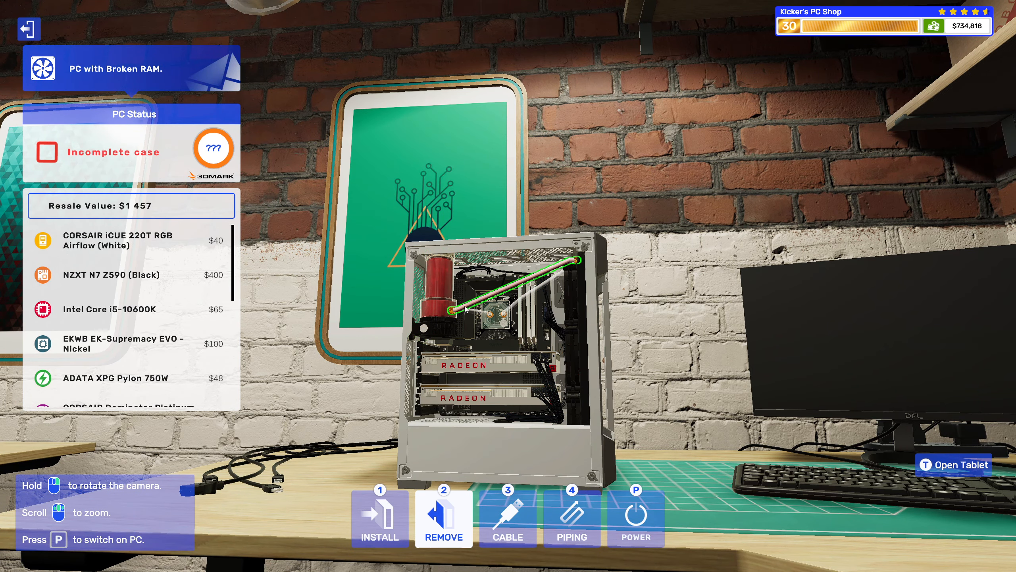
left_click(571, 518)
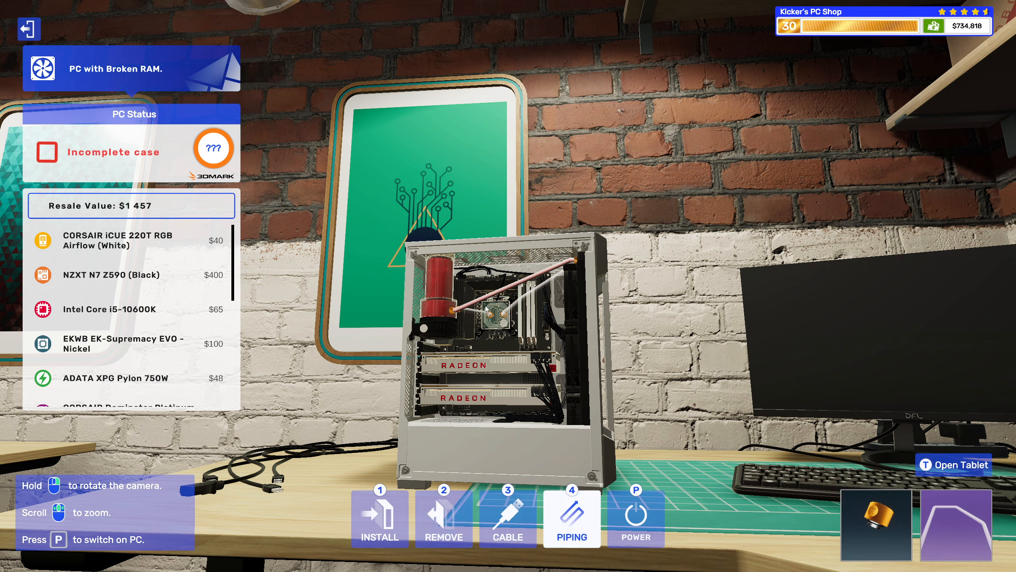
left_click(443, 519)
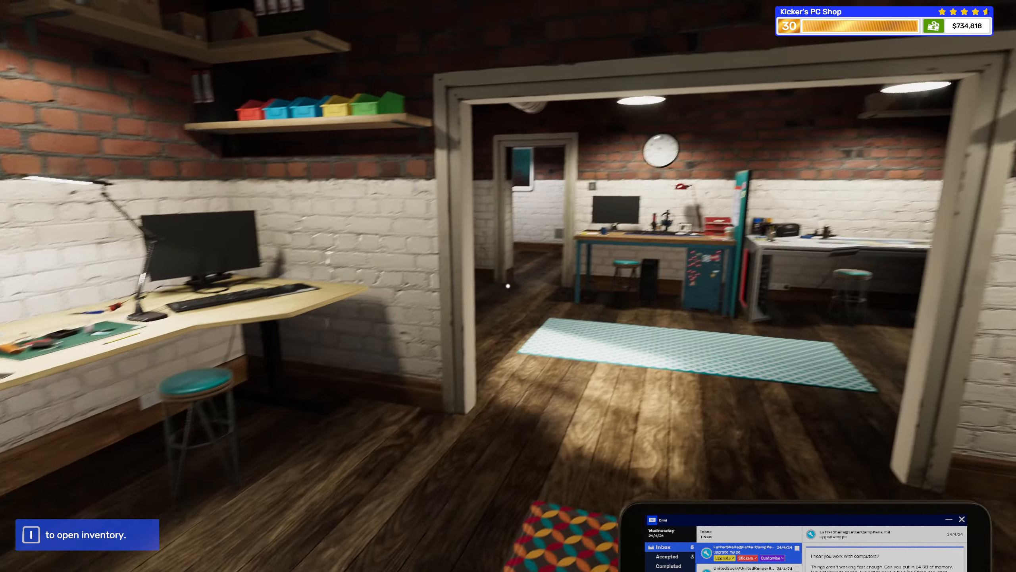
mouse_move(509, 285)
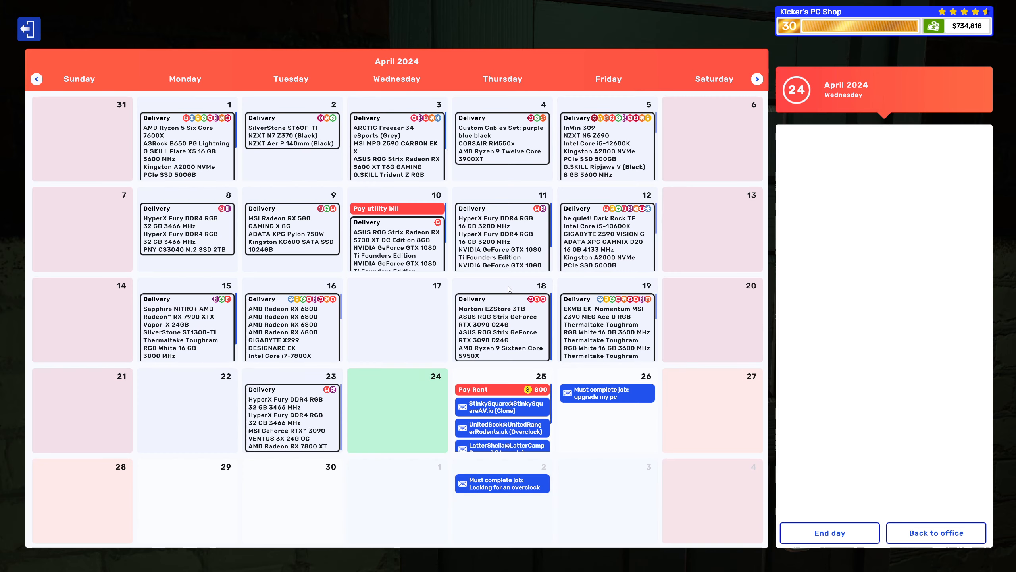
mouse_move(829, 532)
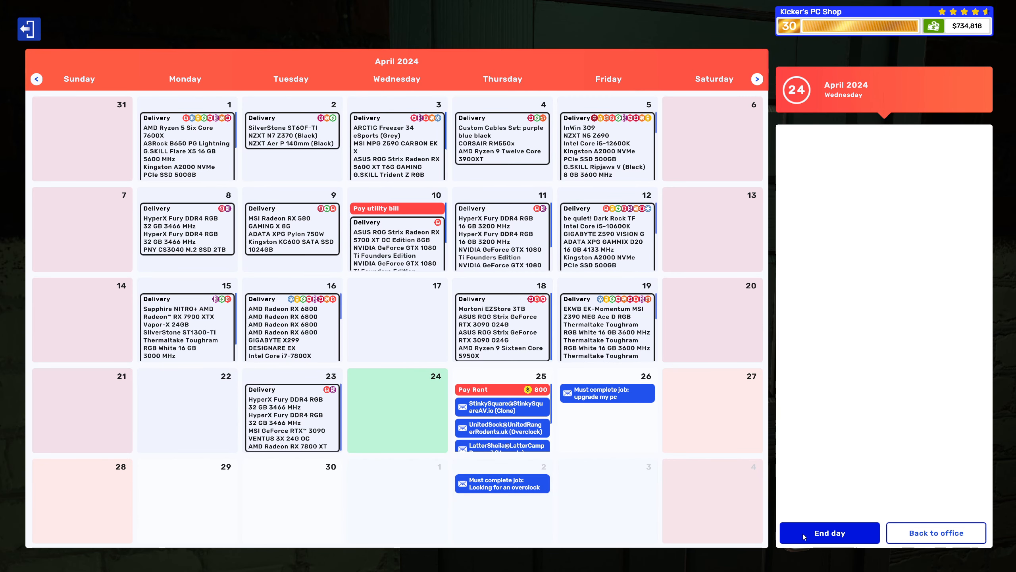
mouse_move(816, 539)
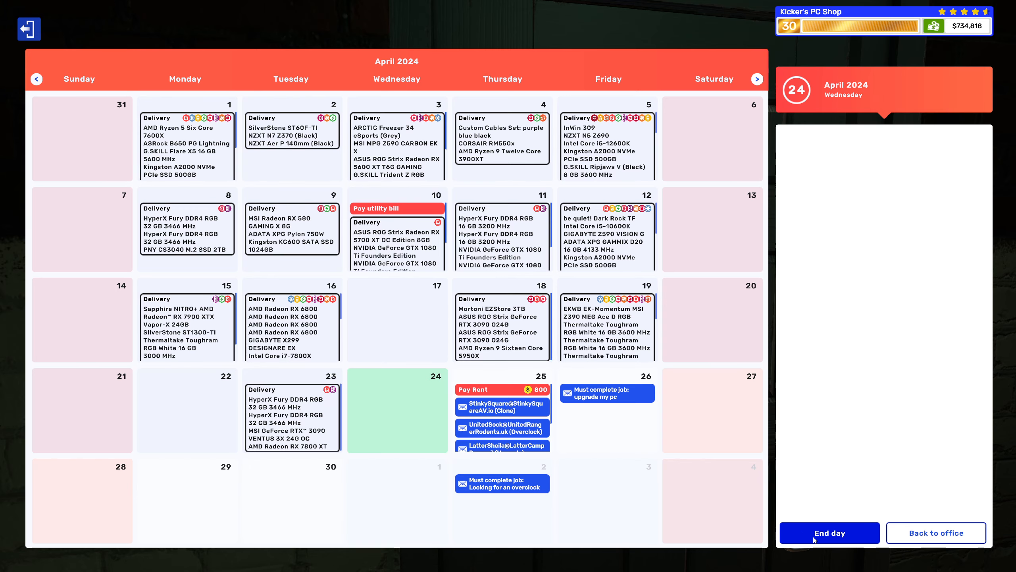
End the day of 24 April 2024 from the calendar.
left_click(935, 532)
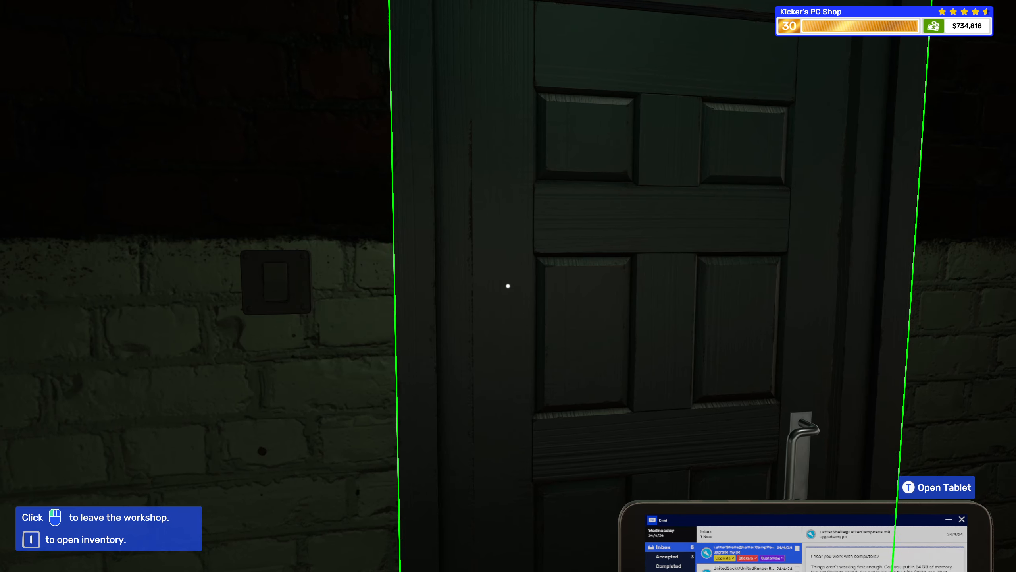
Read the OS clone request, the 64 GB upgrade request and the broken-RAM PC receipt in the inbox.
left_click(936, 487)
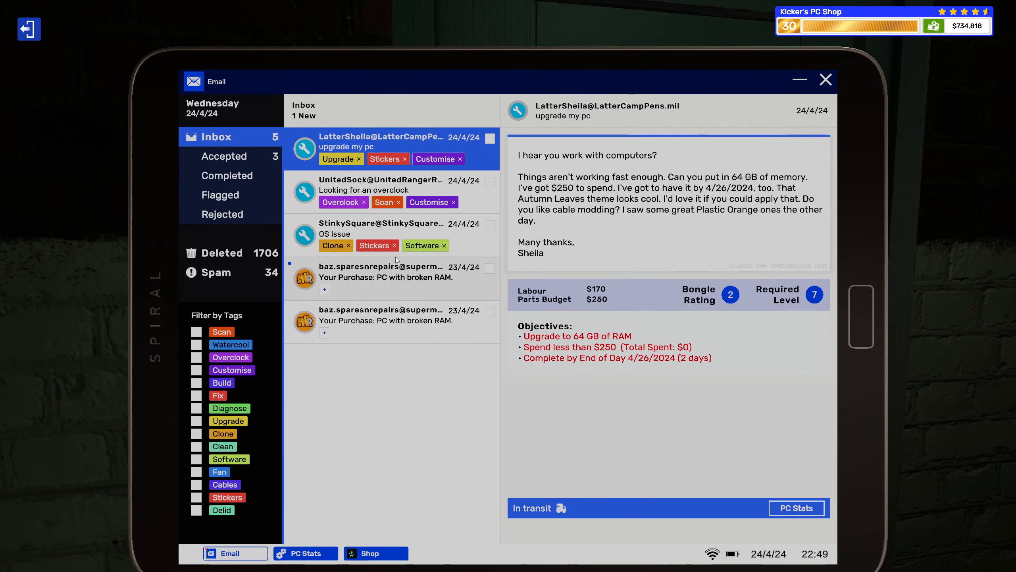
left_click(392, 235)
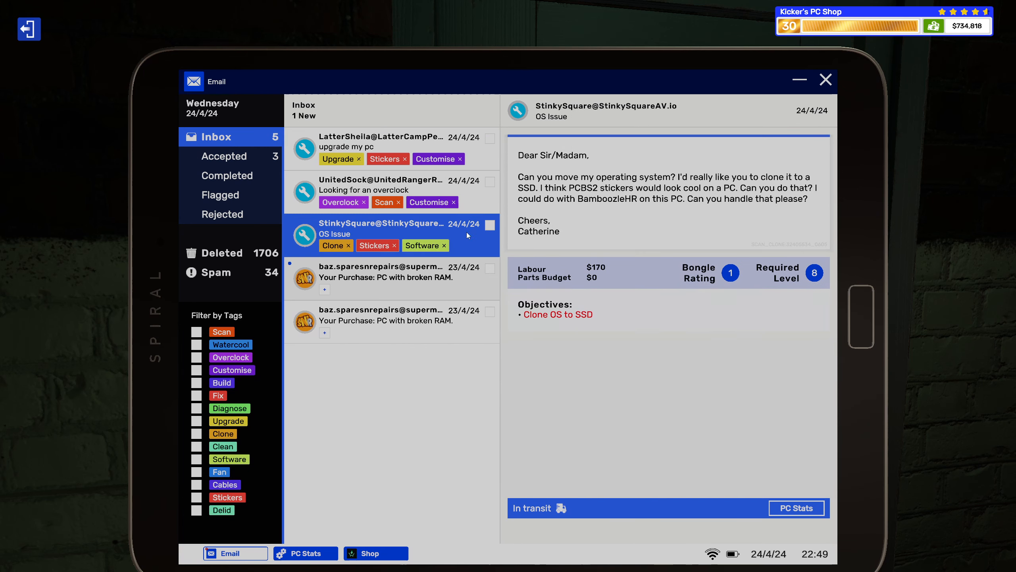
left_click(382, 147)
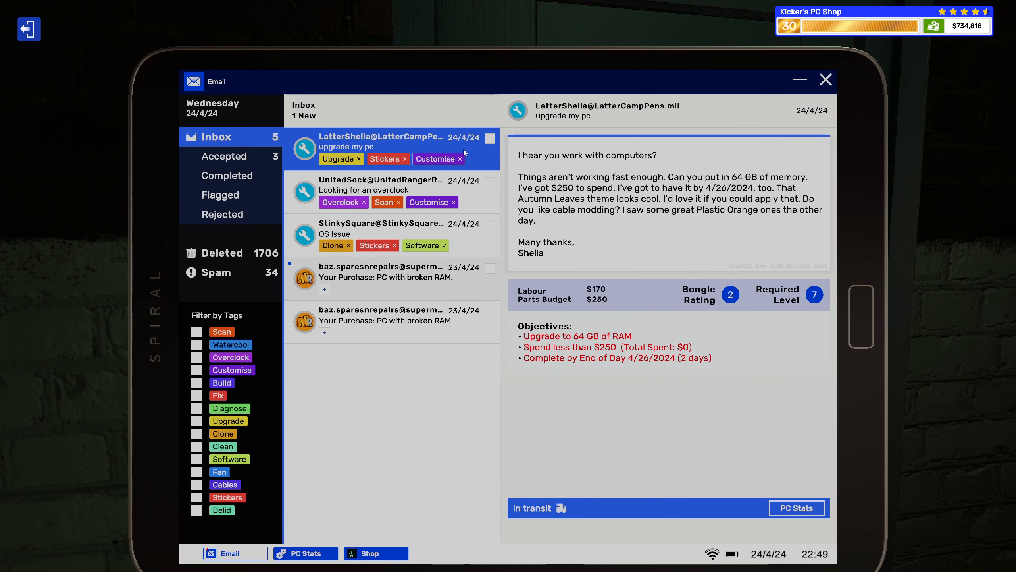
left_click(382, 277)
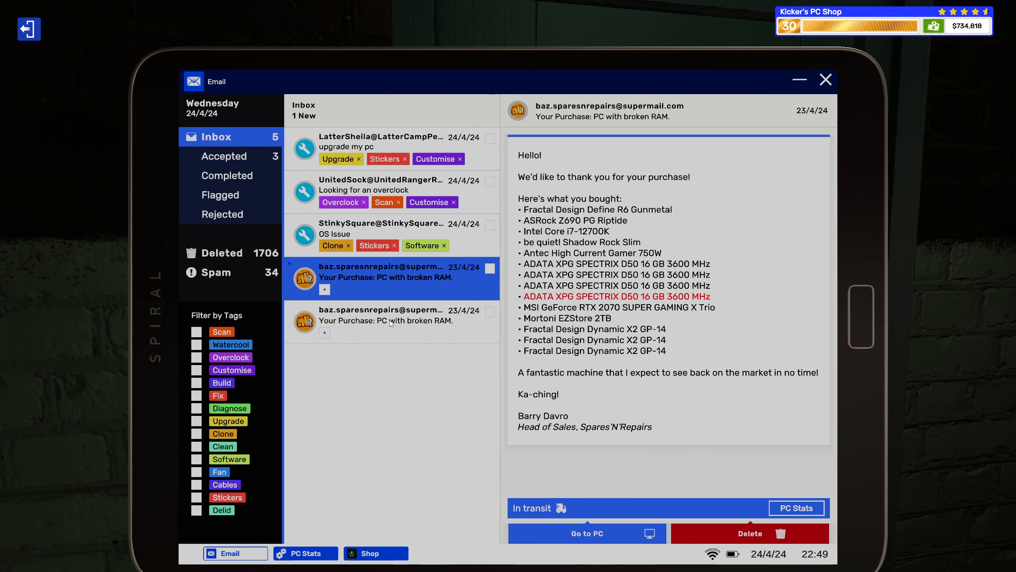